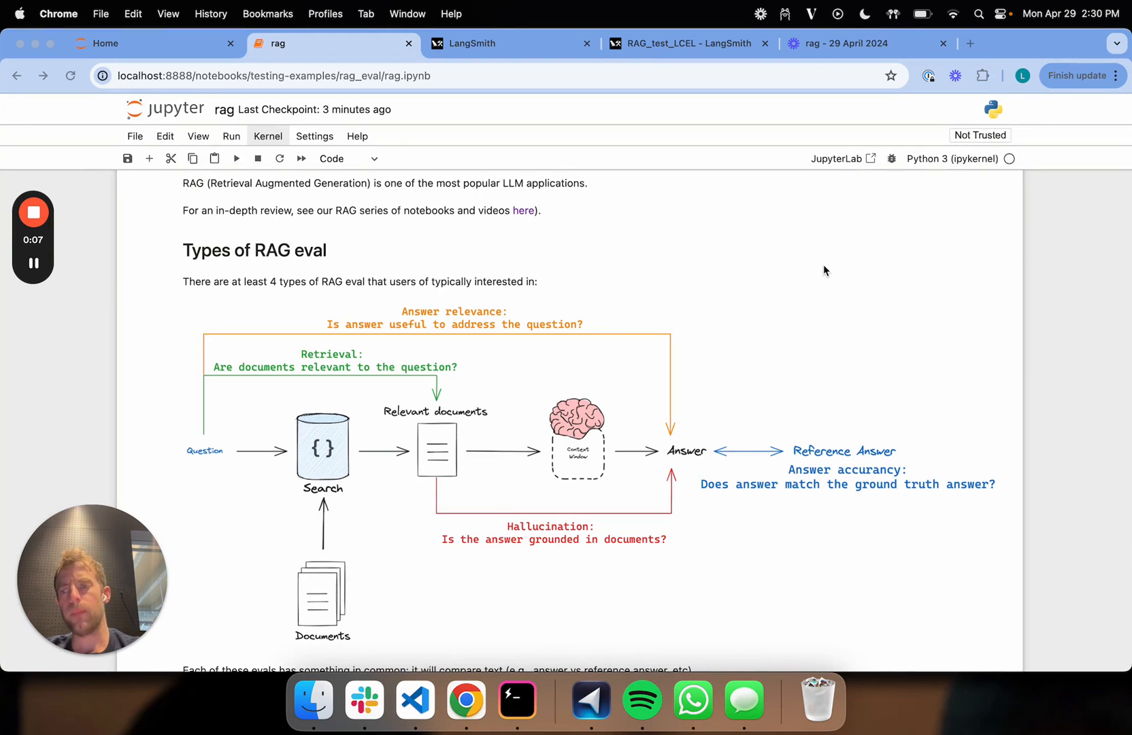
Scroll down past the diagram to the RAG pipeline's index-building code cells.
{"action": "scroll", "scroll_direction": "down", "scroll_amount": 3}
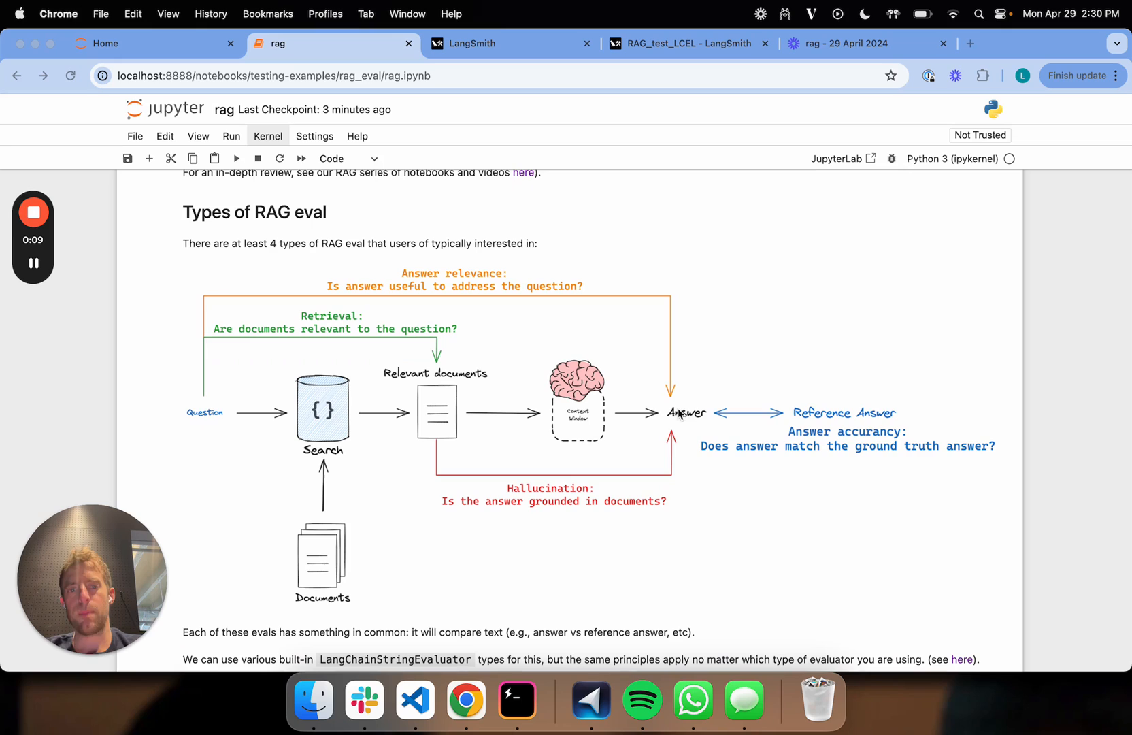
{"action": "mouse_move", "coordinate": [837, 441]}
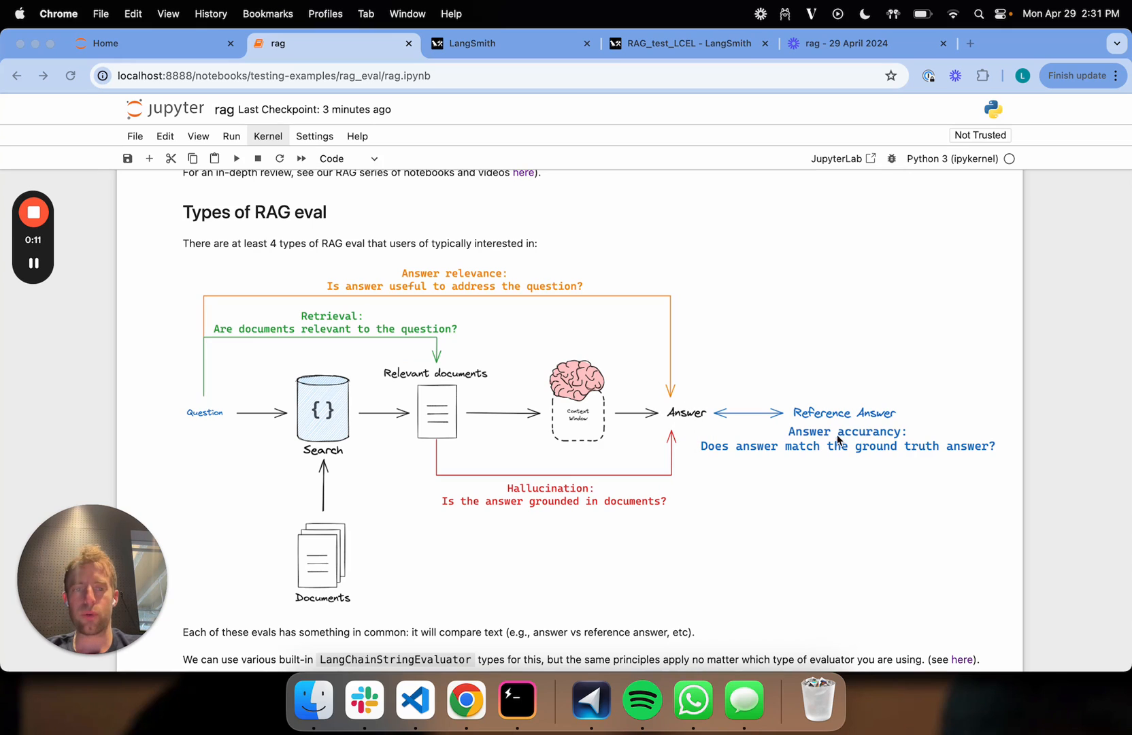
{"action": "mouse_move", "coordinate": [683, 415]}
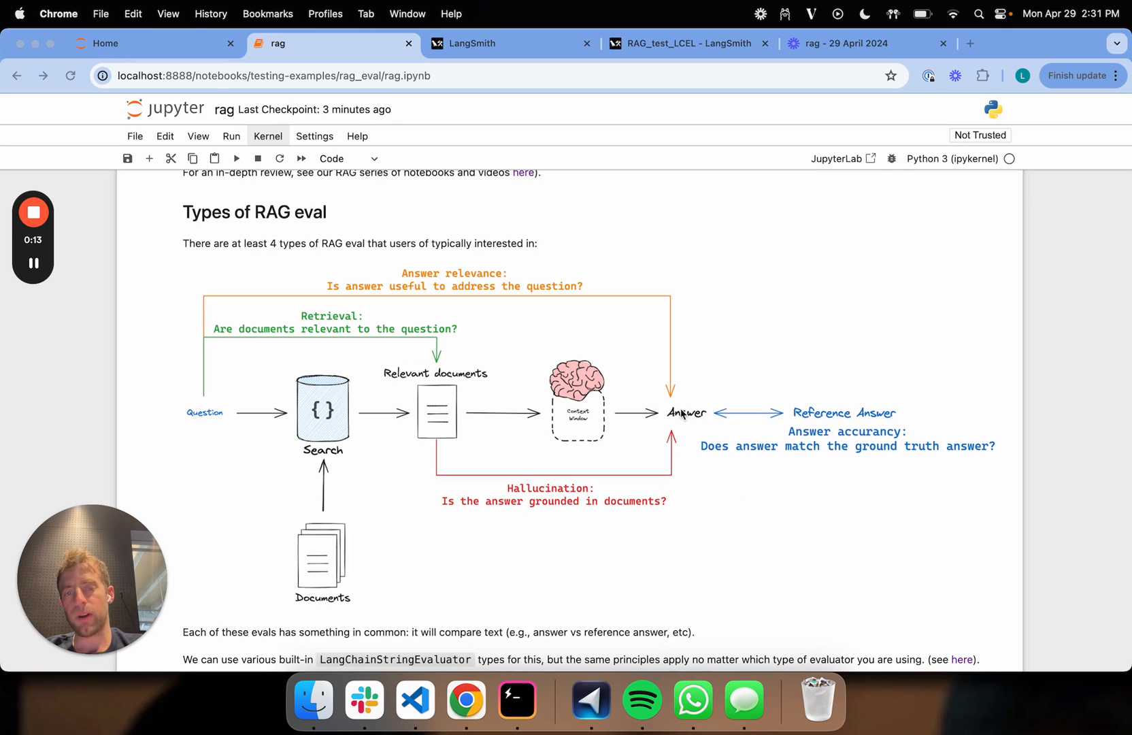
{"action": "mouse_move", "coordinate": [437, 429]}
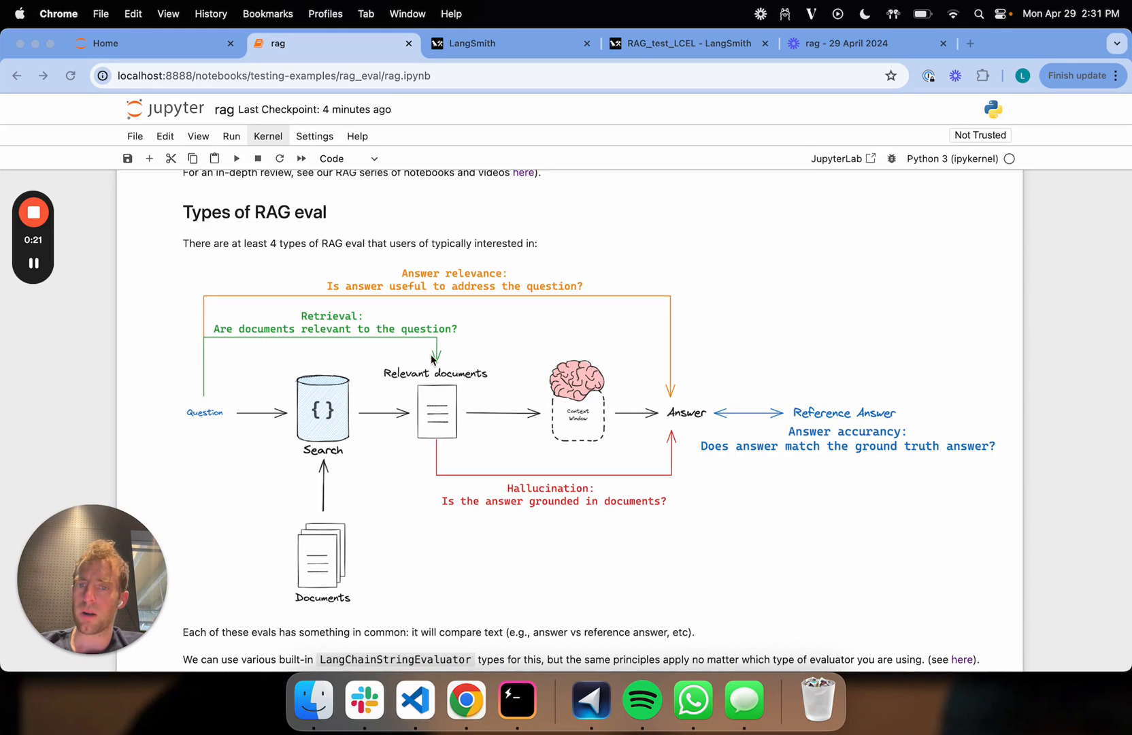
{"action": "mouse_move", "coordinate": [214, 414]}
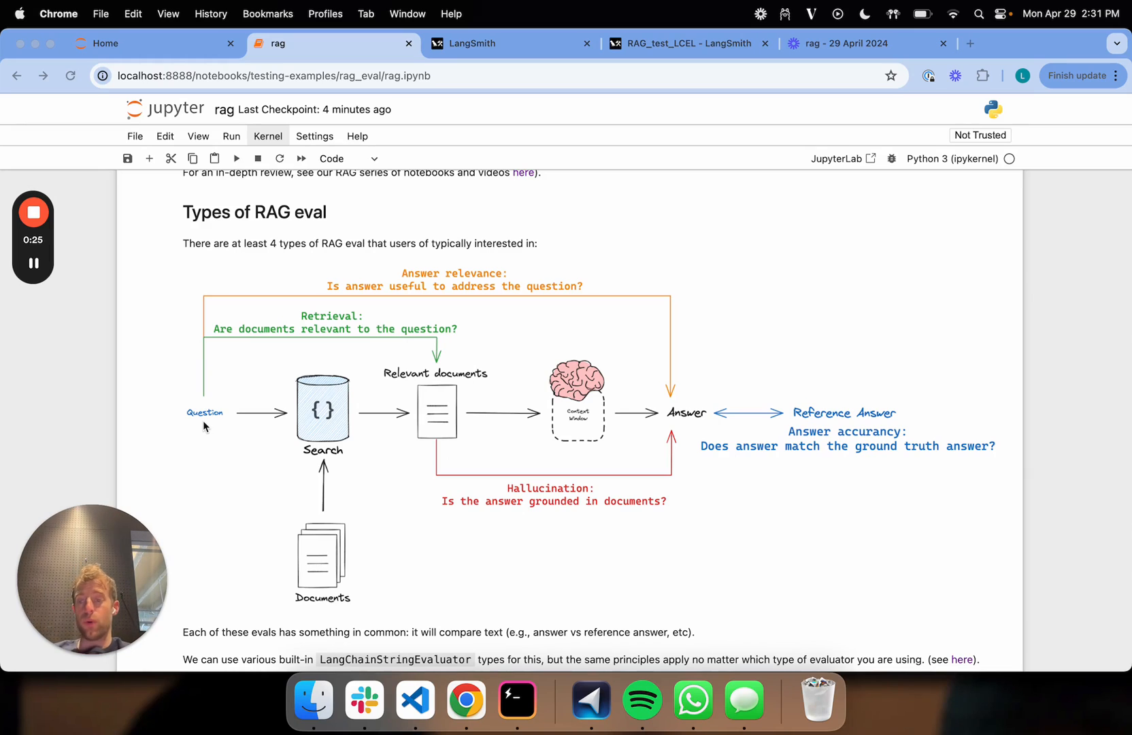
{"action": "scroll", "scroll_direction": "down", "scroll_amount": 3}
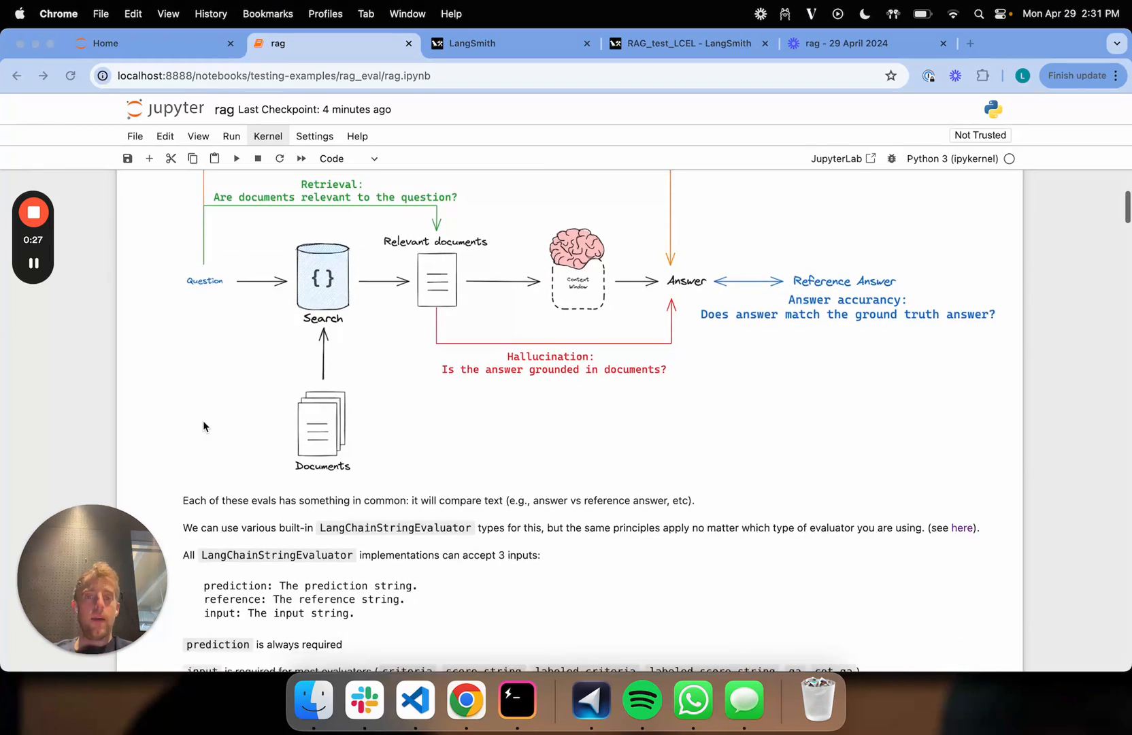
{"action": "scroll", "scroll_direction": "down", "scroll_amount": 3}
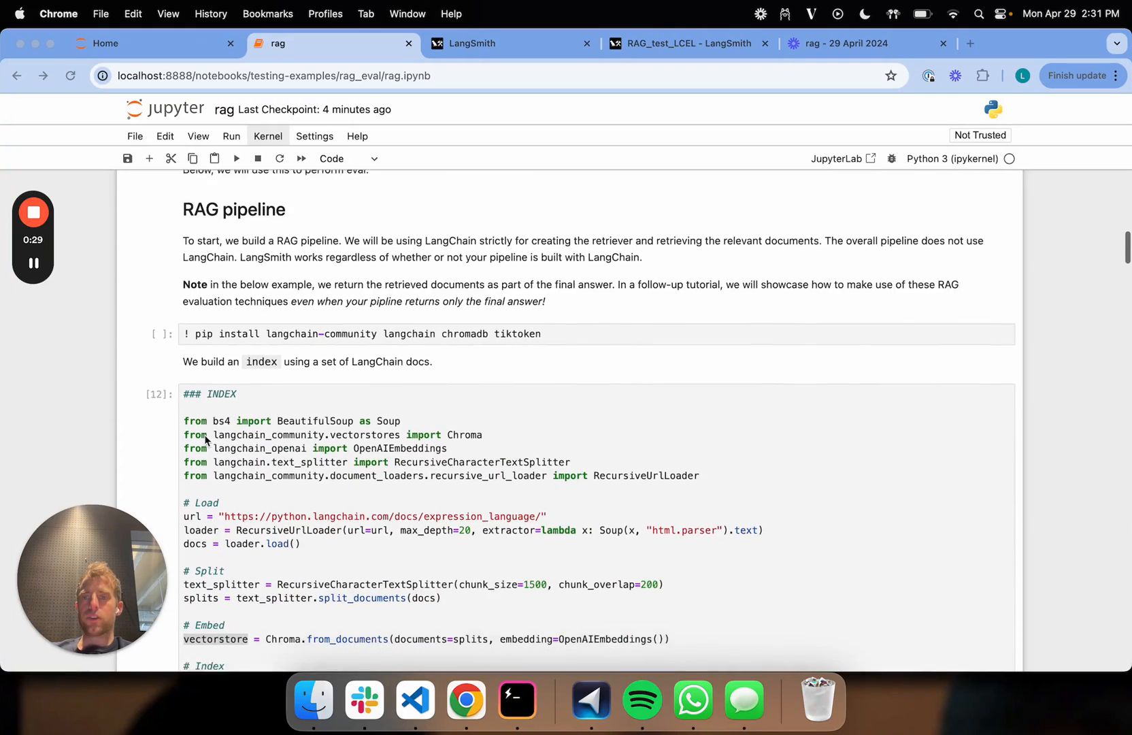
{"action": "scroll", "scroll_direction": "down", "scroll_amount": 3}
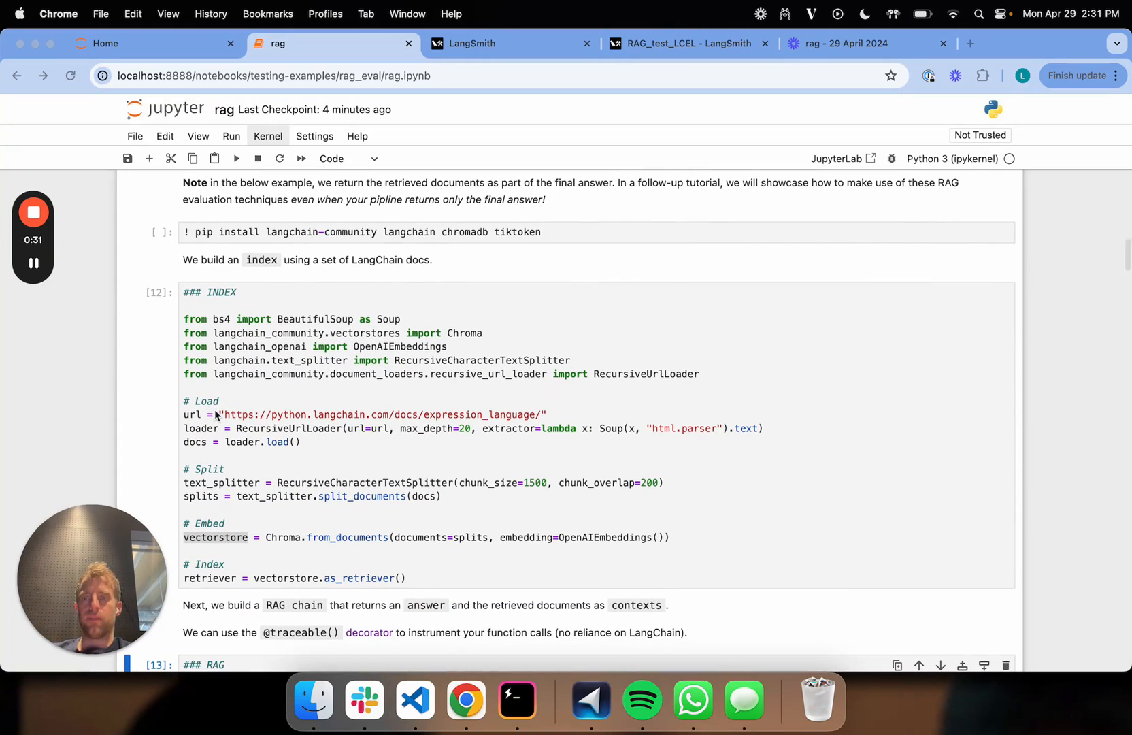
{"action": "scroll", "scroll_direction": "down", "scroll_amount": 3}
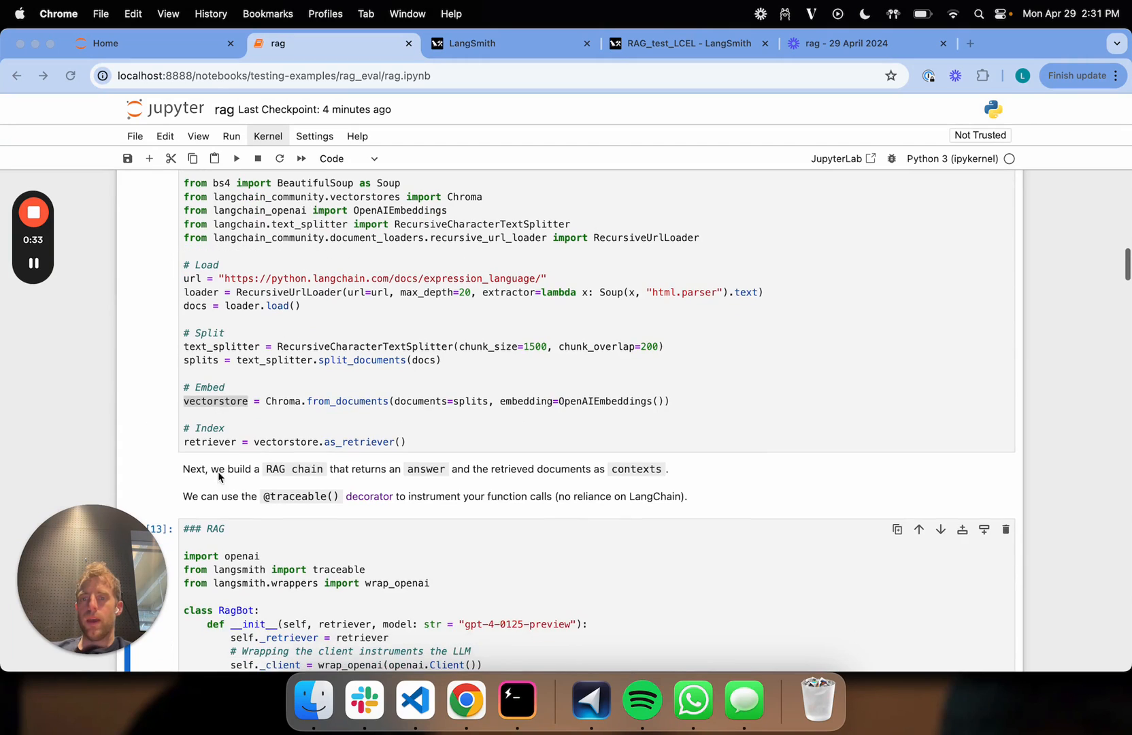
{"action": "scroll", "scroll_direction": "down", "scroll_amount": 3}
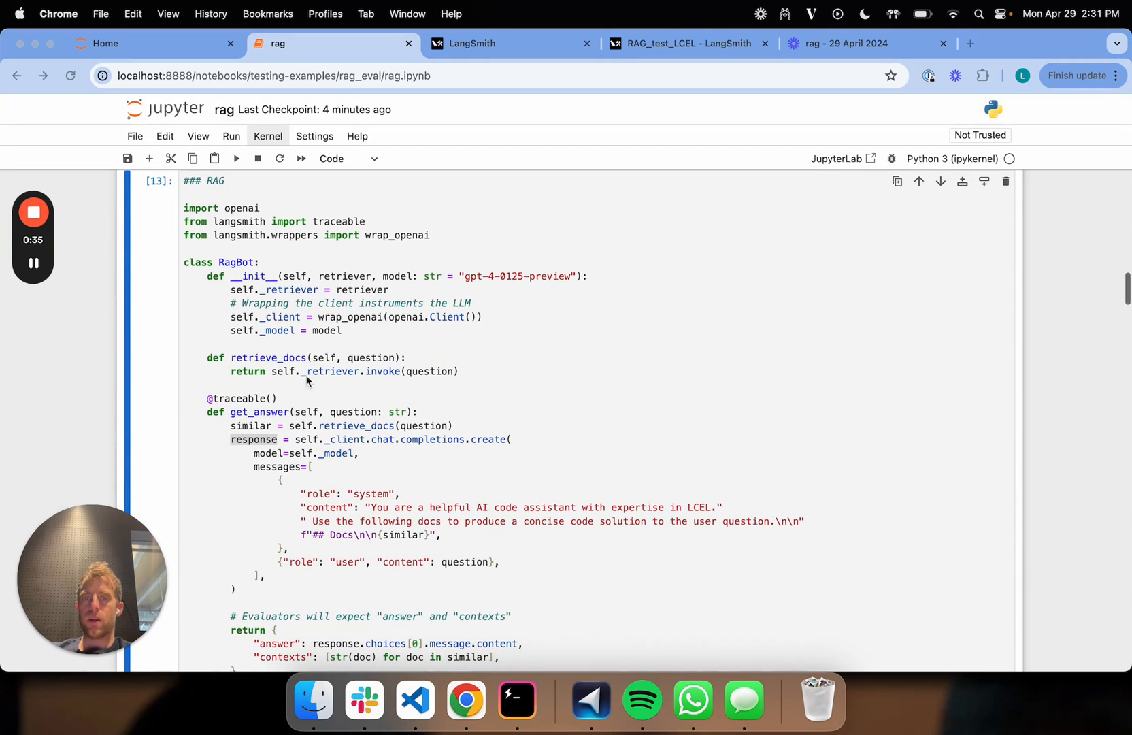
{"action": "scroll", "scroll_direction": "down", "scroll_amount": 3}
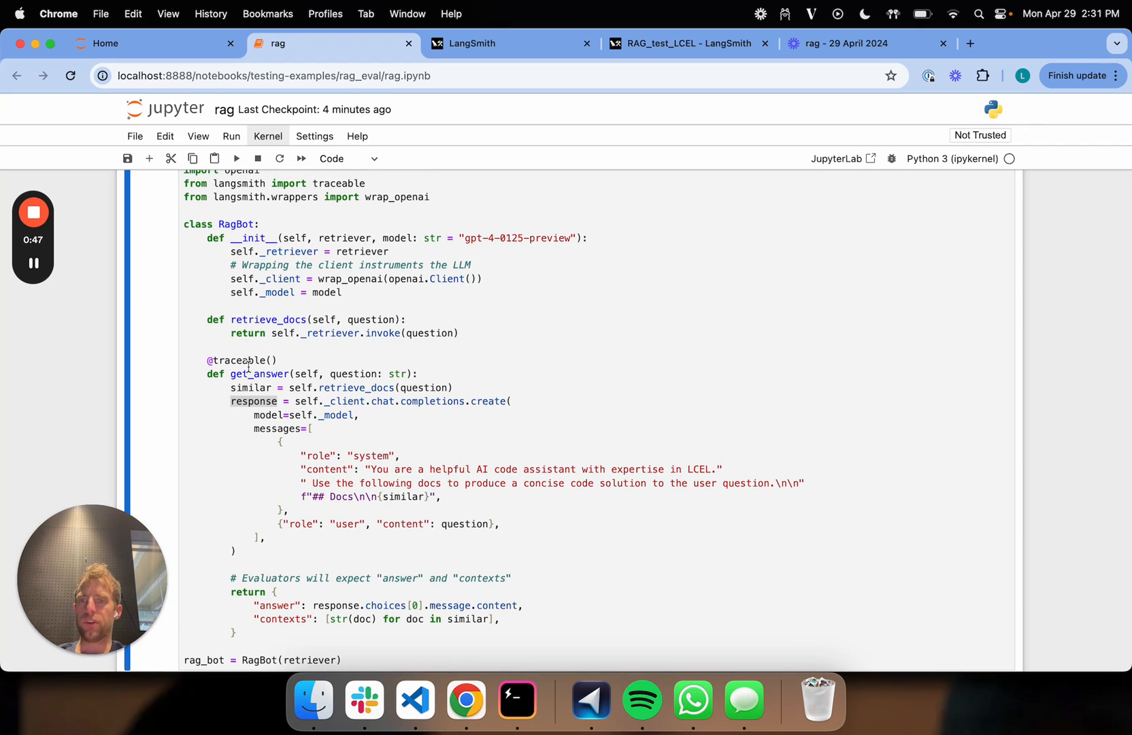
Highlight get_answer in the traceable RagBot class and scroll to the sample LCEL answer.
{"action": "double_click", "coordinate": [260, 373]}
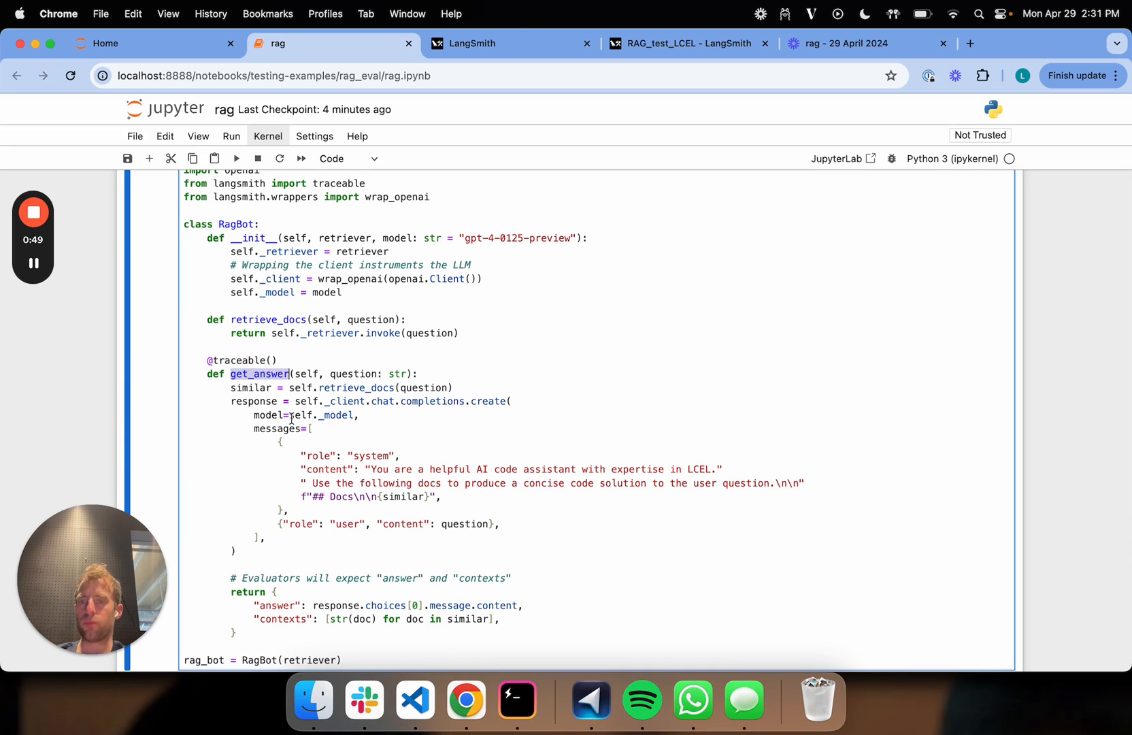
{"action": "scroll", "scroll_direction": "down", "scroll_amount": 3}
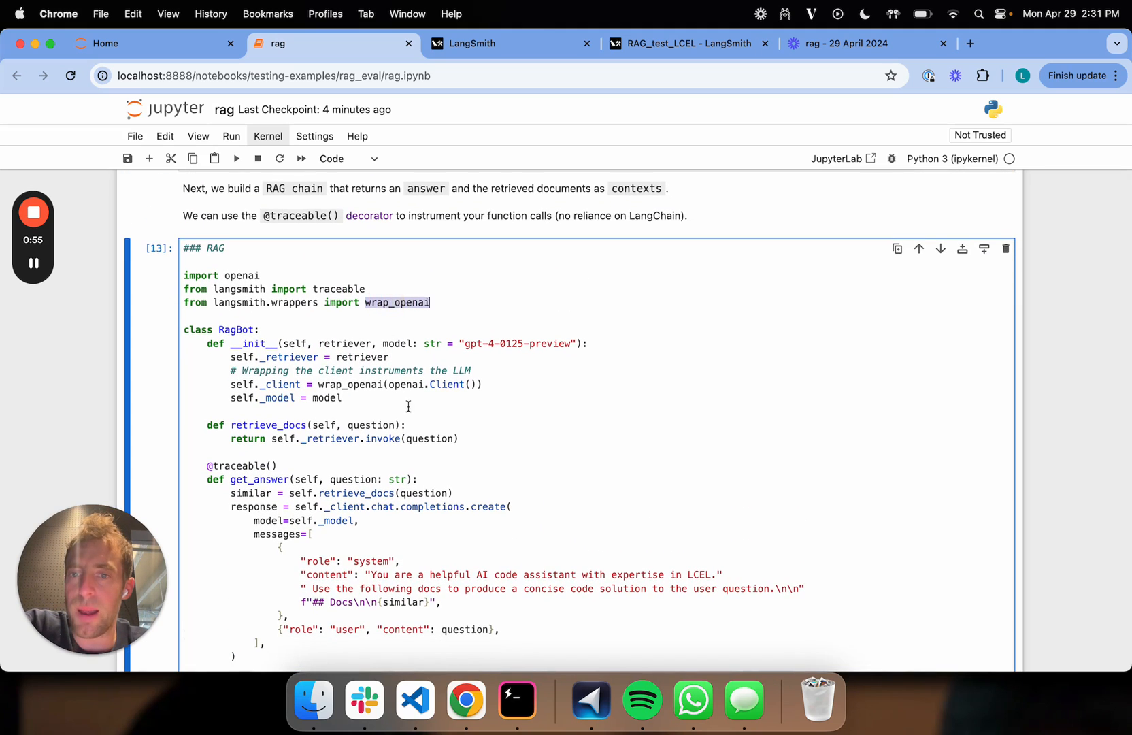
{"action": "scroll", "scroll_direction": "down", "scroll_amount": 3}
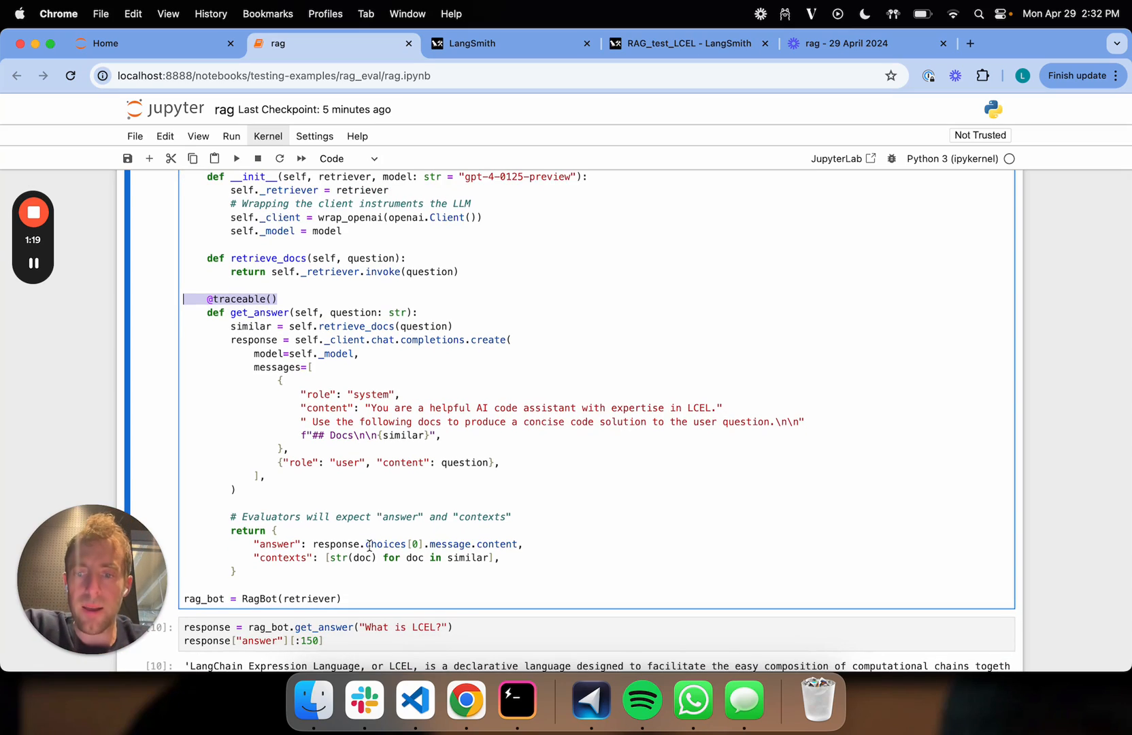
{"action": "scroll", "scroll_direction": "down", "scroll_amount": 3}
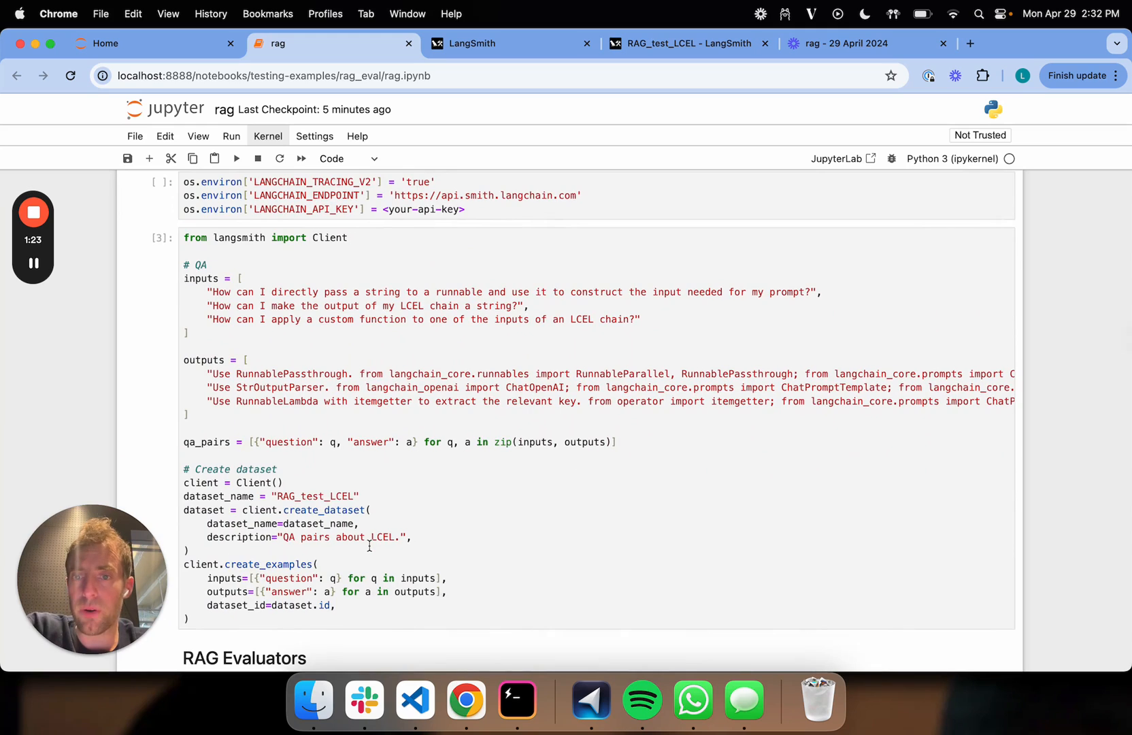
{"action": "scroll", "scroll_direction": "down", "scroll_amount": 3}
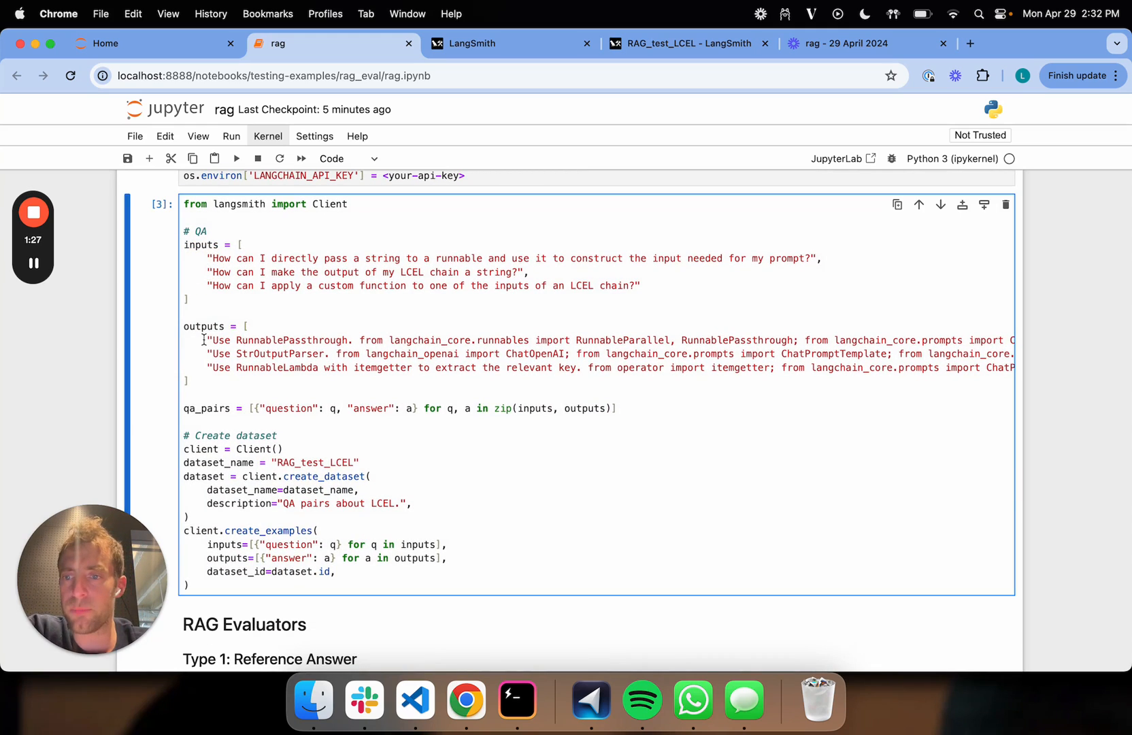
{"action": "scroll", "scroll_direction": "down", "scroll_amount": 3}
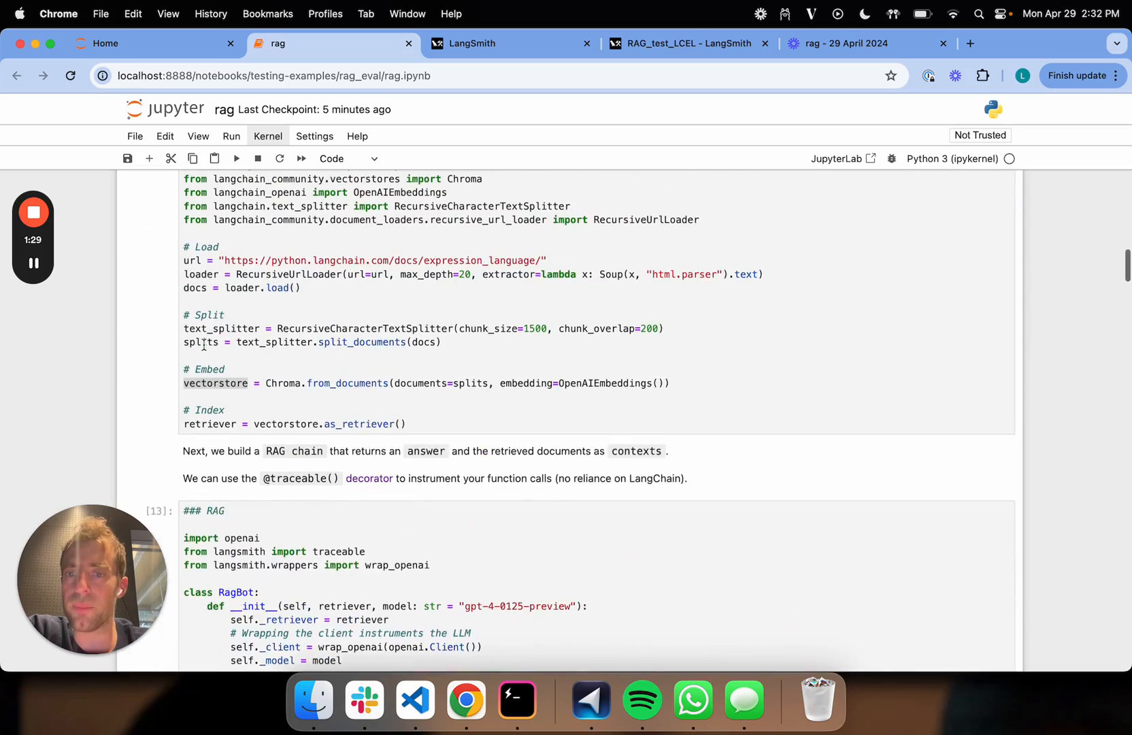
{"action": "scroll", "scroll_direction": "down", "scroll_amount": 3}
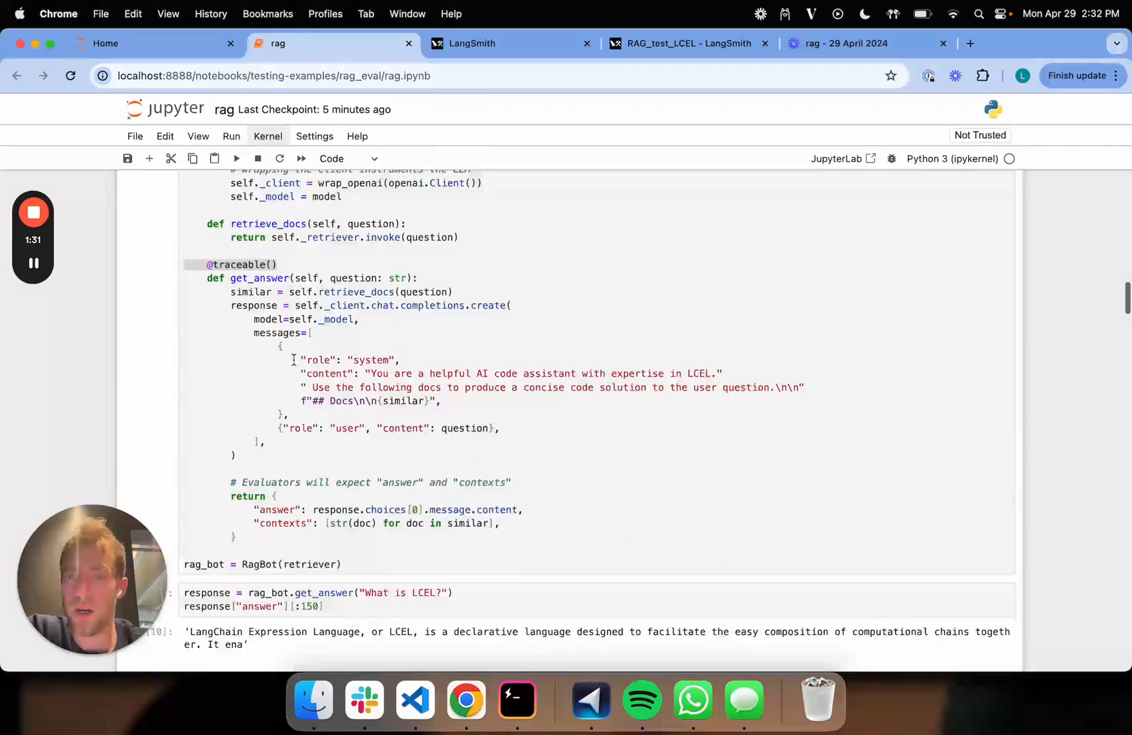
Scroll through RAG Evaluators Type 1 and Type 2 to the Type 3 Document Relevance section.
{"action": "scroll", "scroll_direction": "down", "scroll_amount": 3}
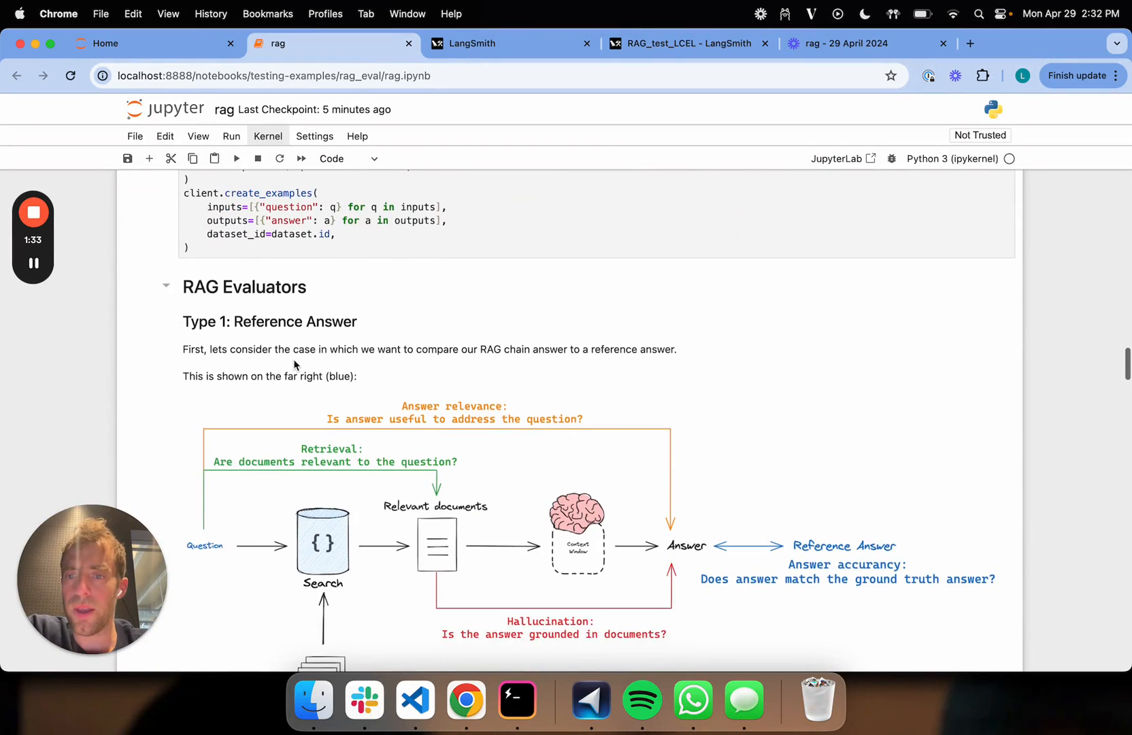
{"action": "scroll", "scroll_direction": "down", "scroll_amount": 3}
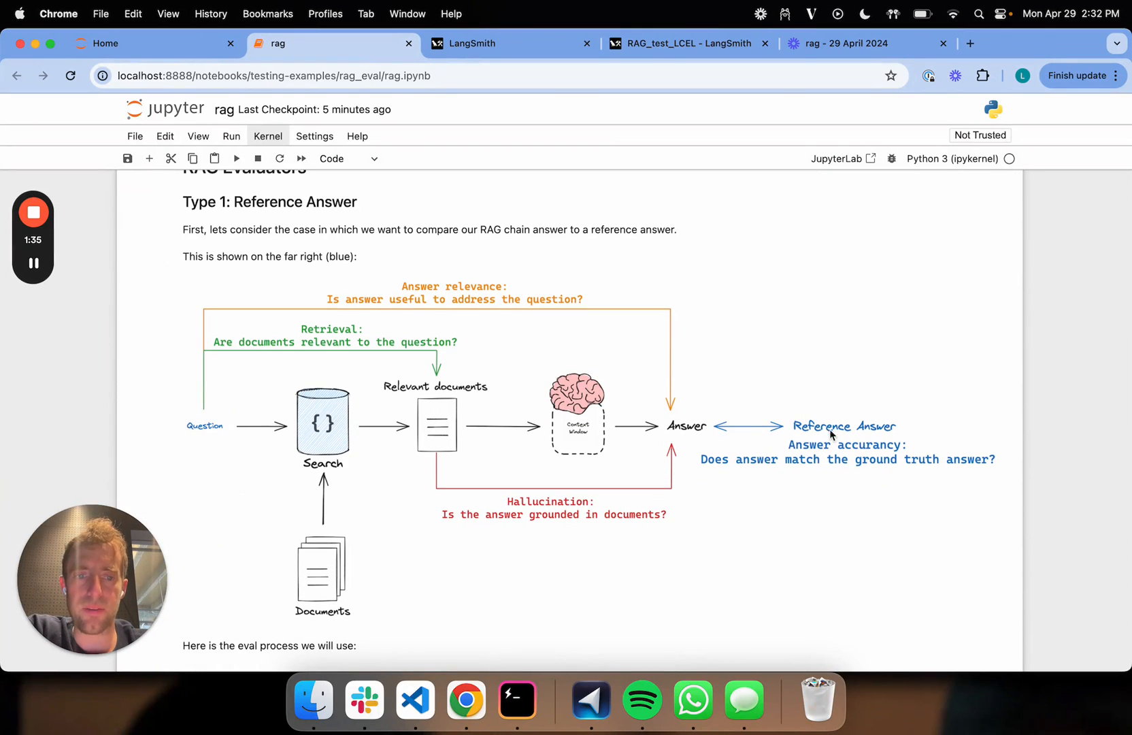
{"action": "scroll", "scroll_direction": "down", "scroll_amount": 3}
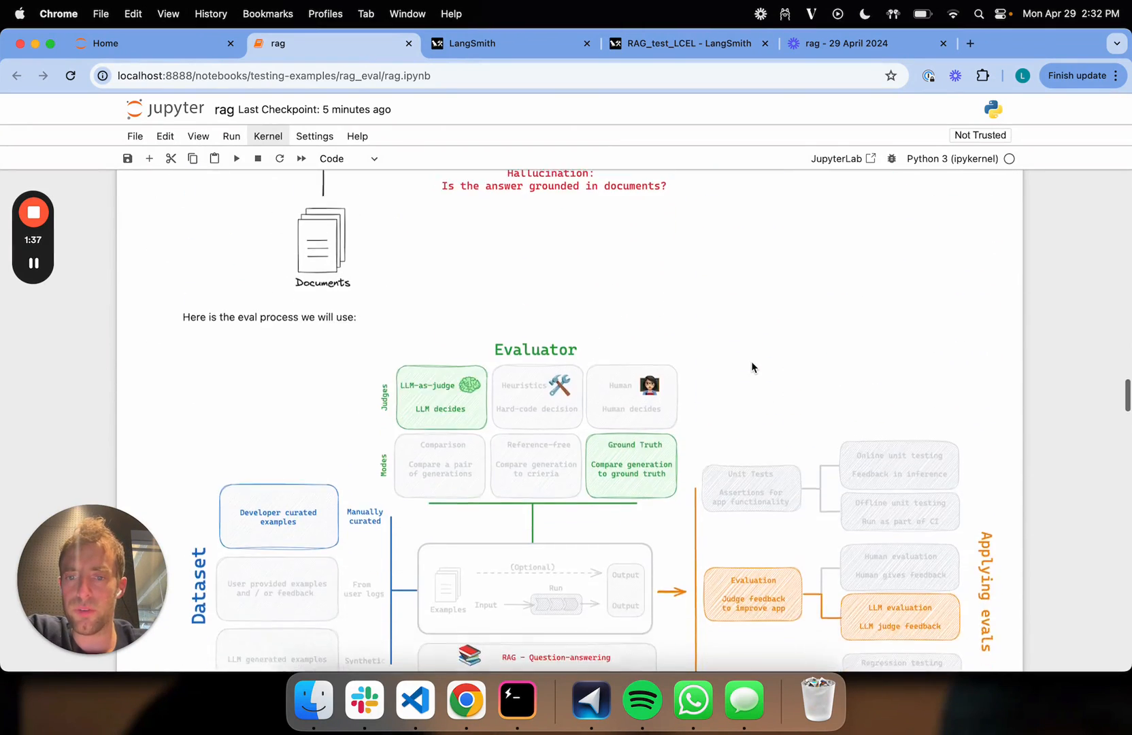
{"action": "scroll", "scroll_direction": "down", "scroll_amount": 3}
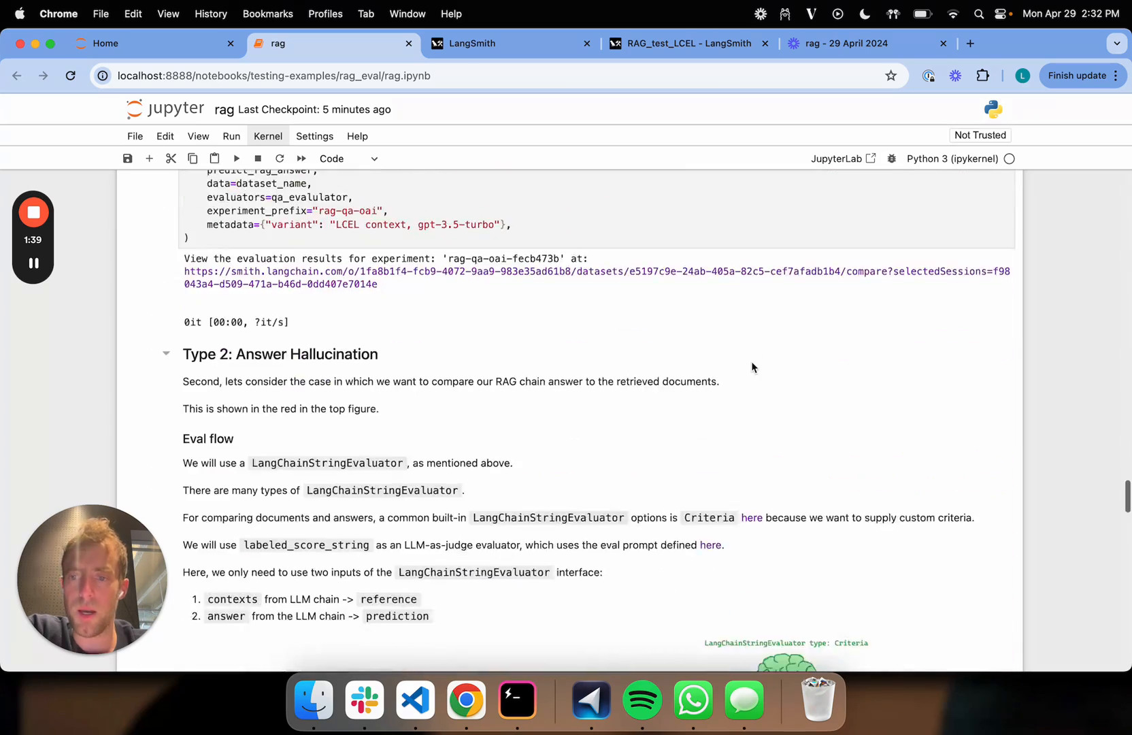
{"action": "scroll", "scroll_direction": "down", "scroll_amount": 3}
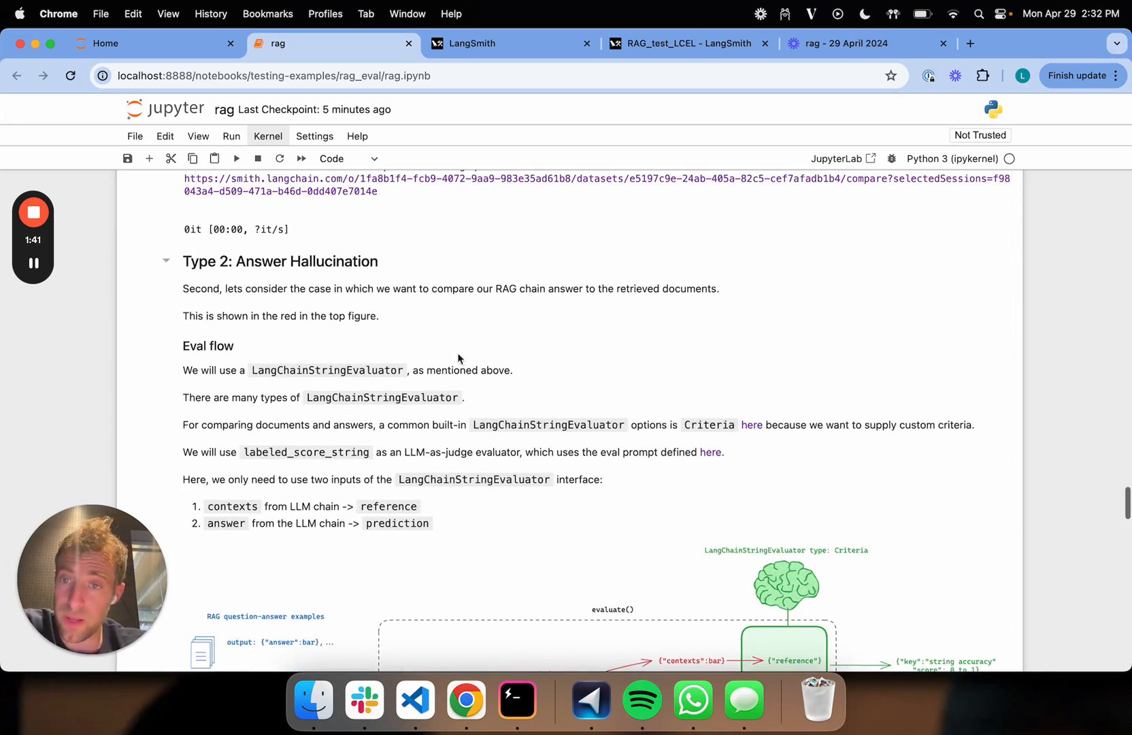
{"action": "scroll", "scroll_direction": "down", "scroll_amount": 3}
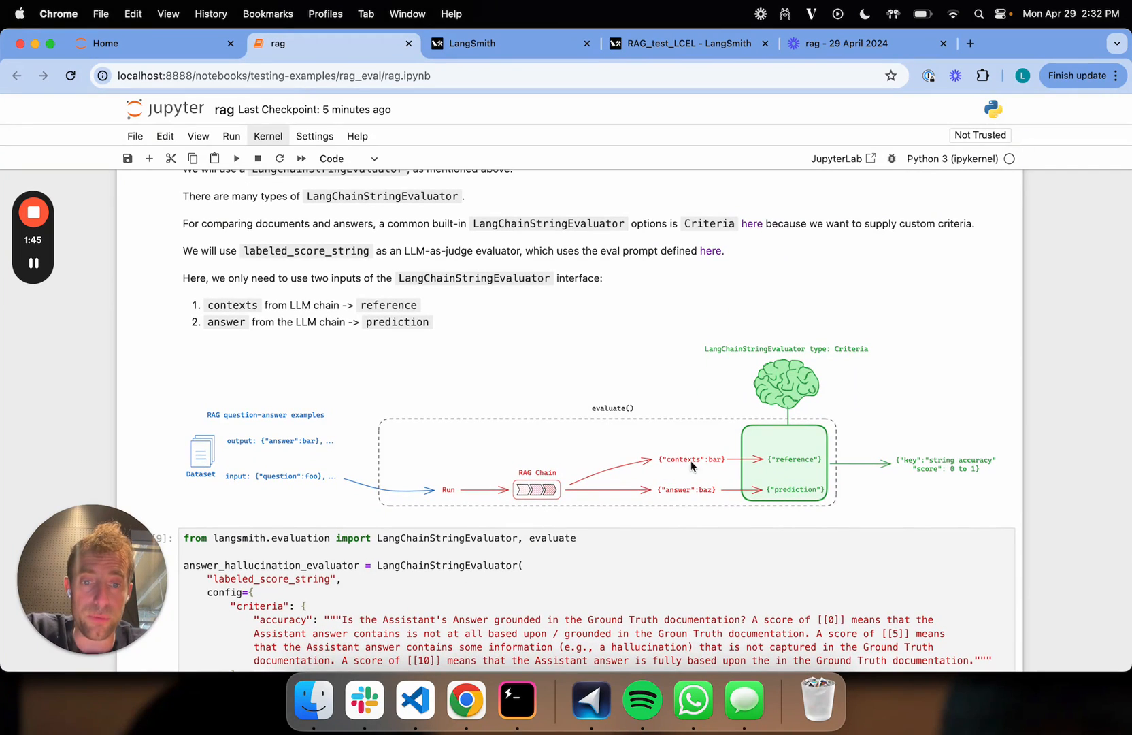
{"action": "scroll", "scroll_direction": "down", "scroll_amount": 3}
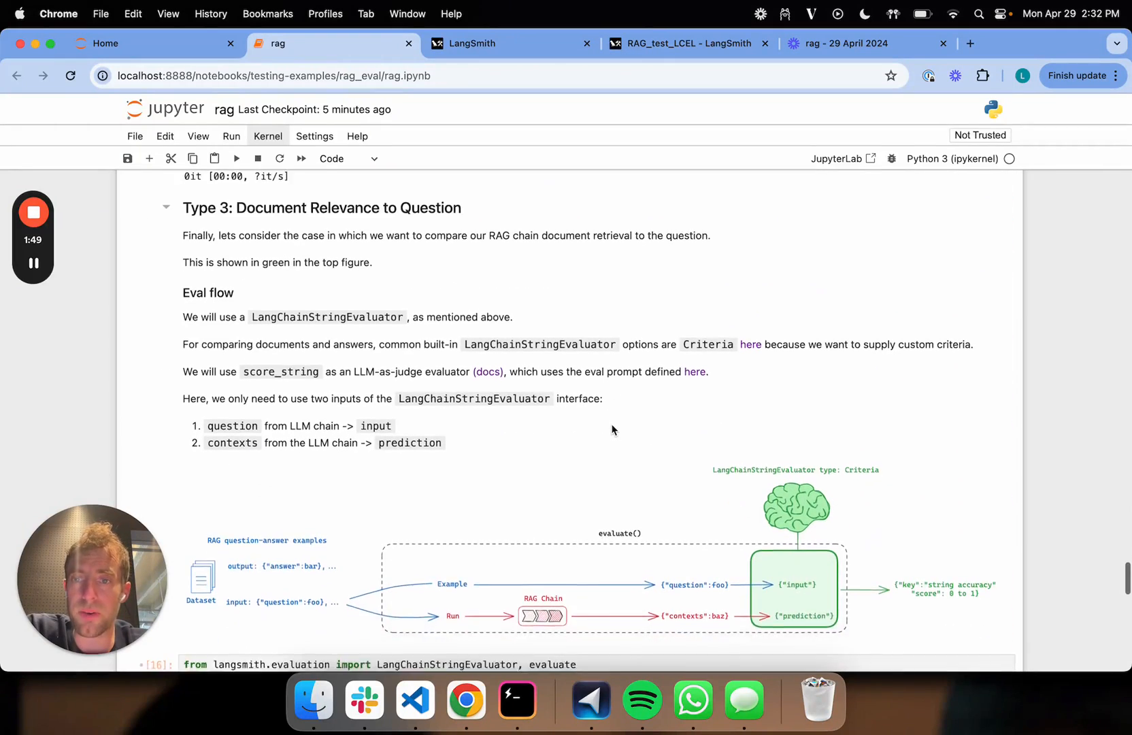
{"action": "scroll", "scroll_direction": "down", "scroll_amount": 3}
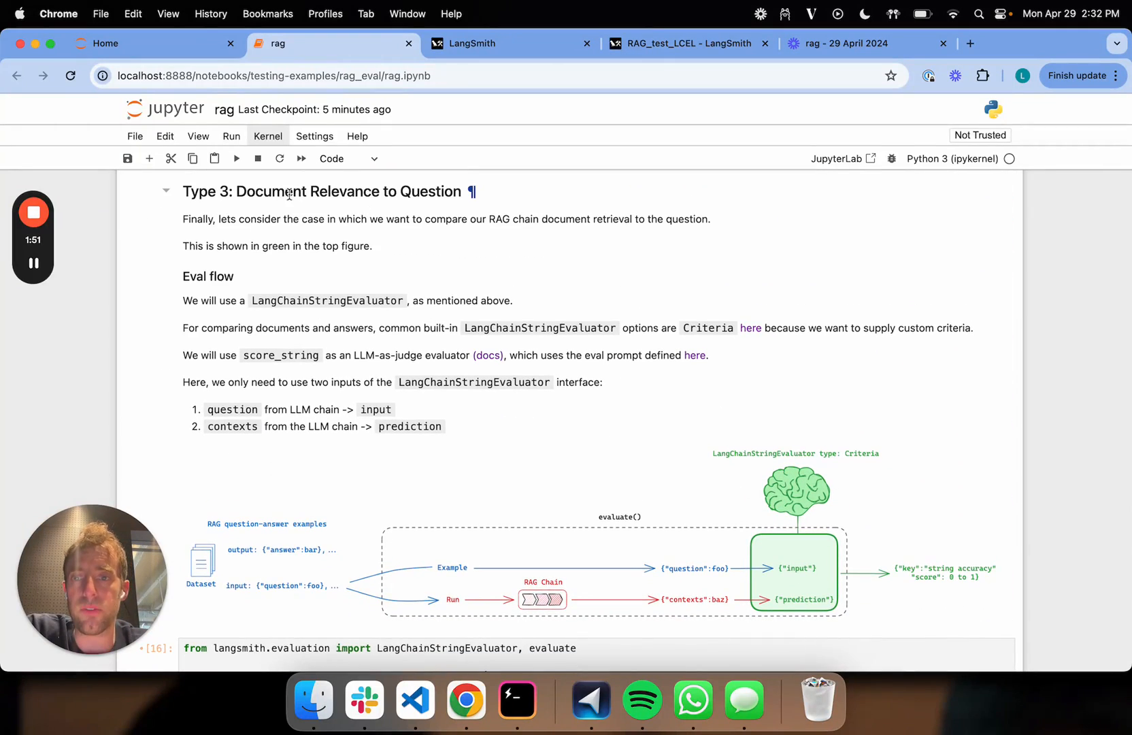
{"action": "scroll", "scroll_direction": "down", "scroll_amount": 3}
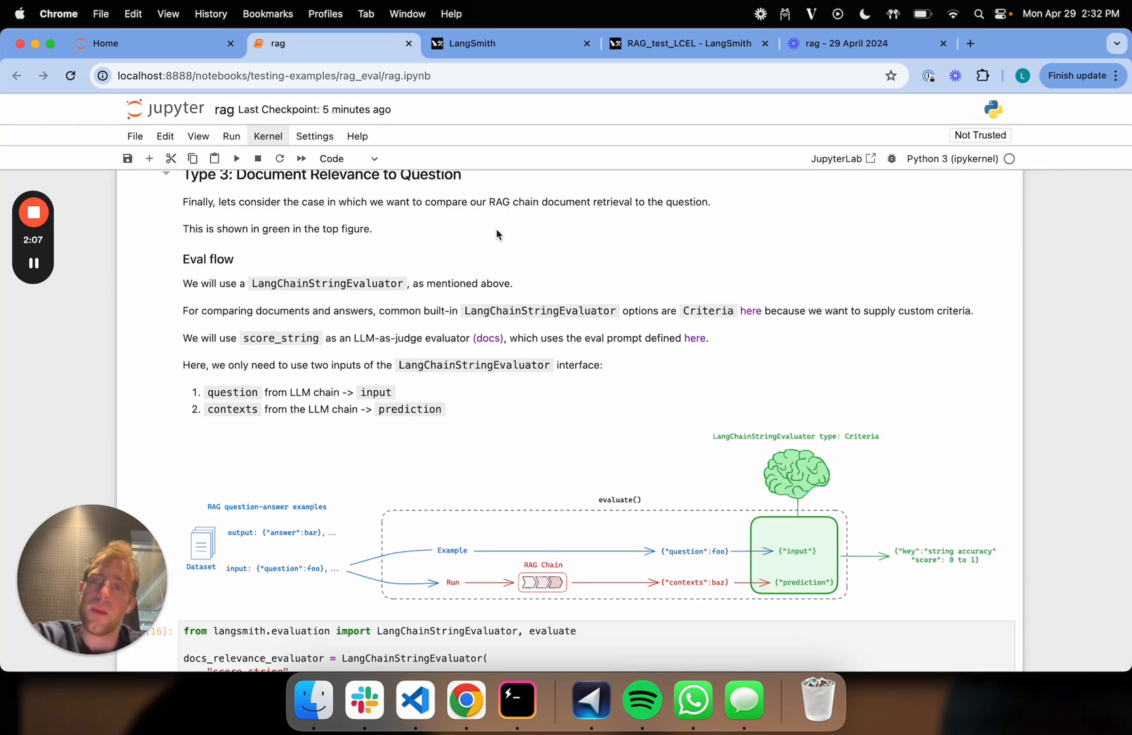
Scroll past the Type 2 hallucination experiment back to the Type 3 score_string eval flow.
{"action": "scroll", "scroll_direction": "down", "scroll_amount": 3}
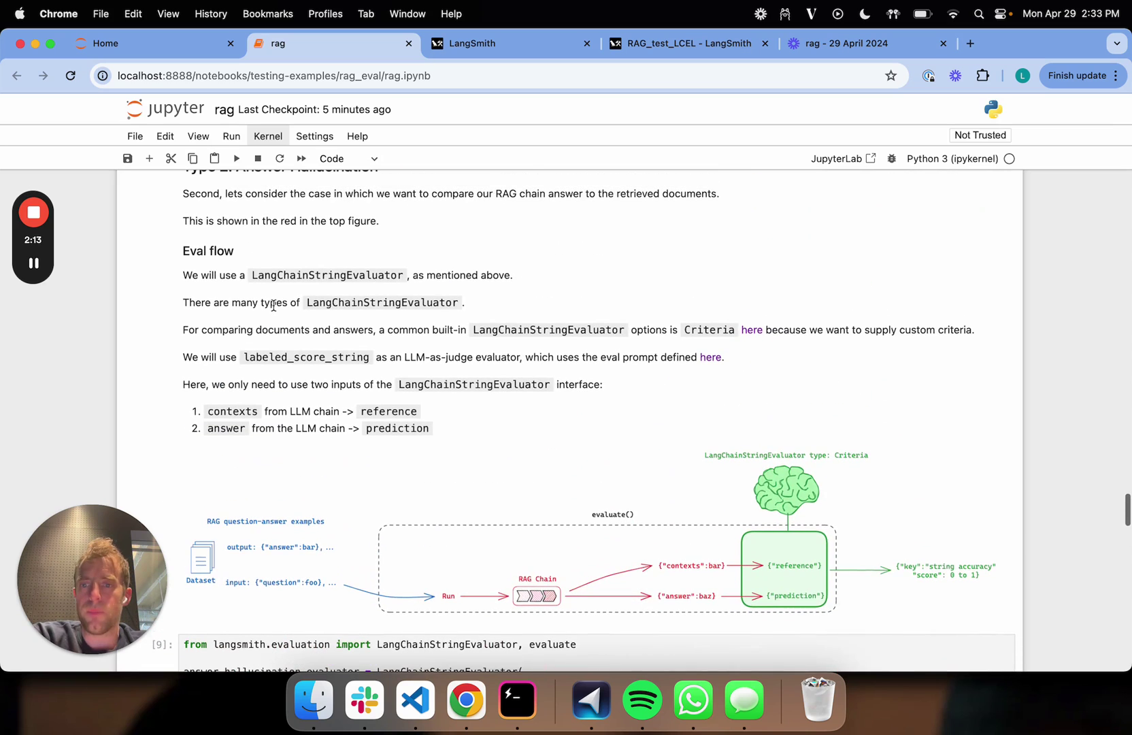
{"action": "mouse_move", "coordinate": [295, 357]}
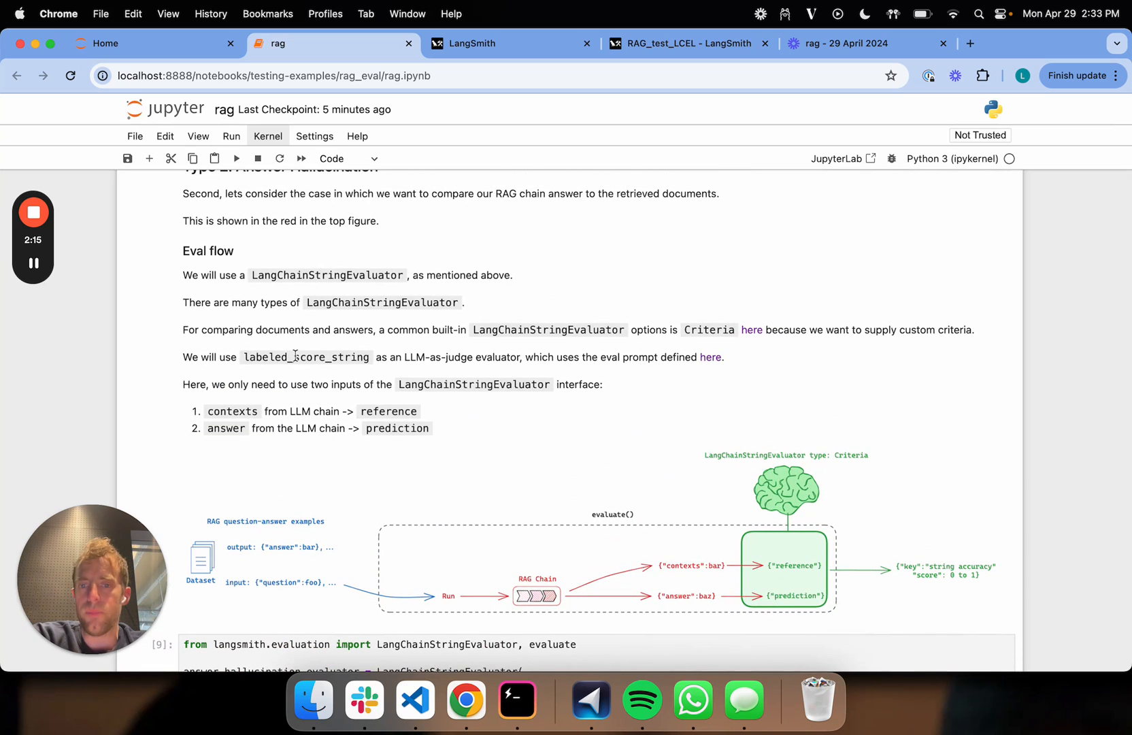
{"action": "scroll", "scroll_direction": "down", "scroll_amount": 3}
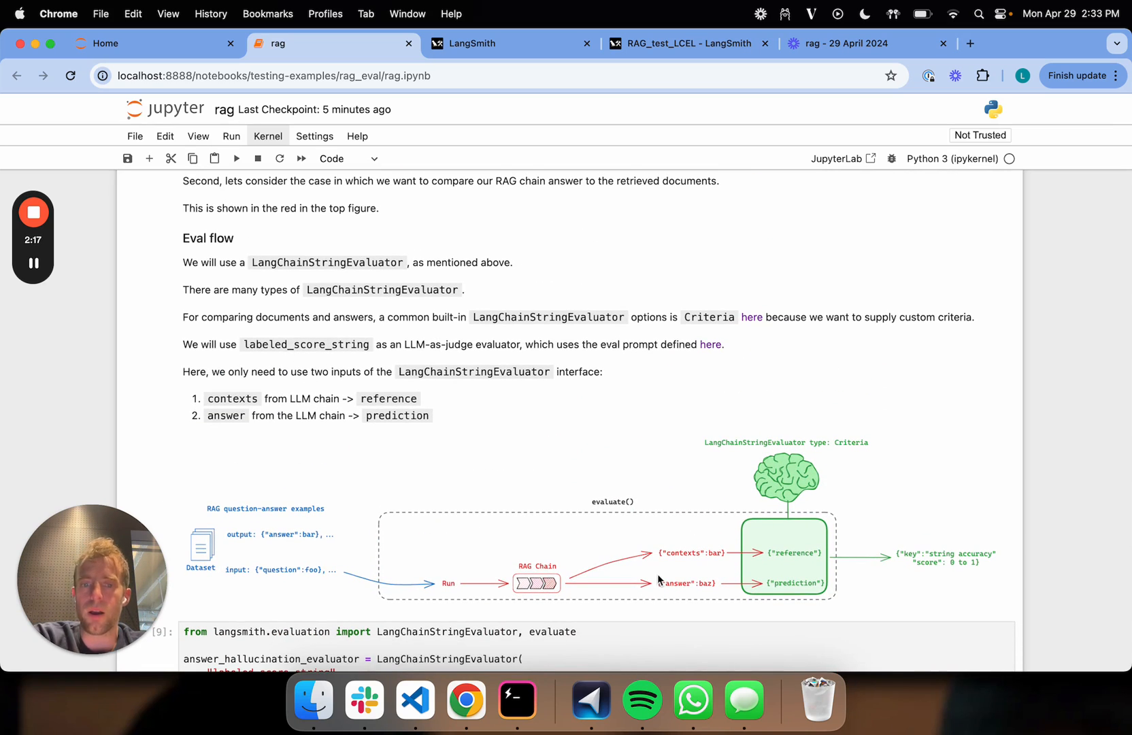
{"action": "scroll", "scroll_direction": "down", "scroll_amount": 3}
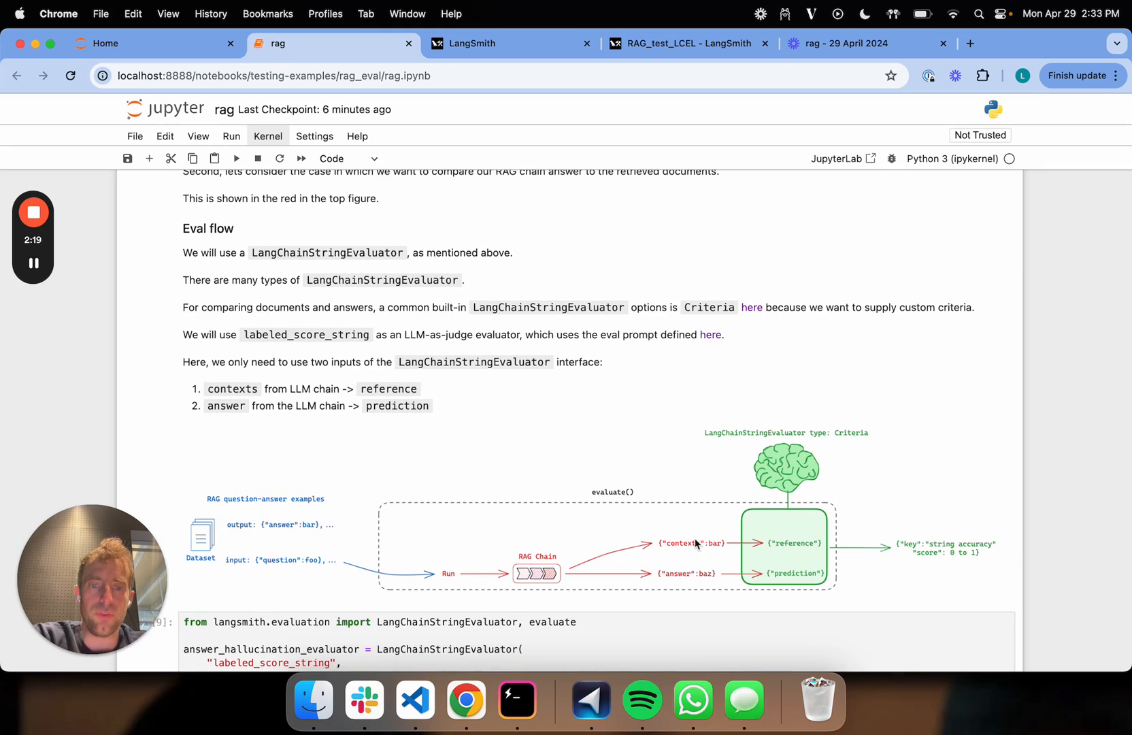
{"action": "mouse_move", "coordinate": [686, 551]}
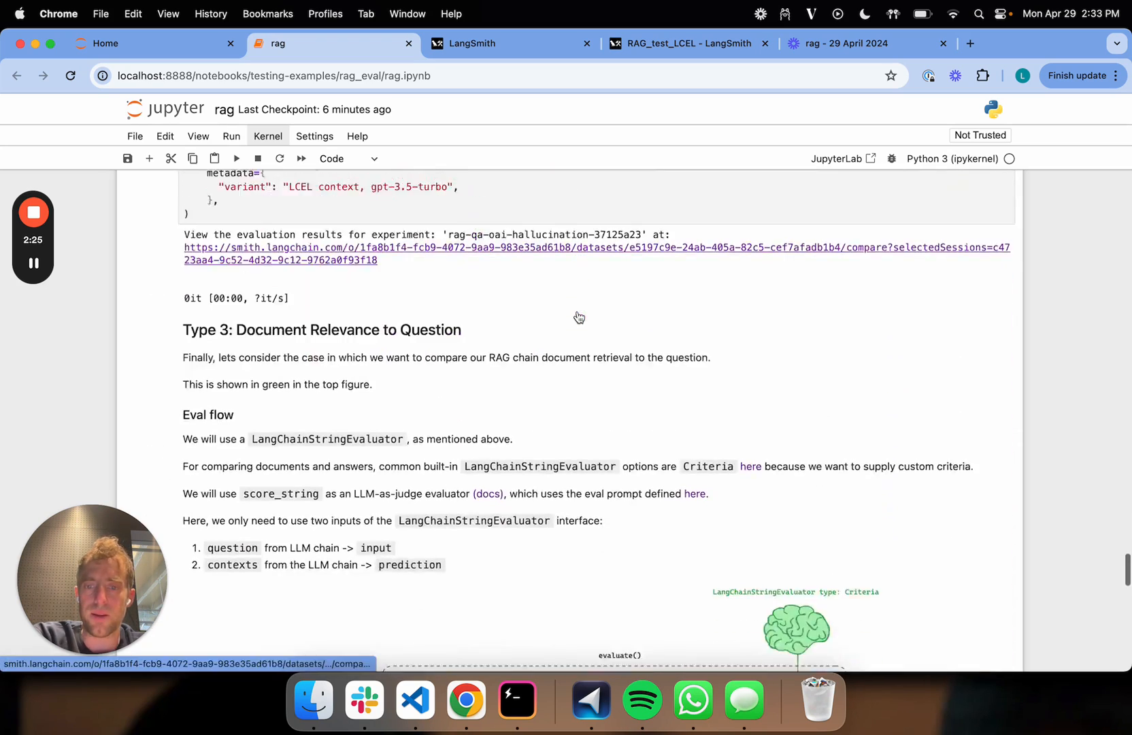
{"action": "scroll", "scroll_direction": "down", "scroll_amount": 3}
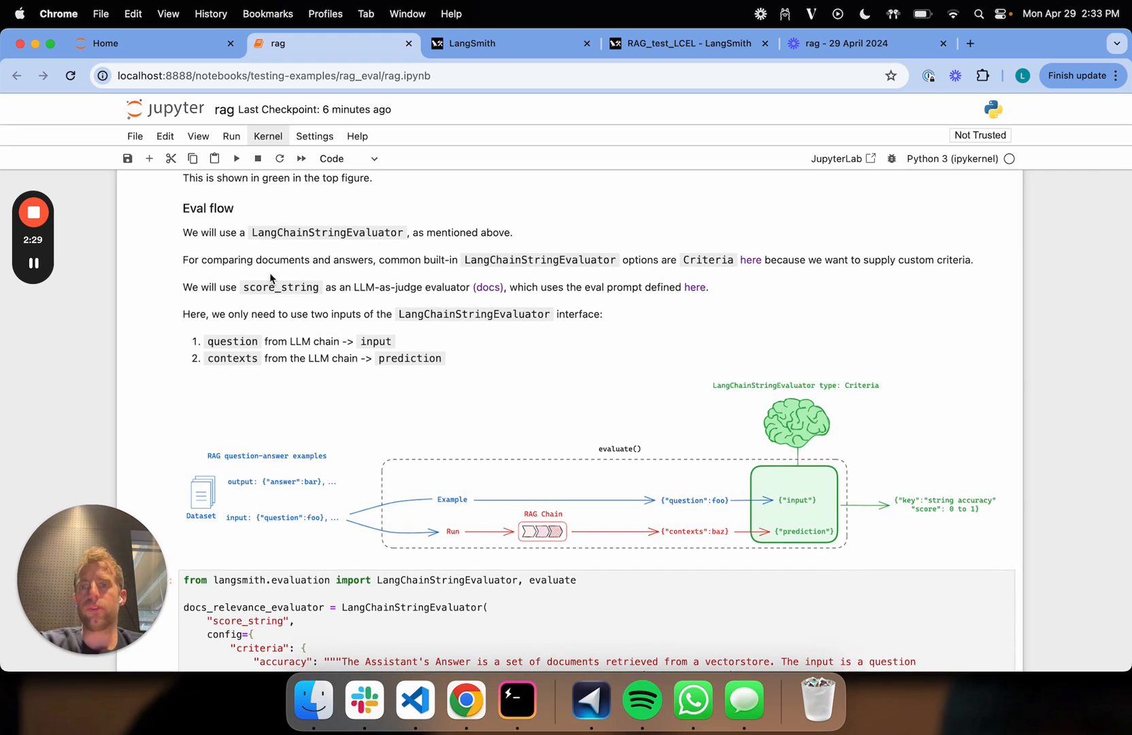
{"action": "mouse_move", "coordinate": [275, 287]}
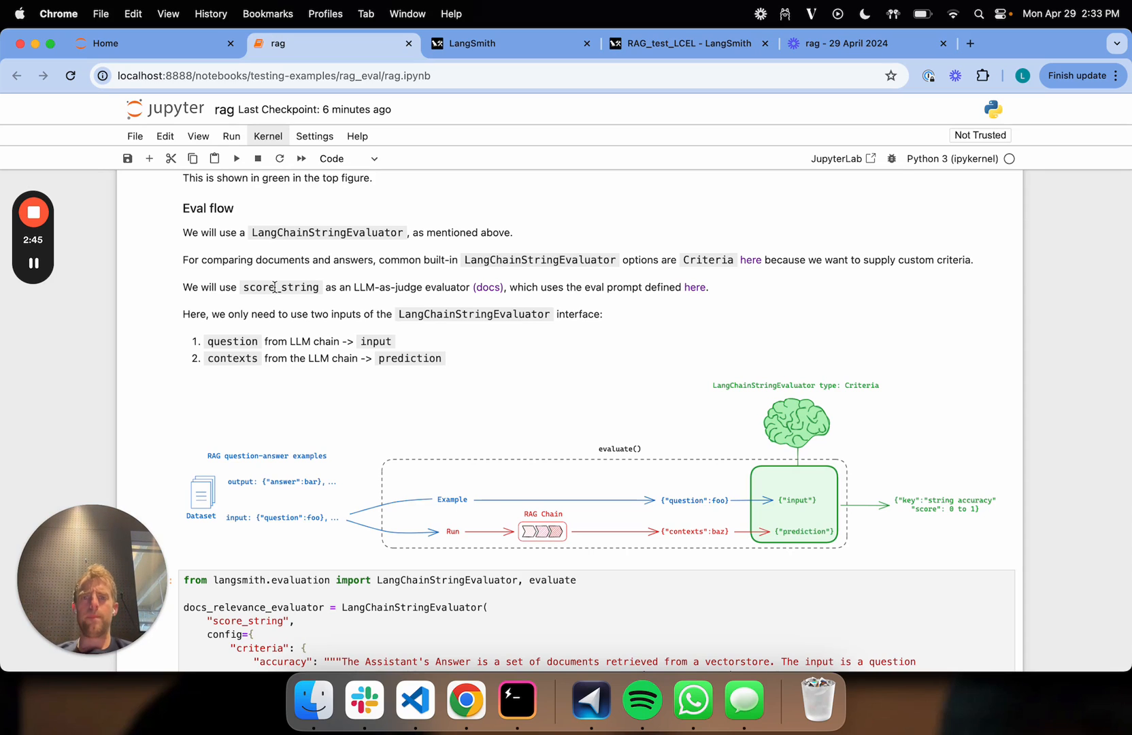
{"action": "mouse_move", "coordinate": [715, 283]}
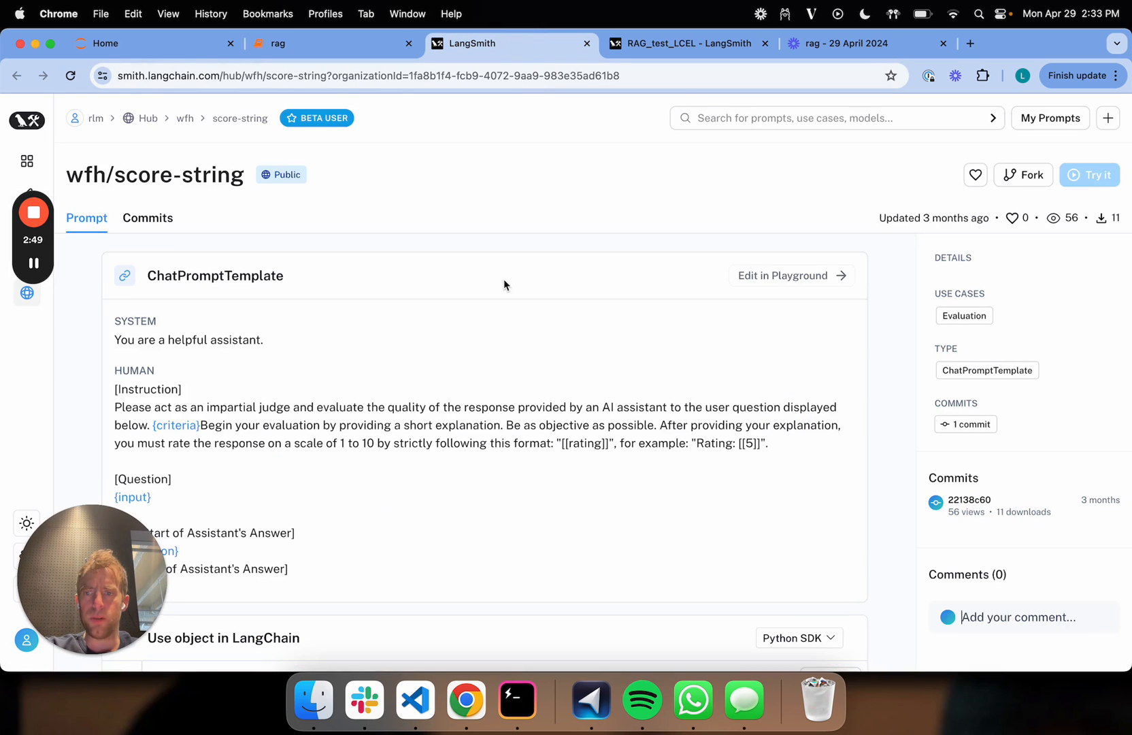
{"action": "scroll", "scroll_direction": "down", "scroll_amount": 3}
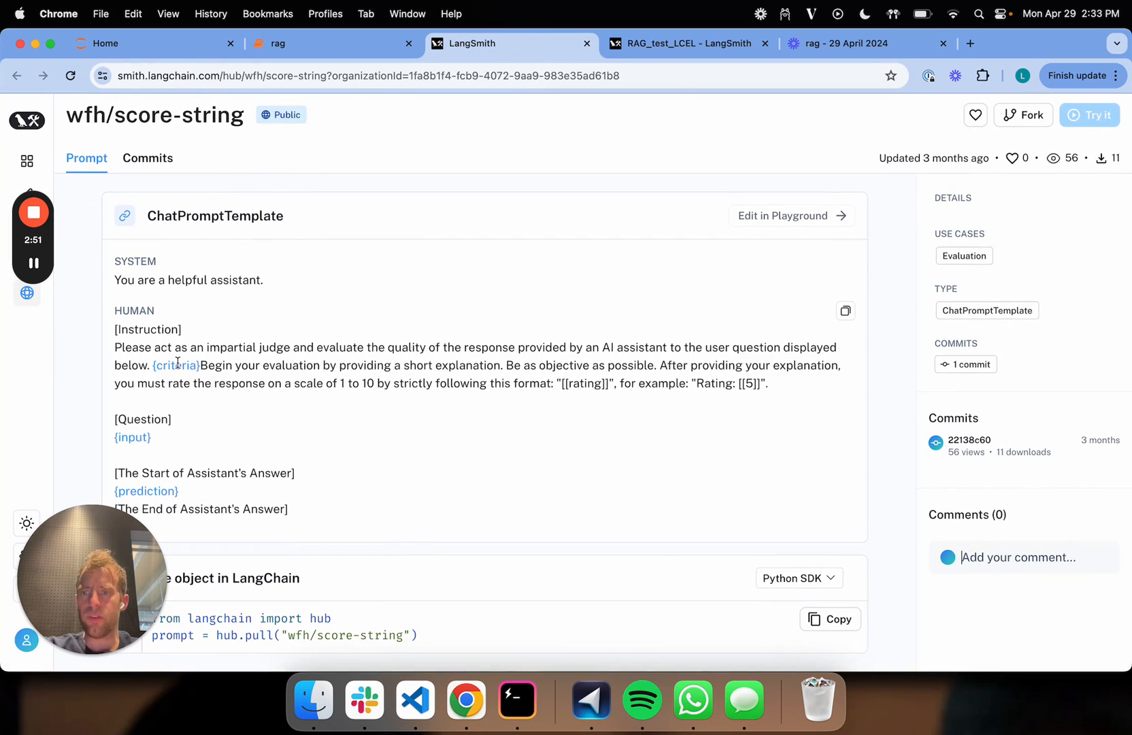
{"action": "mouse_move", "coordinate": [159, 438]}
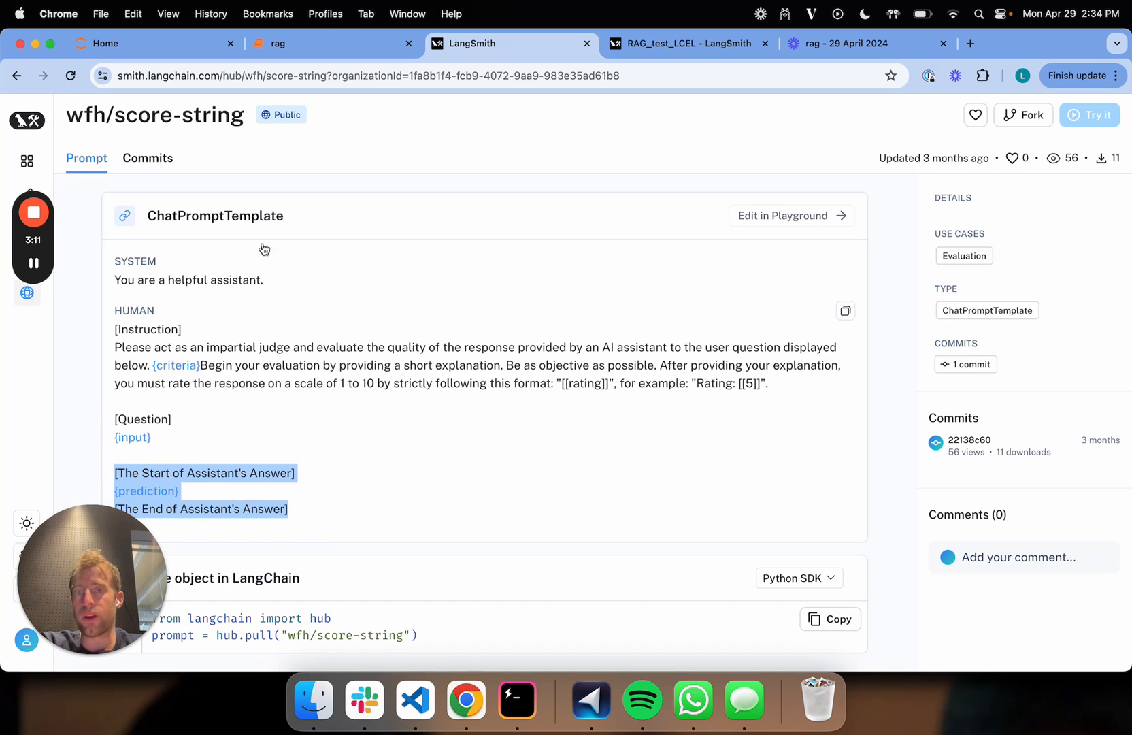
{"action": "left_click", "coordinate": [276, 44]}
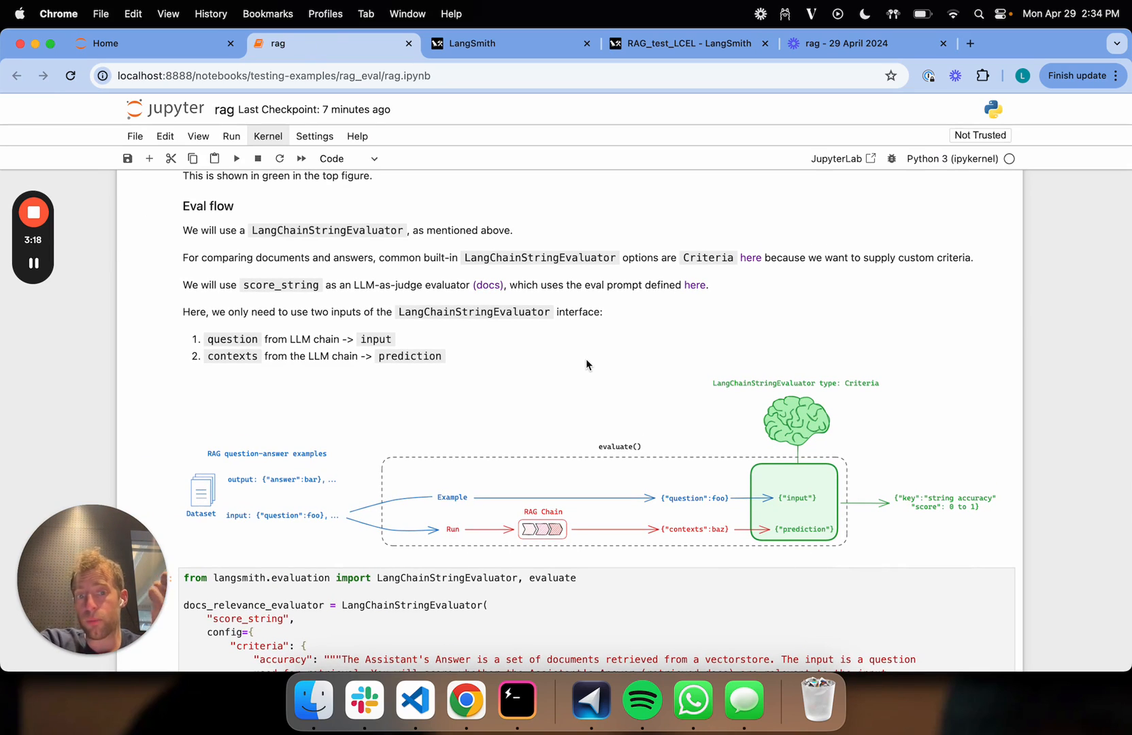
Scroll past the eval-flow diagram to the full docs_relevance_evaluator cell and evaluate call.
{"action": "scroll", "scroll_direction": "down", "scroll_amount": 3}
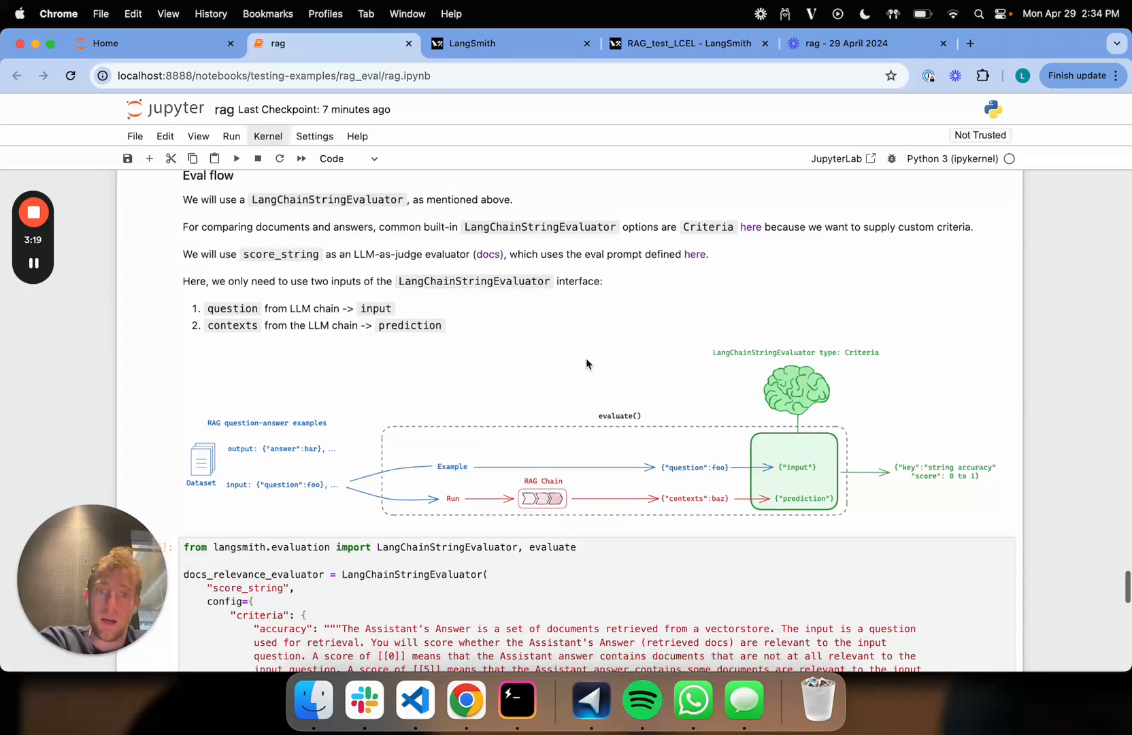
{"action": "scroll", "scroll_direction": "down", "scroll_amount": 3}
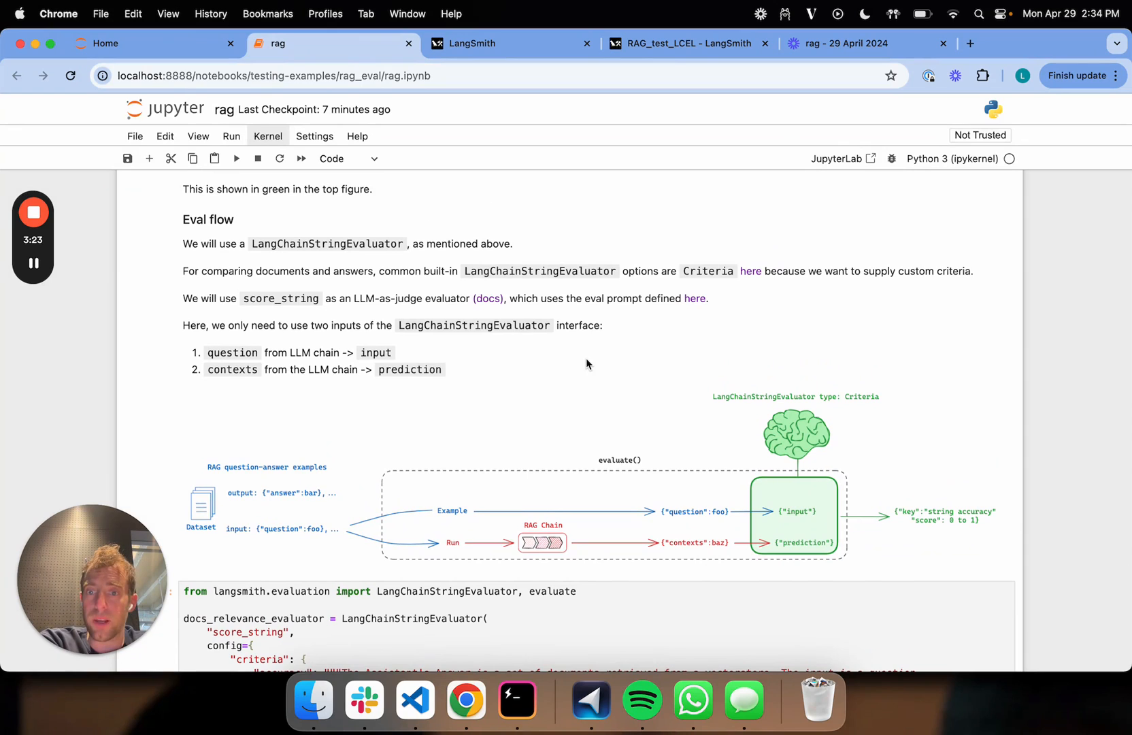
{"action": "scroll", "scroll_direction": "down", "scroll_amount": 3}
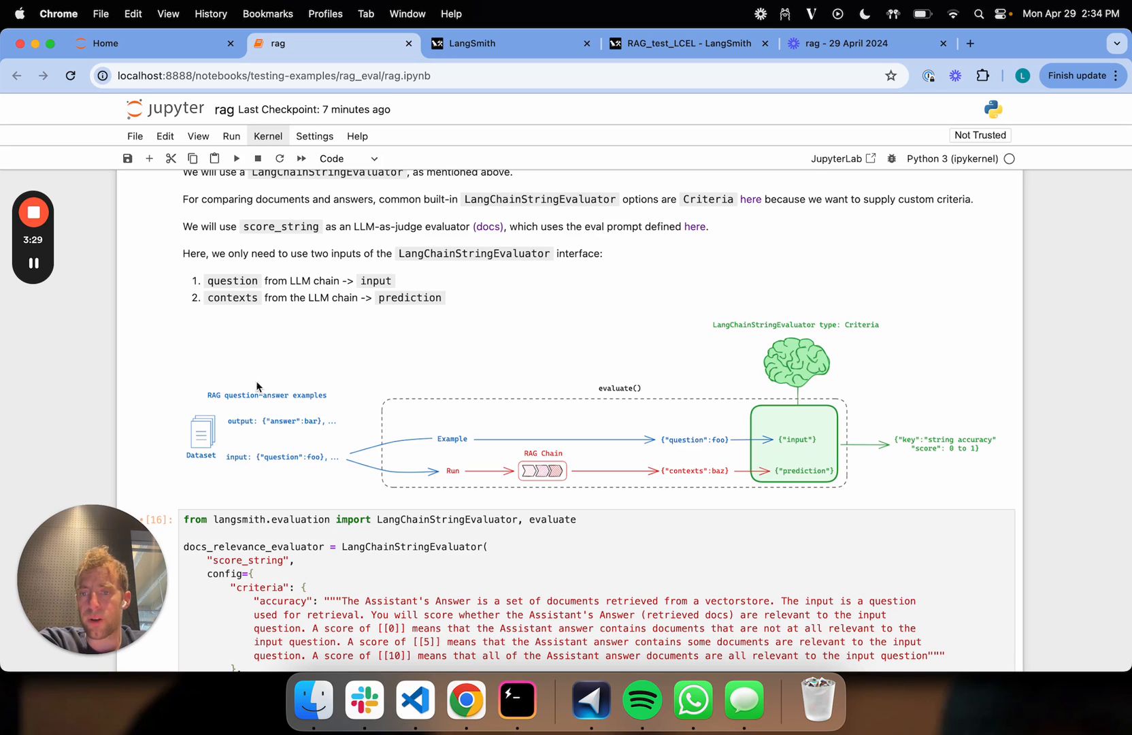
{"action": "mouse_move", "coordinate": [373, 451]}
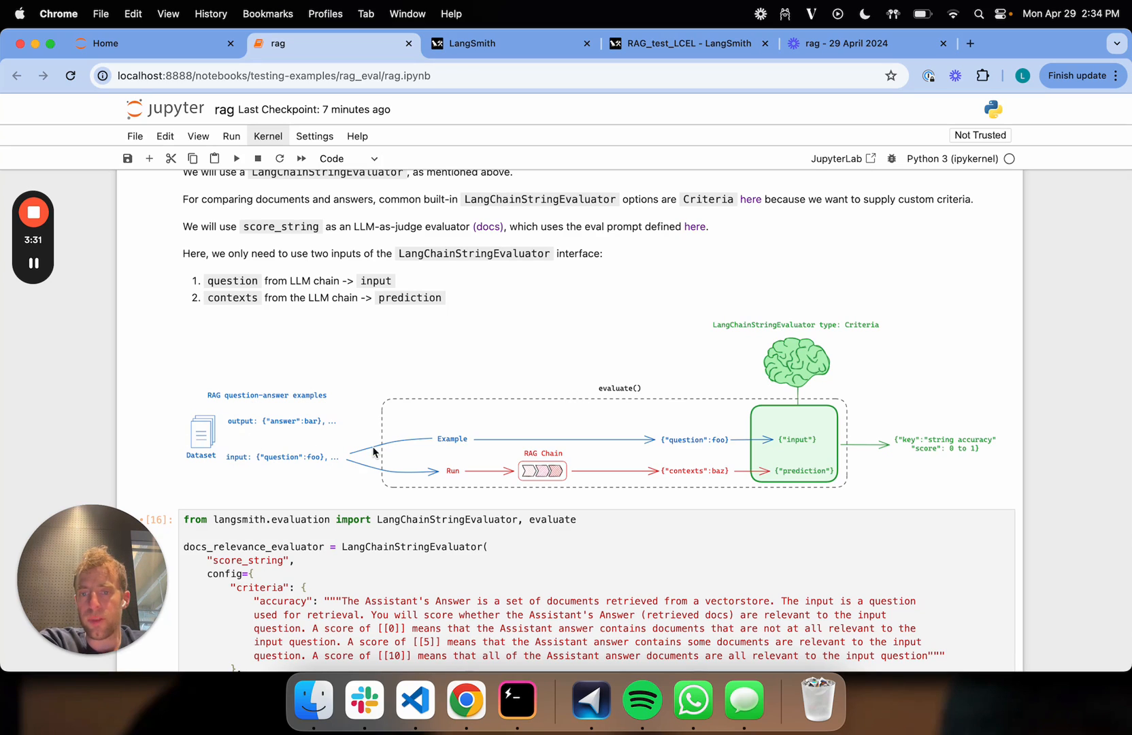
{"action": "mouse_move", "coordinate": [694, 449]}
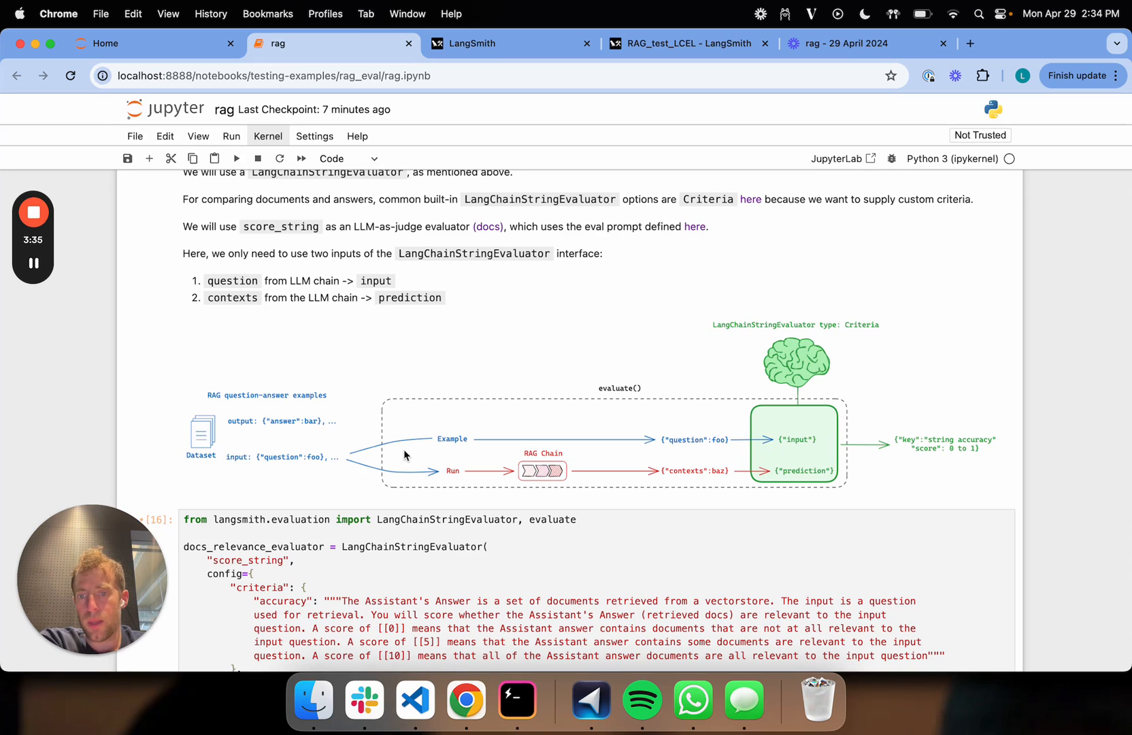
{"action": "mouse_move", "coordinate": [393, 482]}
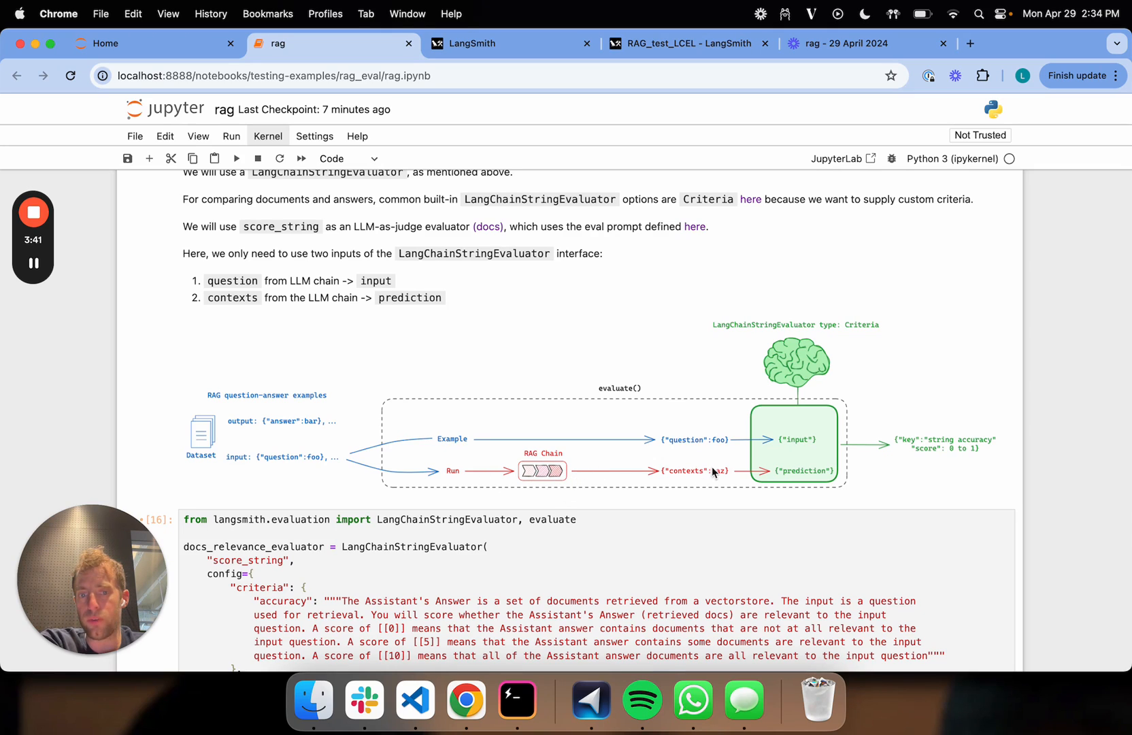
{"action": "mouse_move", "coordinate": [797, 477]}
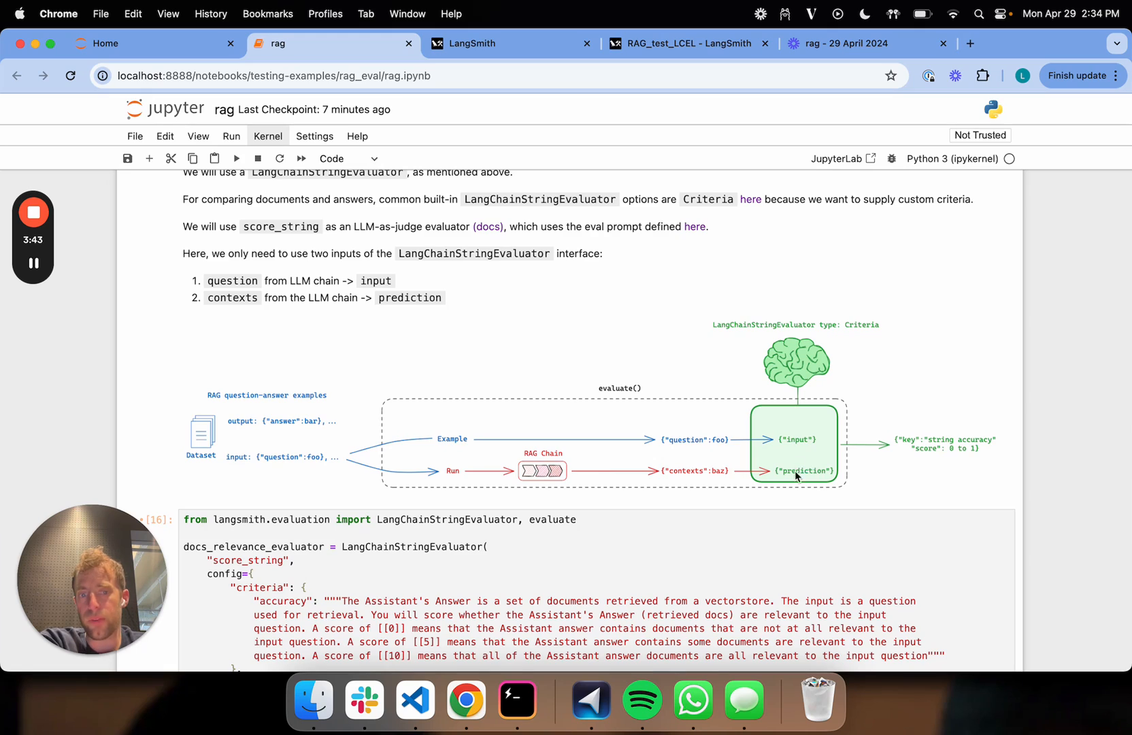
{"action": "mouse_move", "coordinate": [219, 274]}
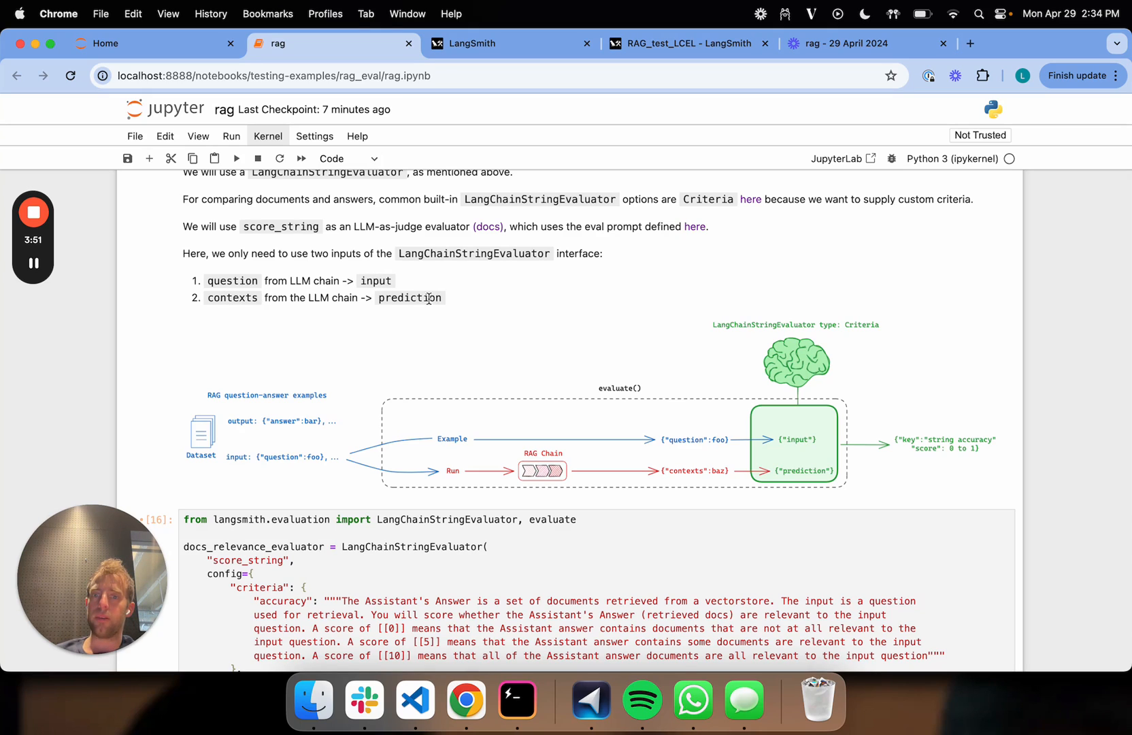
{"action": "mouse_move", "coordinate": [445, 312]}
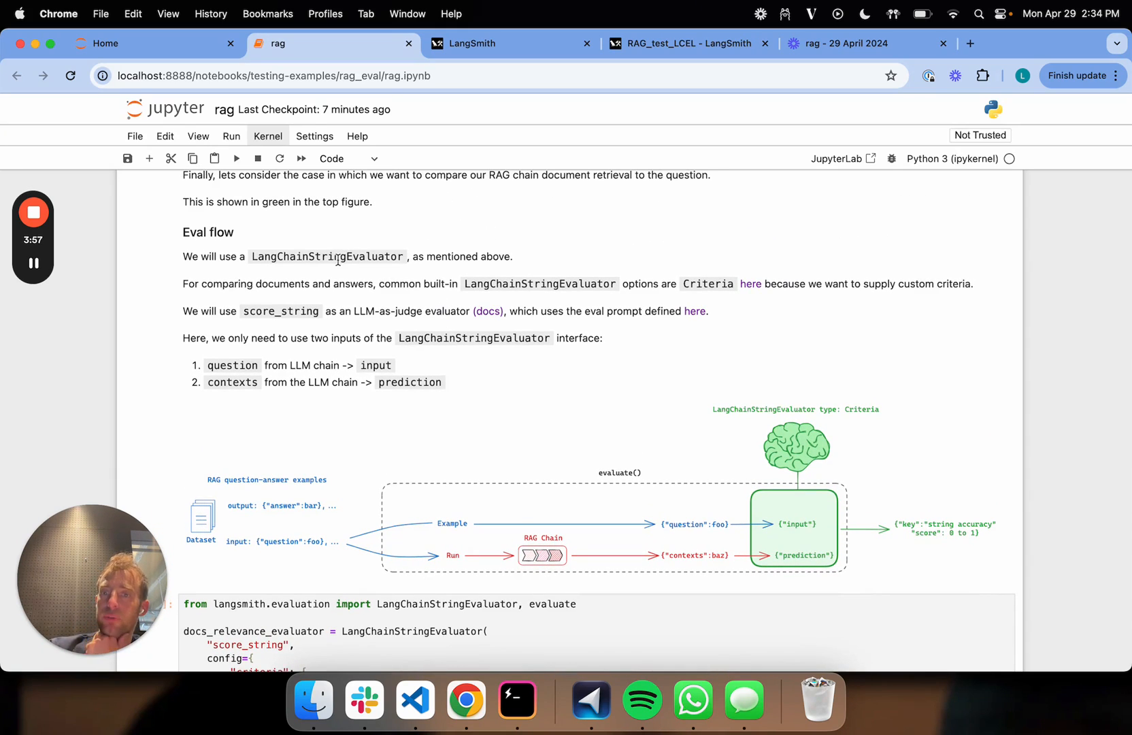
{"action": "scroll", "scroll_direction": "down", "scroll_amount": 3}
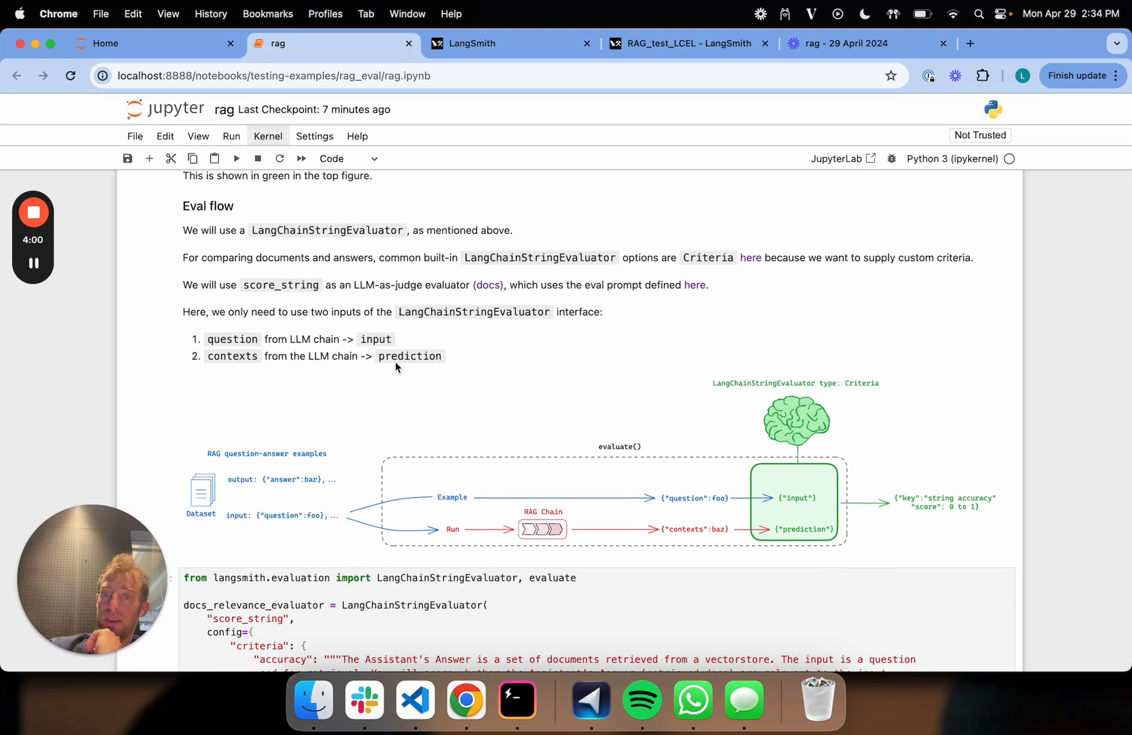
{"action": "mouse_move", "coordinate": [306, 304]}
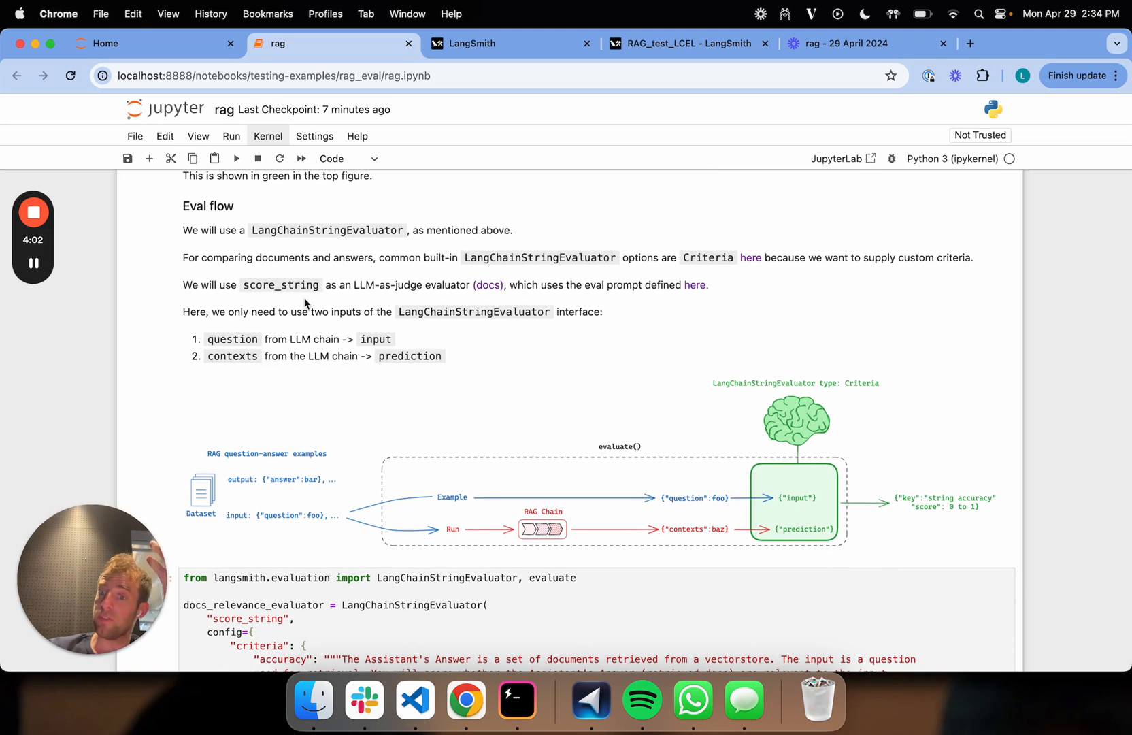
{"action": "scroll", "scroll_direction": "down", "scroll_amount": 3}
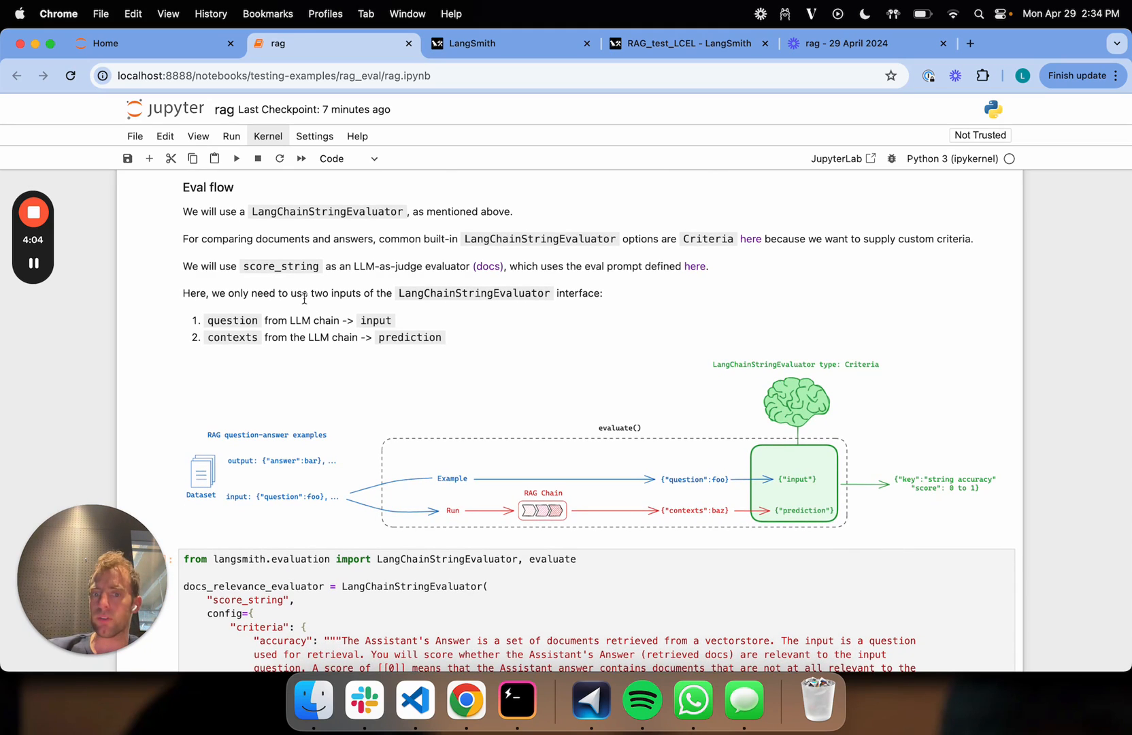
{"action": "scroll", "scroll_direction": "down", "scroll_amount": 3}
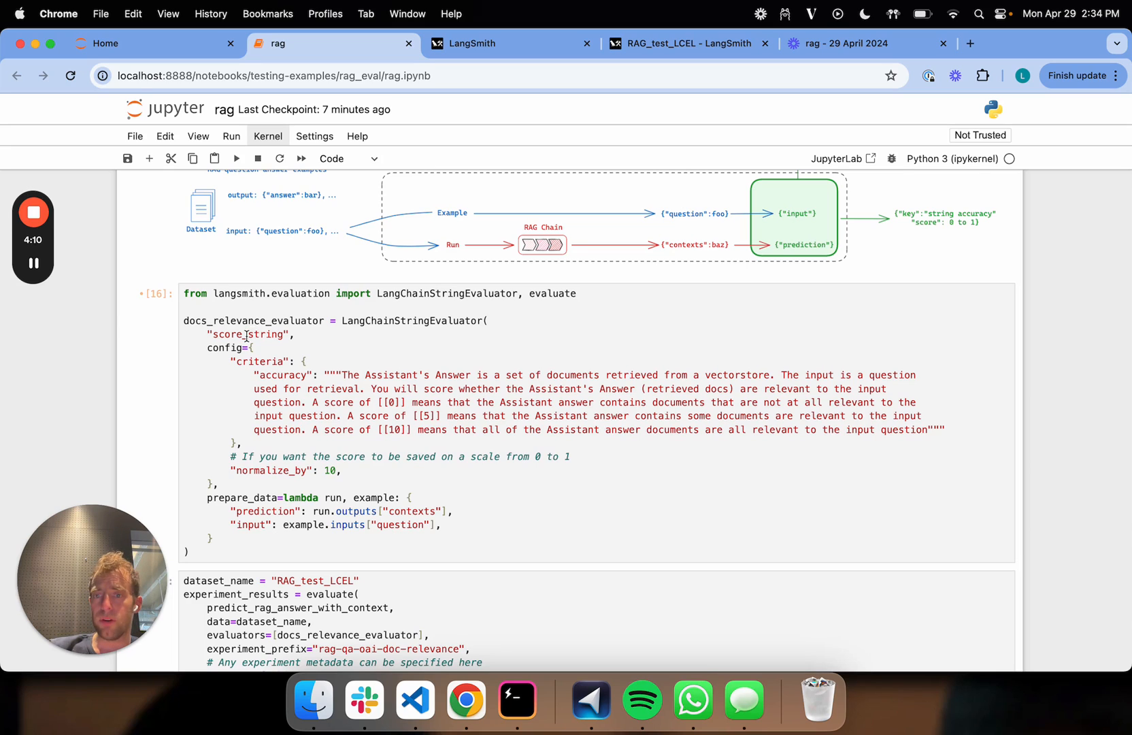
Highlight score_string and the opening sentence of the accuracy criteria in the evaluator cell.
{"action": "double_click", "coordinate": [246, 334]}
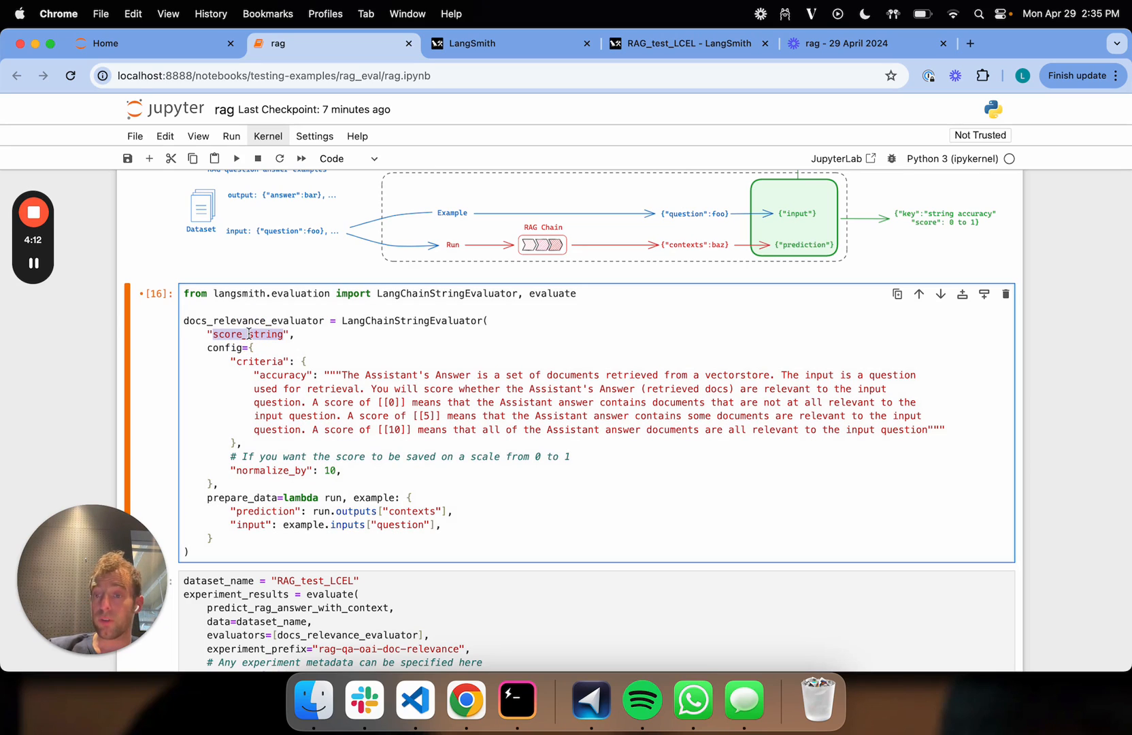
{"action": "scroll", "scroll_direction": "down", "scroll_amount": 3}
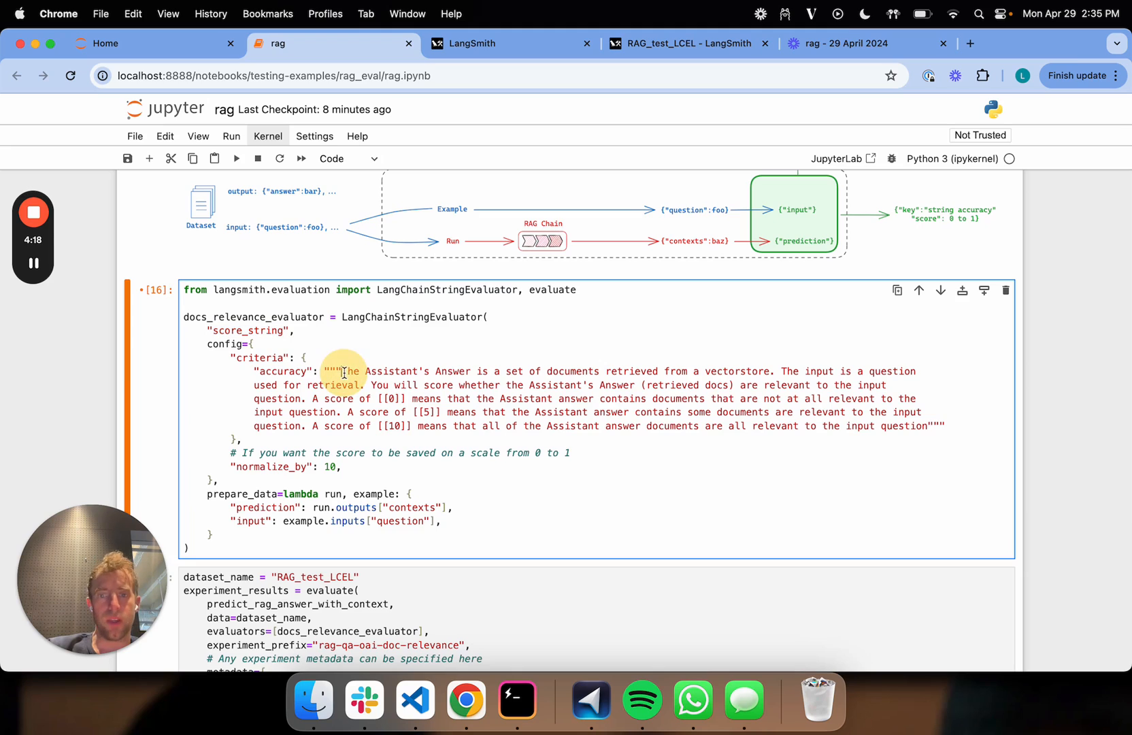
{"action": "left_click_drag", "start_coordinate": [343, 371], "coordinate": [599, 371]}
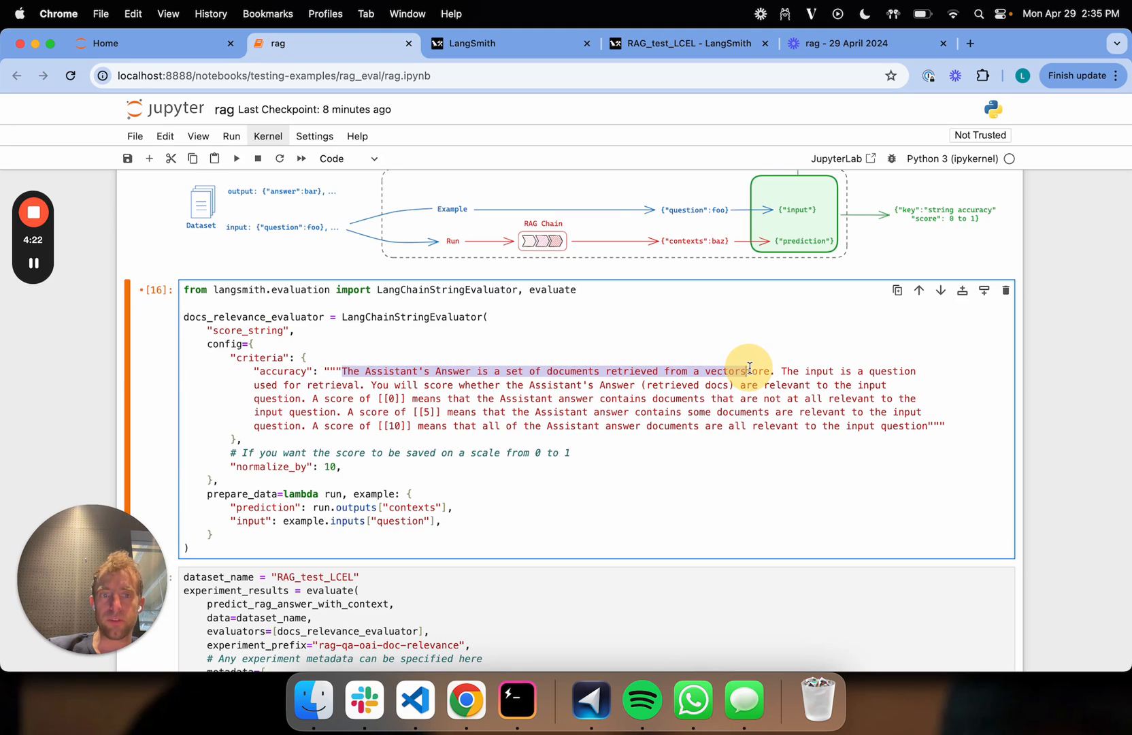
{"action": "mouse_move", "coordinate": [366, 384]}
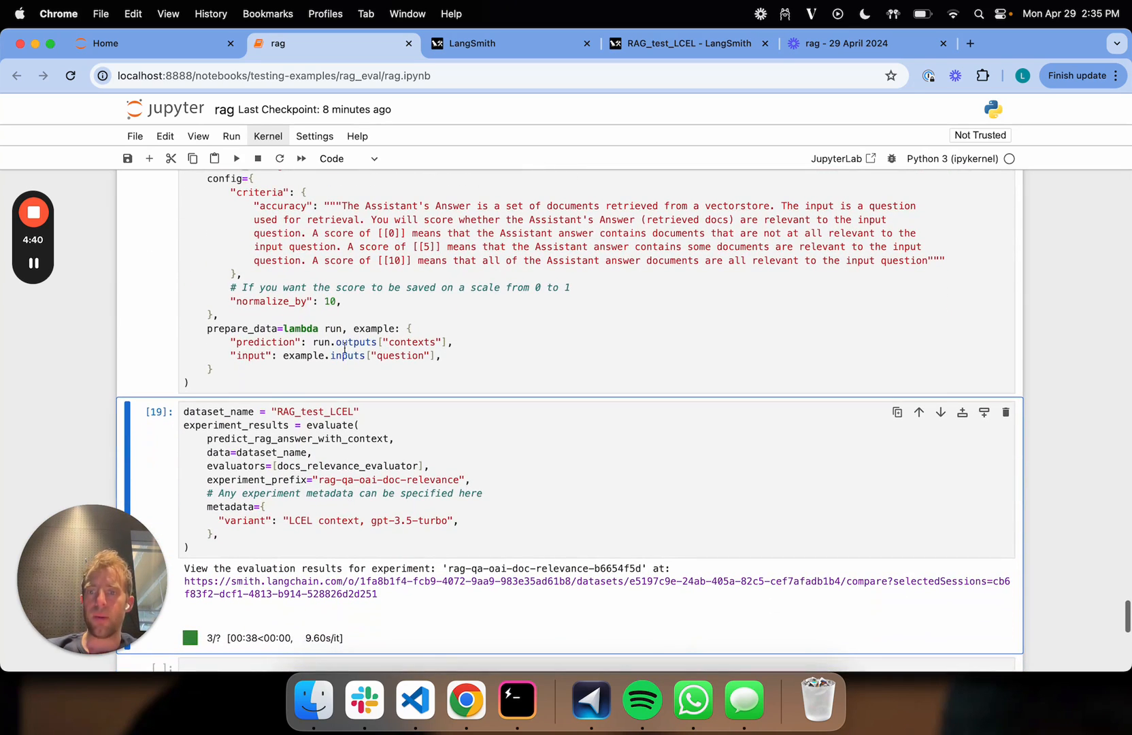
Highlight RAG_test_LCEL in the evaluate cell and open its experiment results in LangSmith.
{"action": "left_click", "coordinate": [289, 412]}
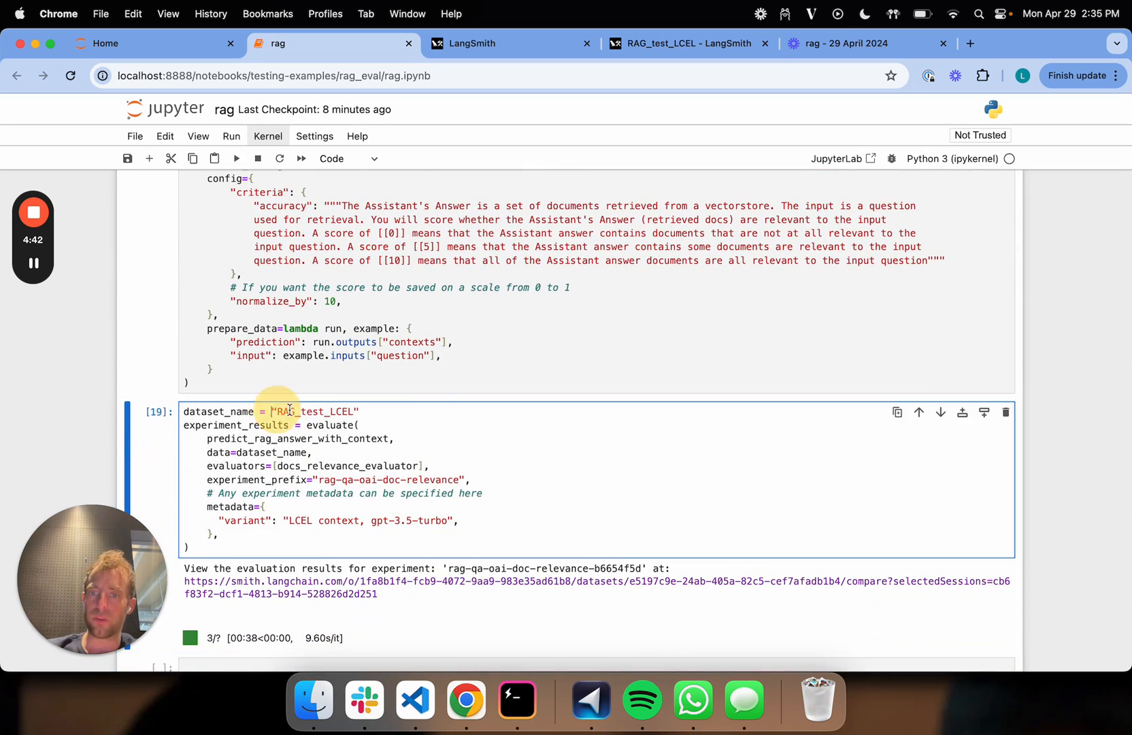
{"action": "double_click", "coordinate": [313, 411]}
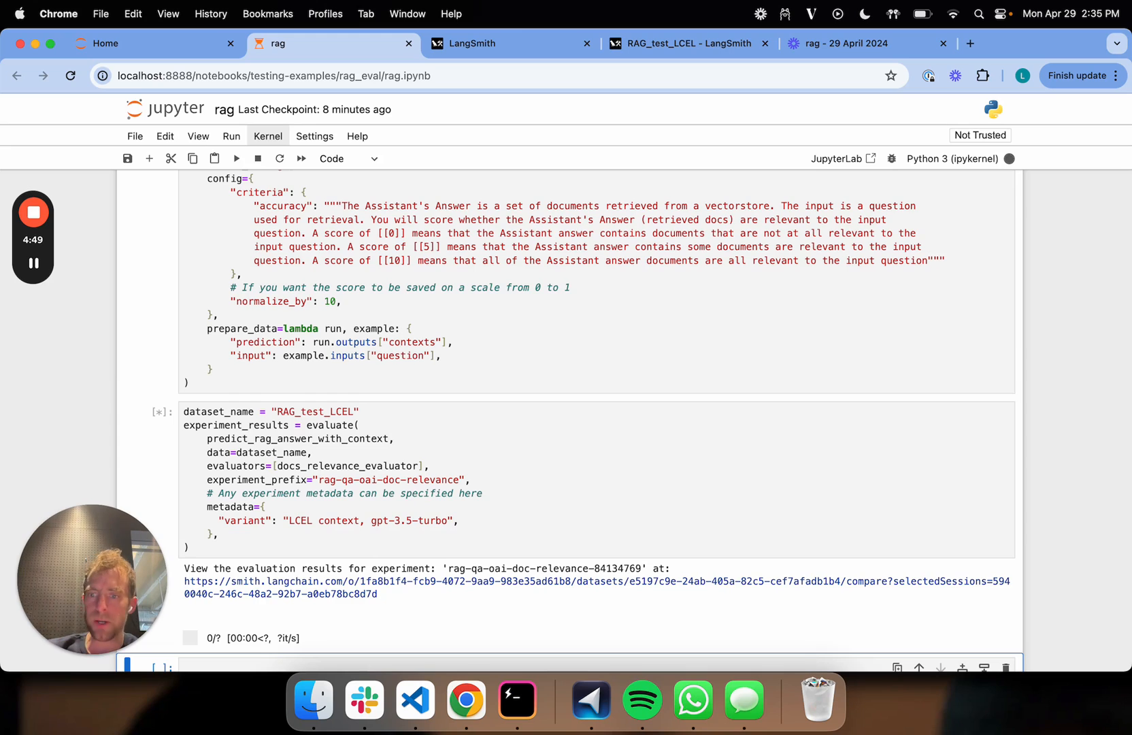
{"action": "scroll", "scroll_direction": "down", "scroll_amount": 3}
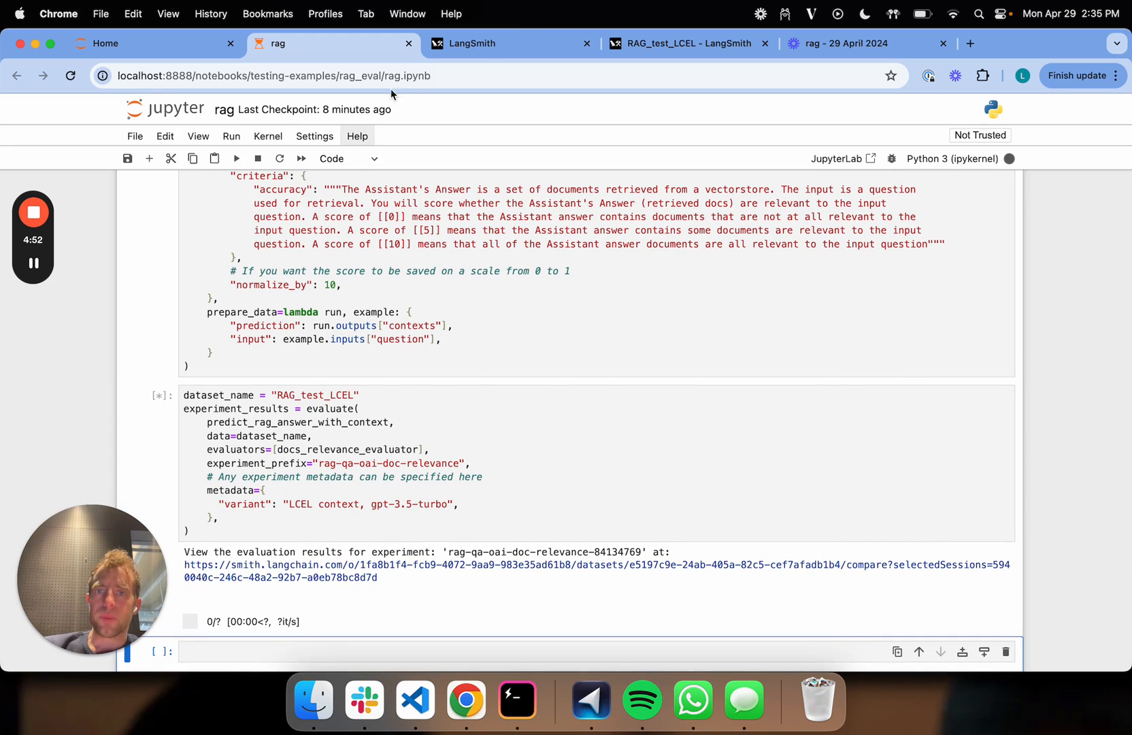
{"action": "left_click", "coordinate": [682, 43]}
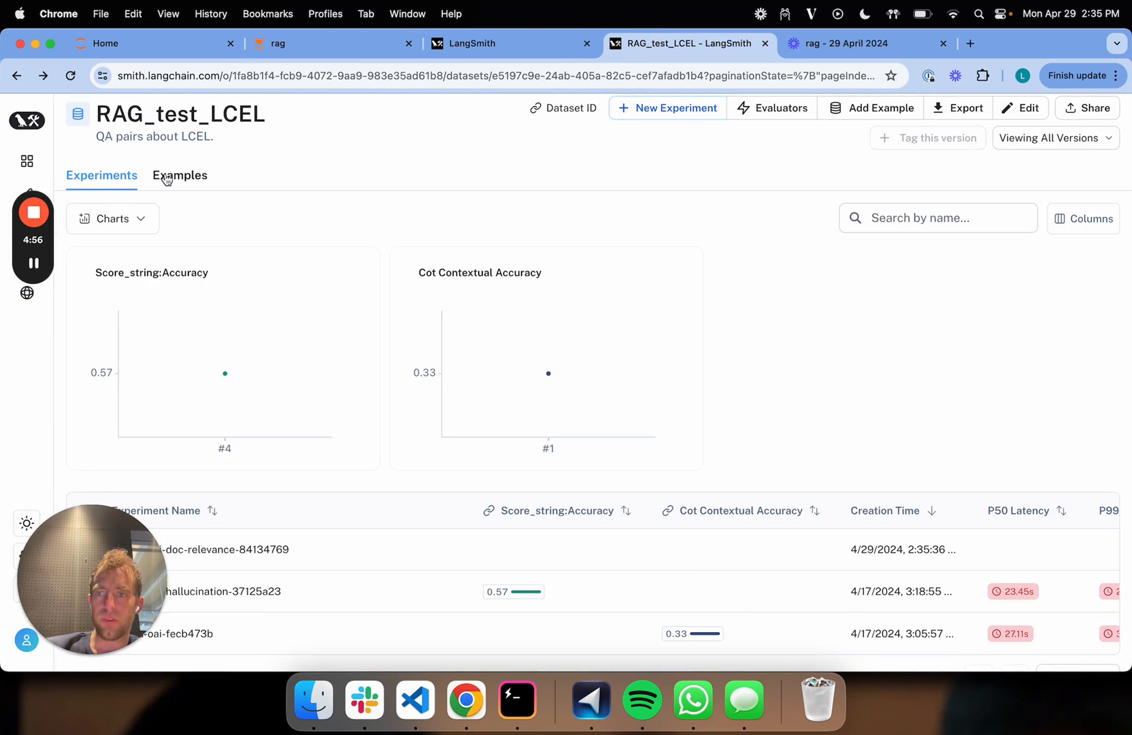
Glance at the dataset's Examples, then open experiment rag-qa-oai-doc-relevance-84134769 from Experiments.
{"action": "left_click", "coordinate": [181, 176]}
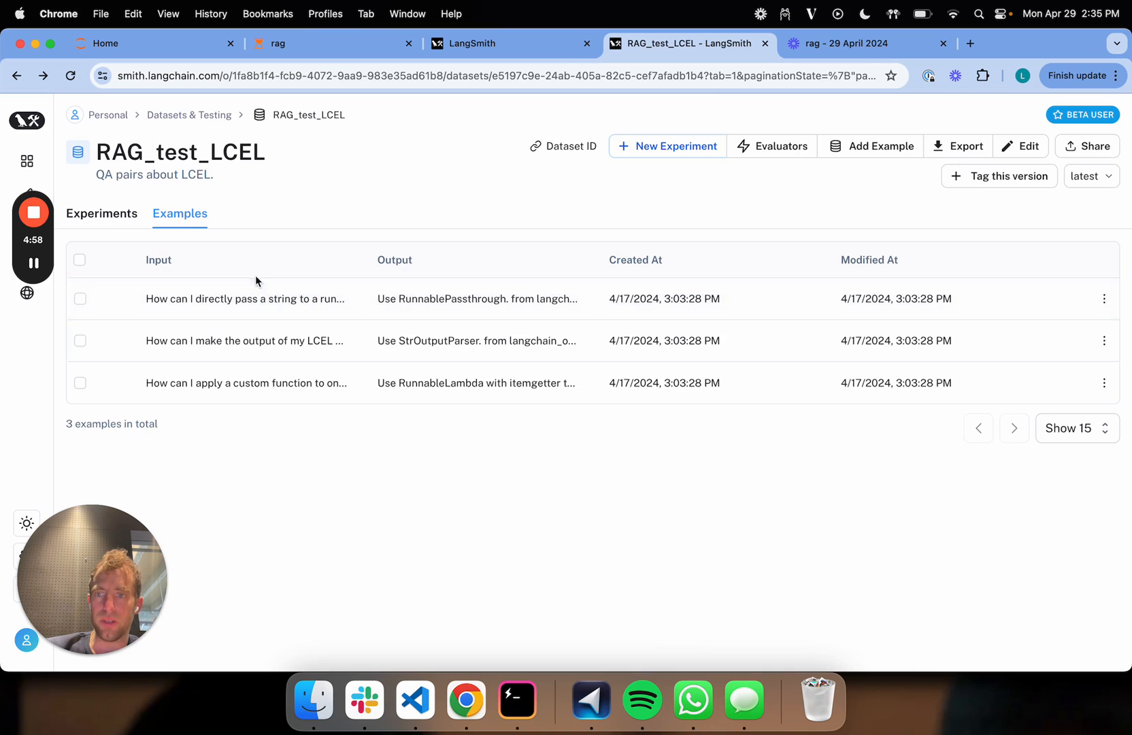
{"action": "left_click", "coordinate": [102, 213]}
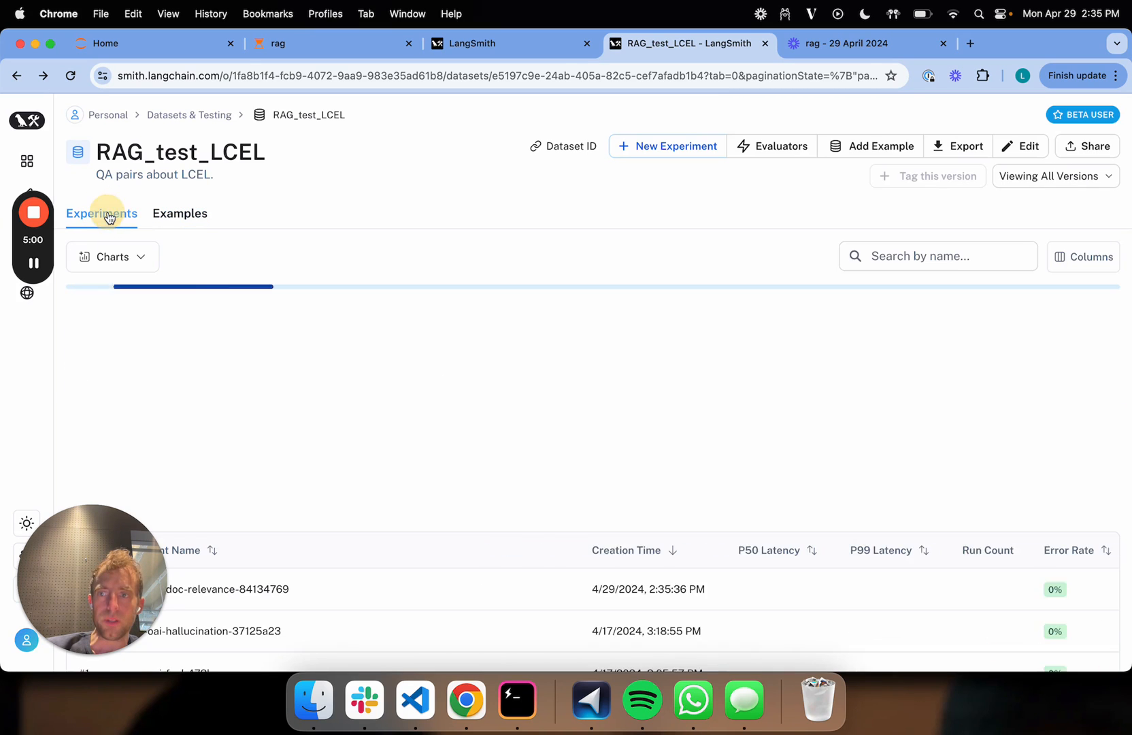
{"action": "scroll", "scroll_direction": "down", "scroll_amount": 3}
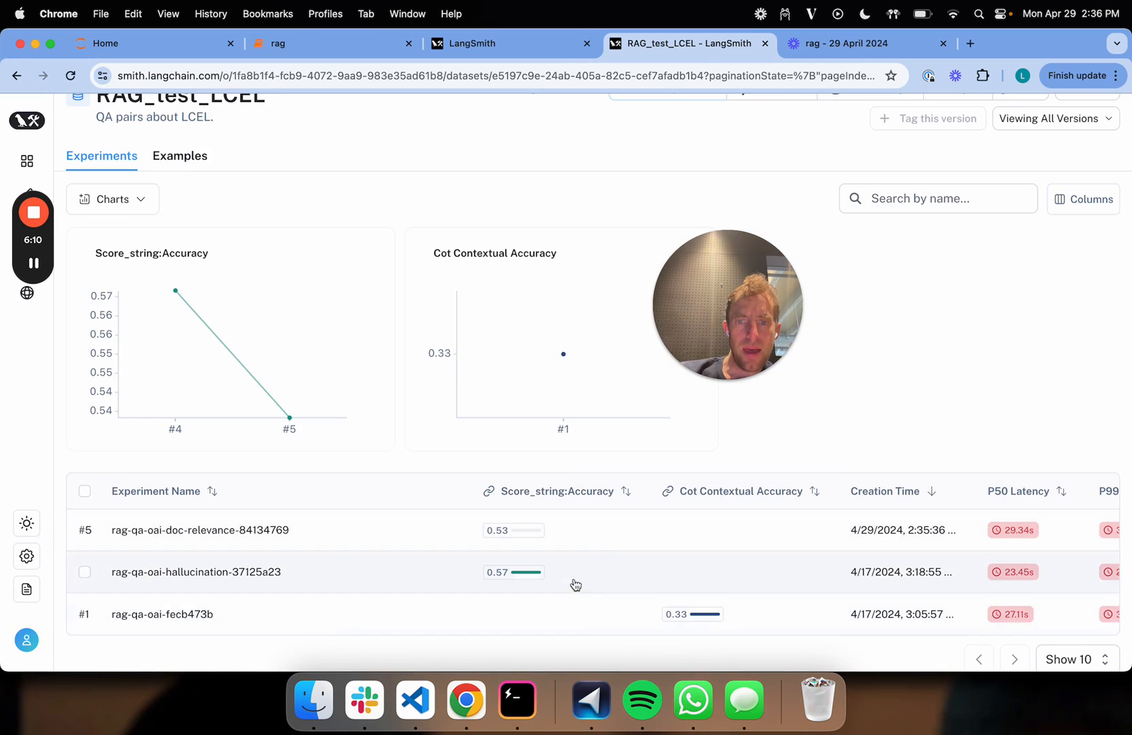
{"action": "left_click", "coordinate": [201, 531]}
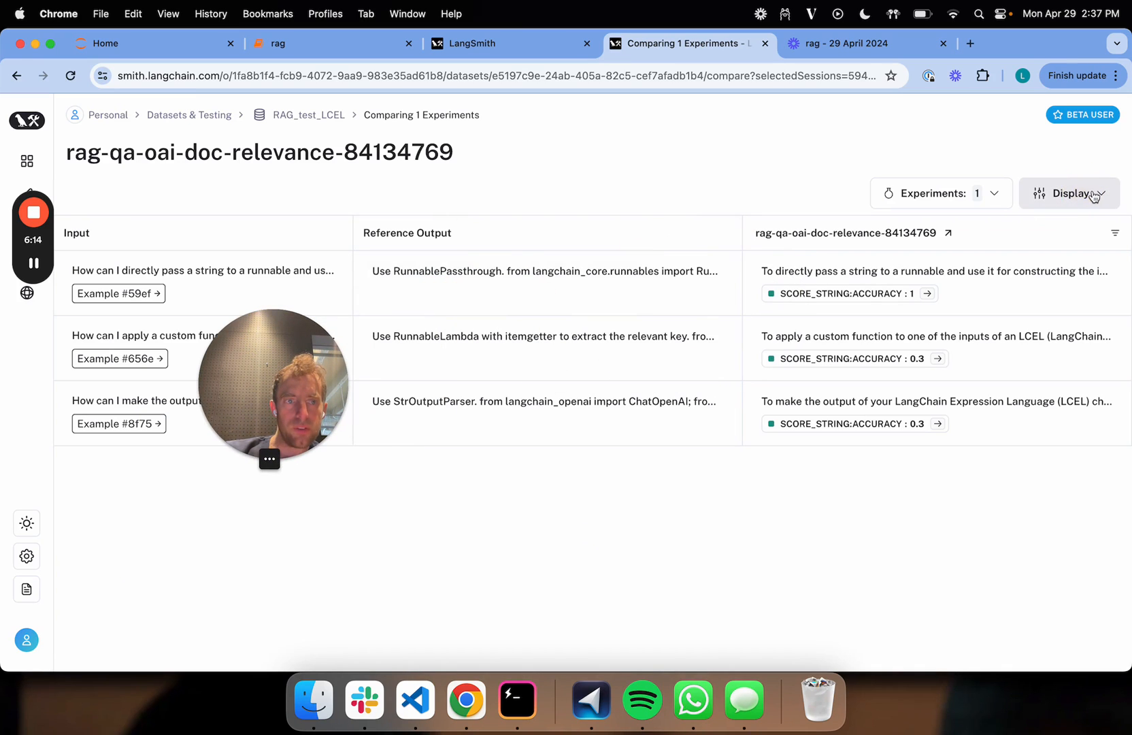
Toggle the table display options and open the grader trace for the first example's score 1.
{"action": "left_click", "coordinate": [1071, 194]}
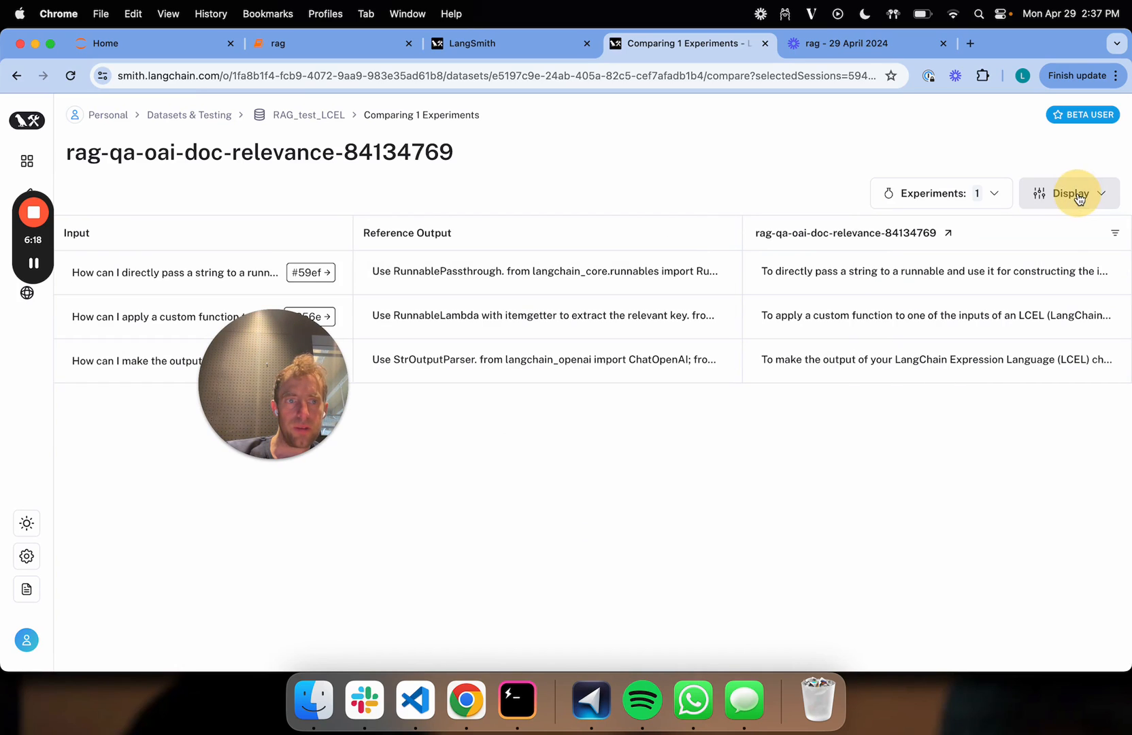
{"action": "left_click", "coordinate": [1072, 193]}
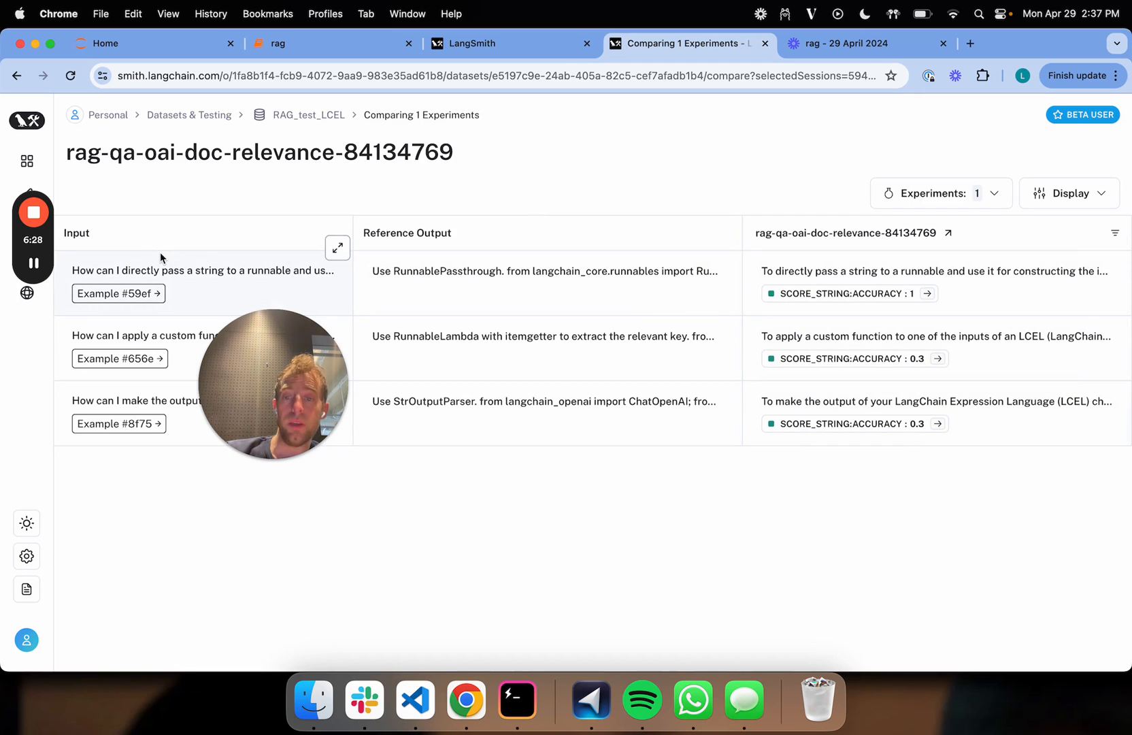
{"action": "mouse_move", "coordinate": [162, 332]}
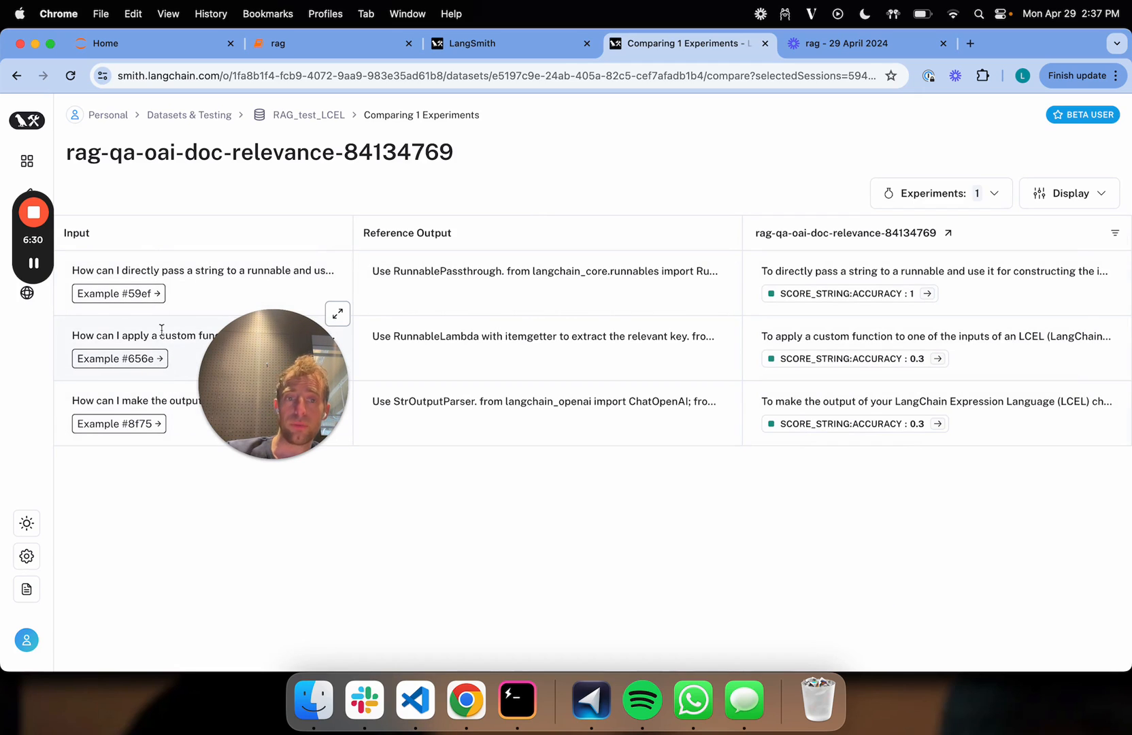
{"action": "mouse_move", "coordinate": [929, 295]}
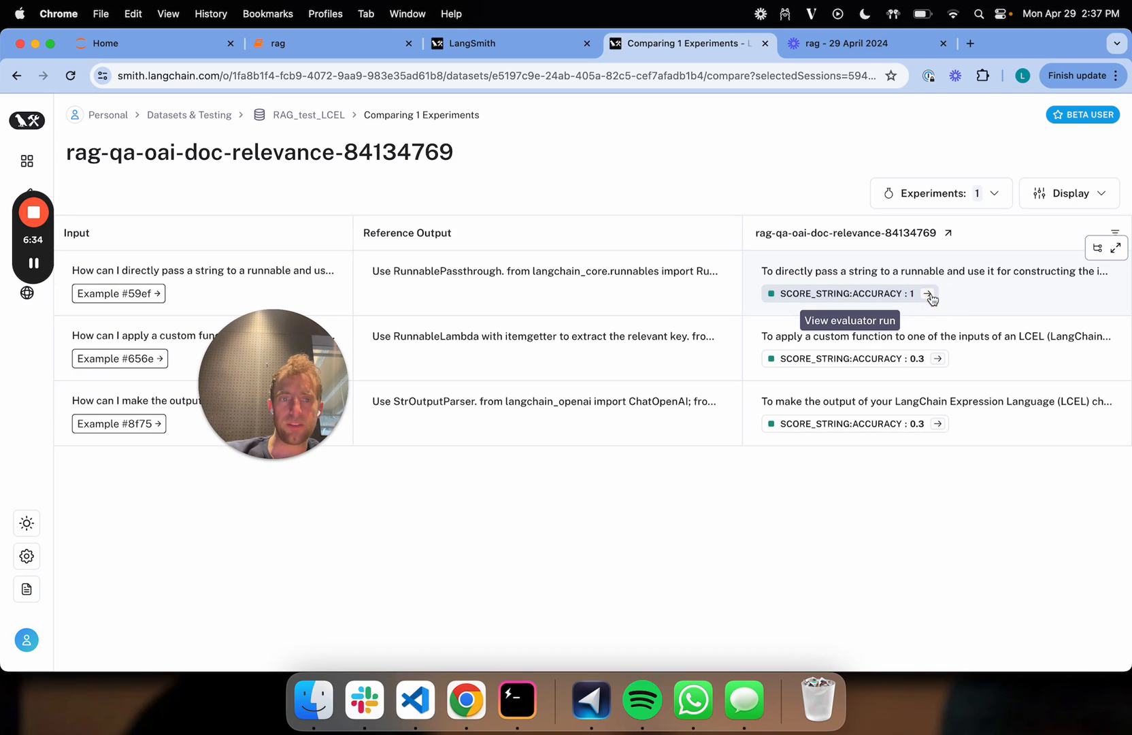
{"action": "left_click", "coordinate": [931, 293]}
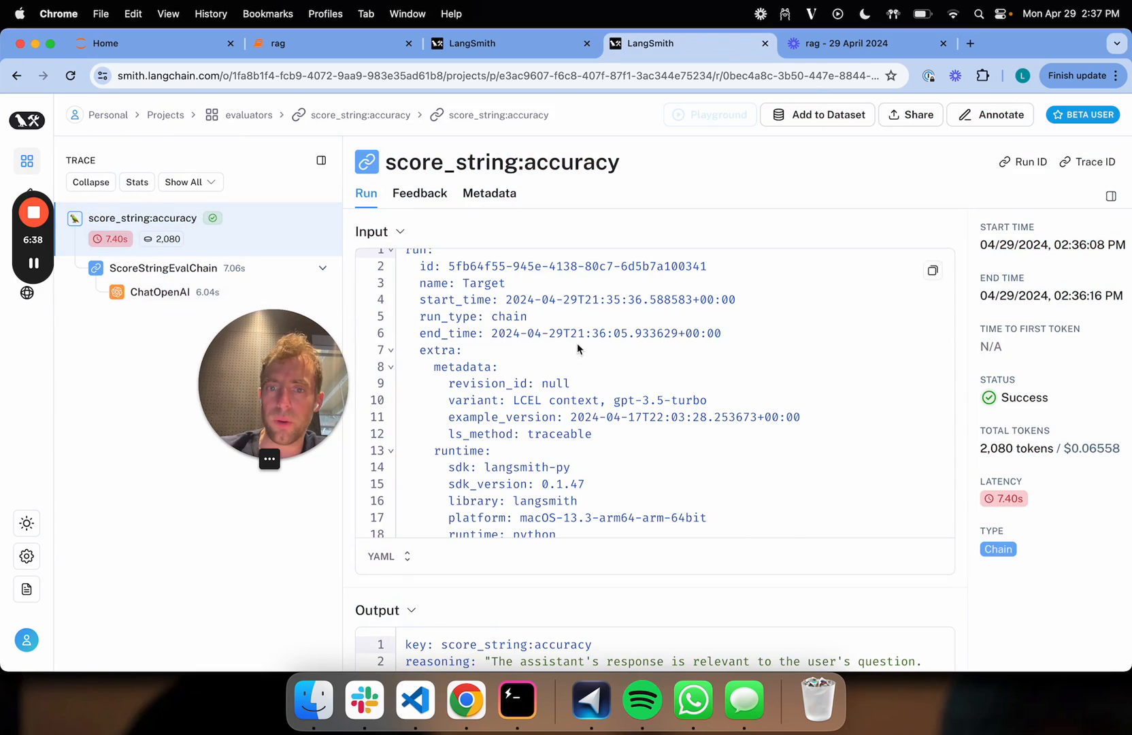
Review the first grader's ChatOpenAI prompt and Rating [[10]], then return to the comparison table.
{"action": "left_click", "coordinate": [160, 292]}
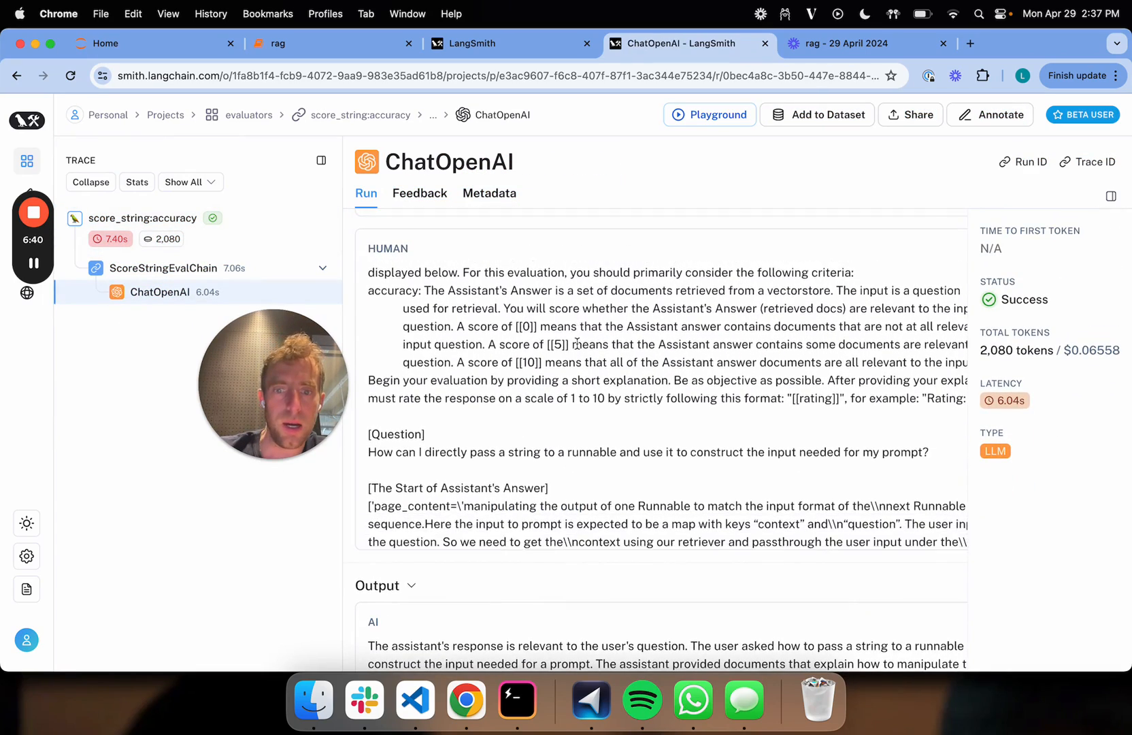
{"action": "scroll", "scroll_direction": "down", "scroll_amount": 3}
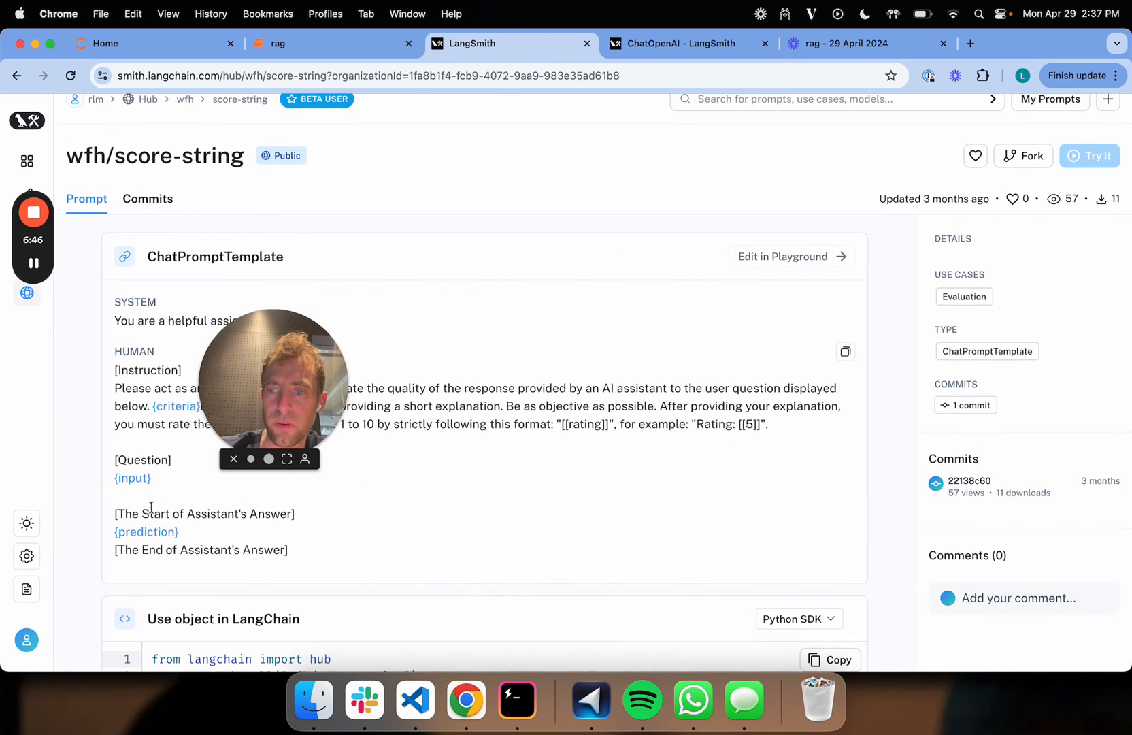
{"action": "left_click", "coordinate": [681, 43]}
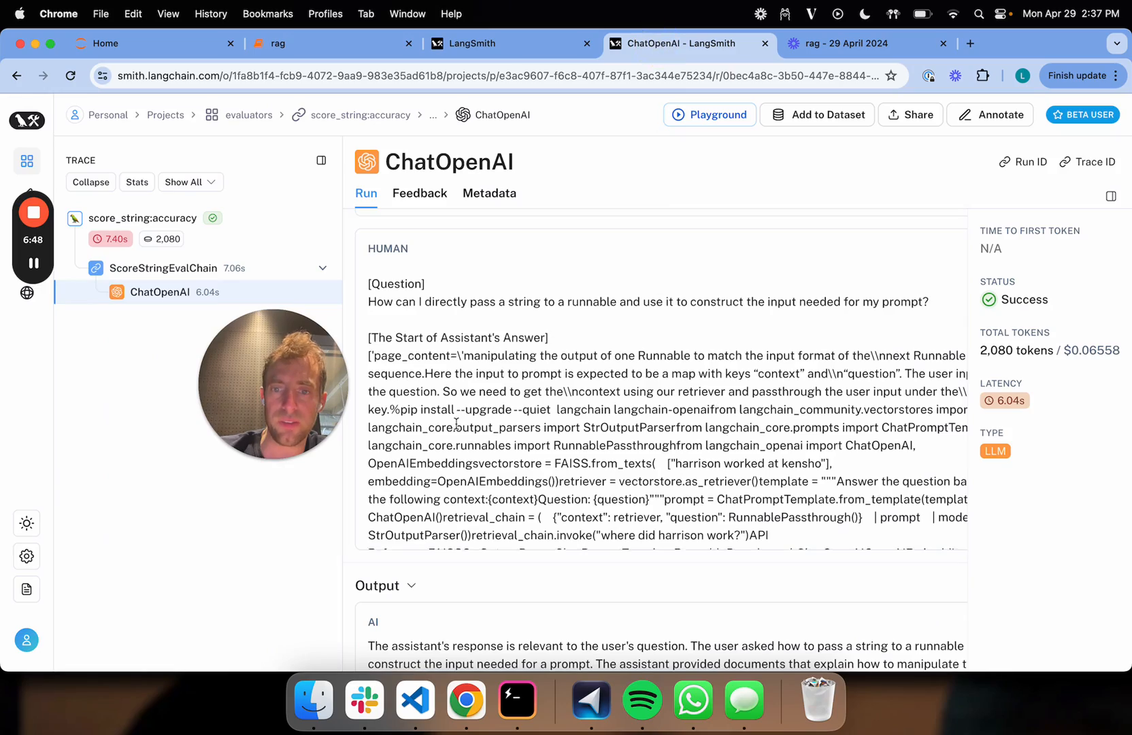
{"action": "scroll", "scroll_direction": "down", "scroll_amount": 3}
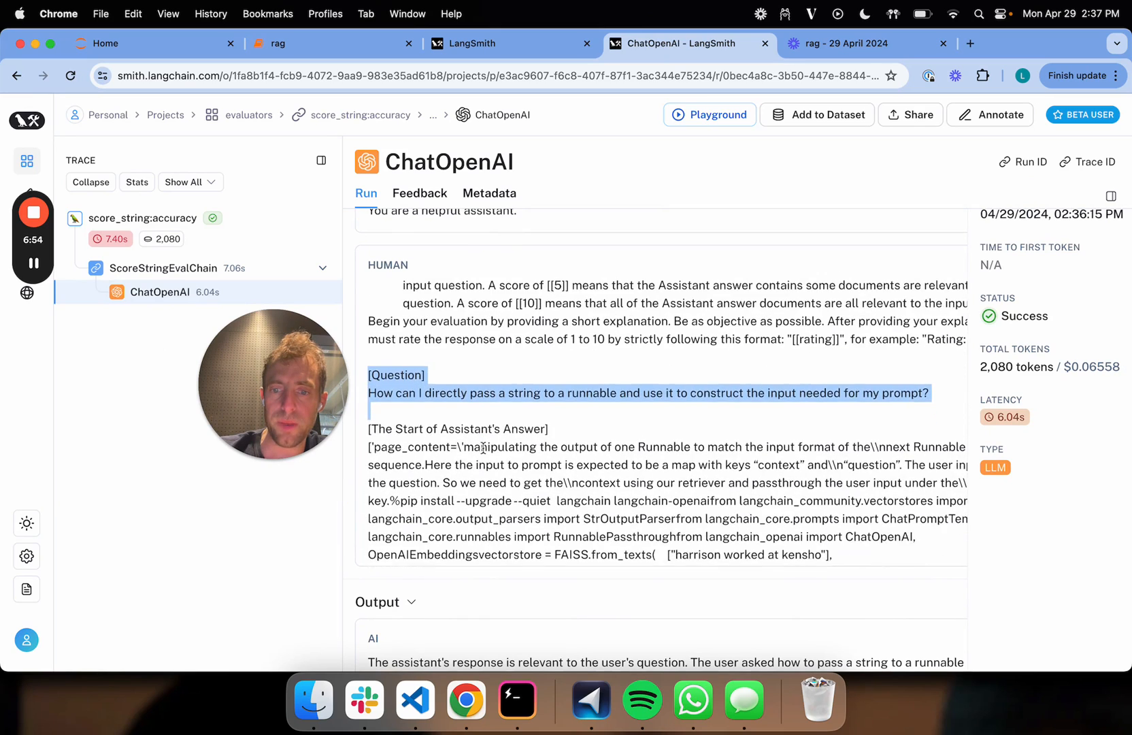
{"action": "scroll", "scroll_direction": "down", "scroll_amount": 3}
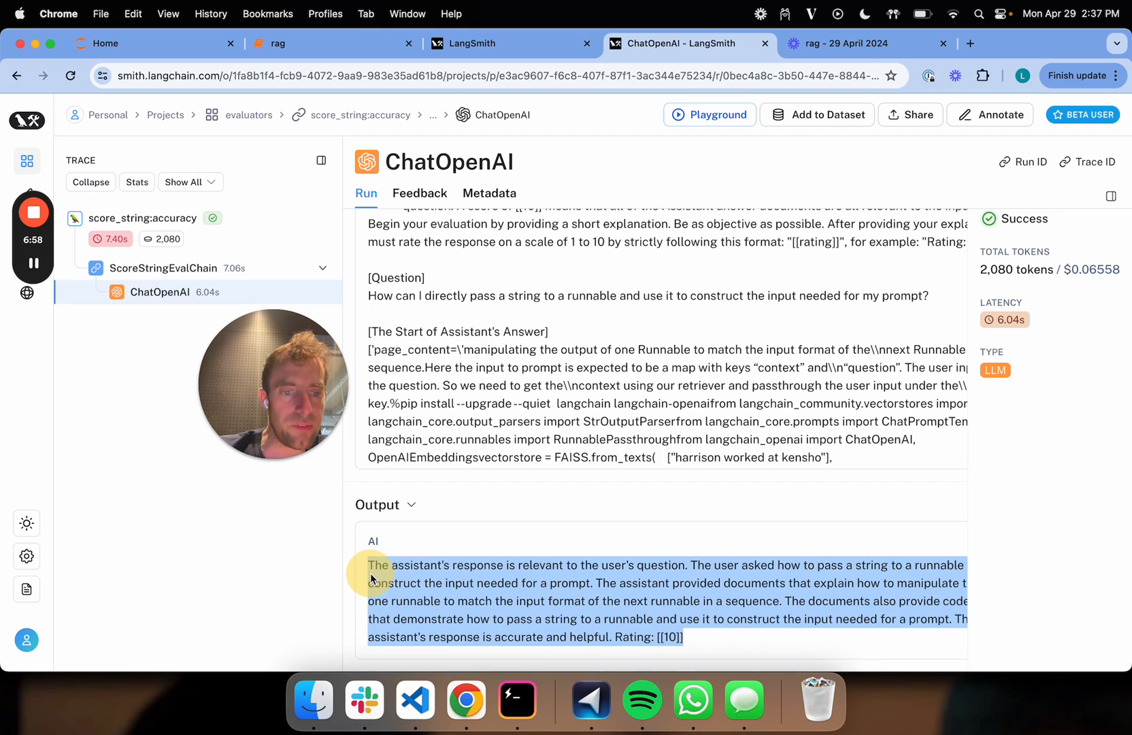
{"action": "left_click", "coordinate": [729, 659]}
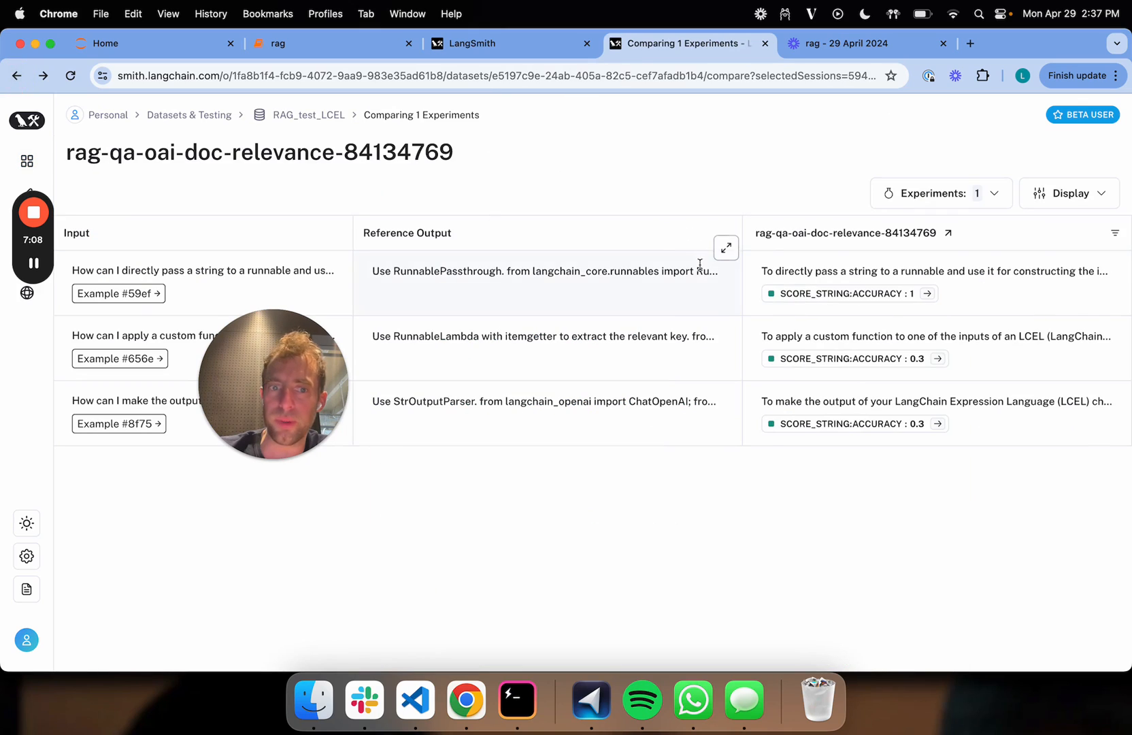
{"action": "mouse_move", "coordinate": [938, 359]}
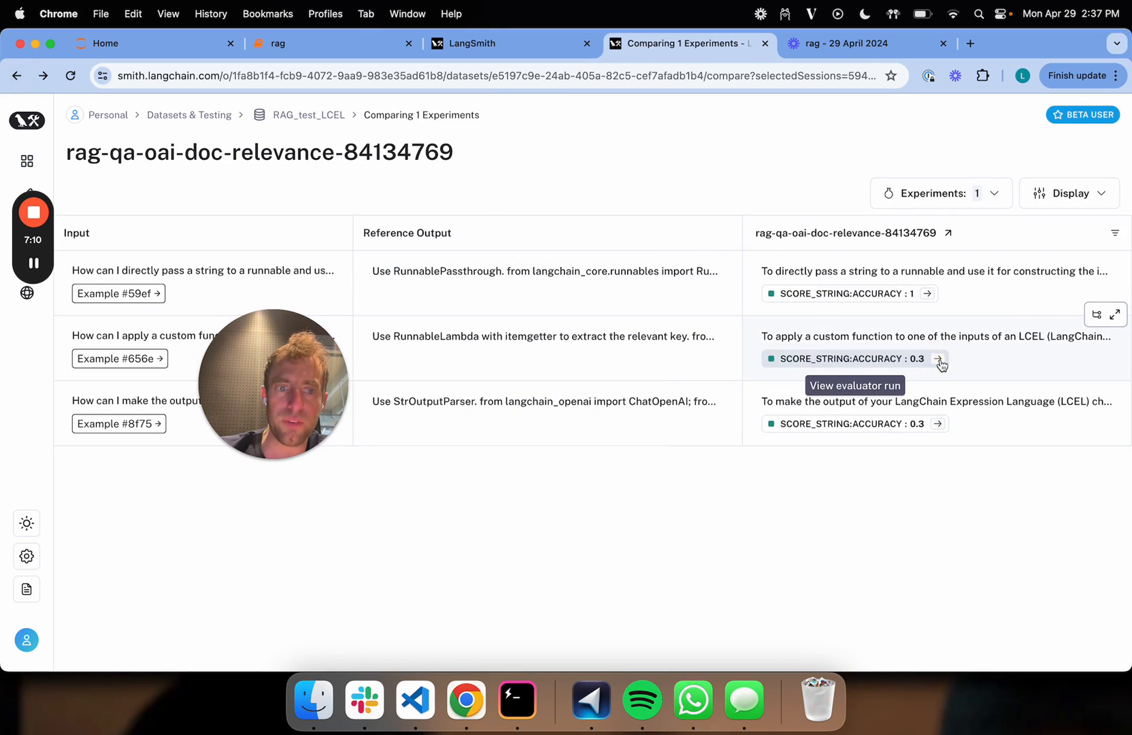
Review the second example's ChatOpenAI grader output, Rating [[3]], then return to the rag notebook.
{"action": "left_click", "coordinate": [939, 359]}
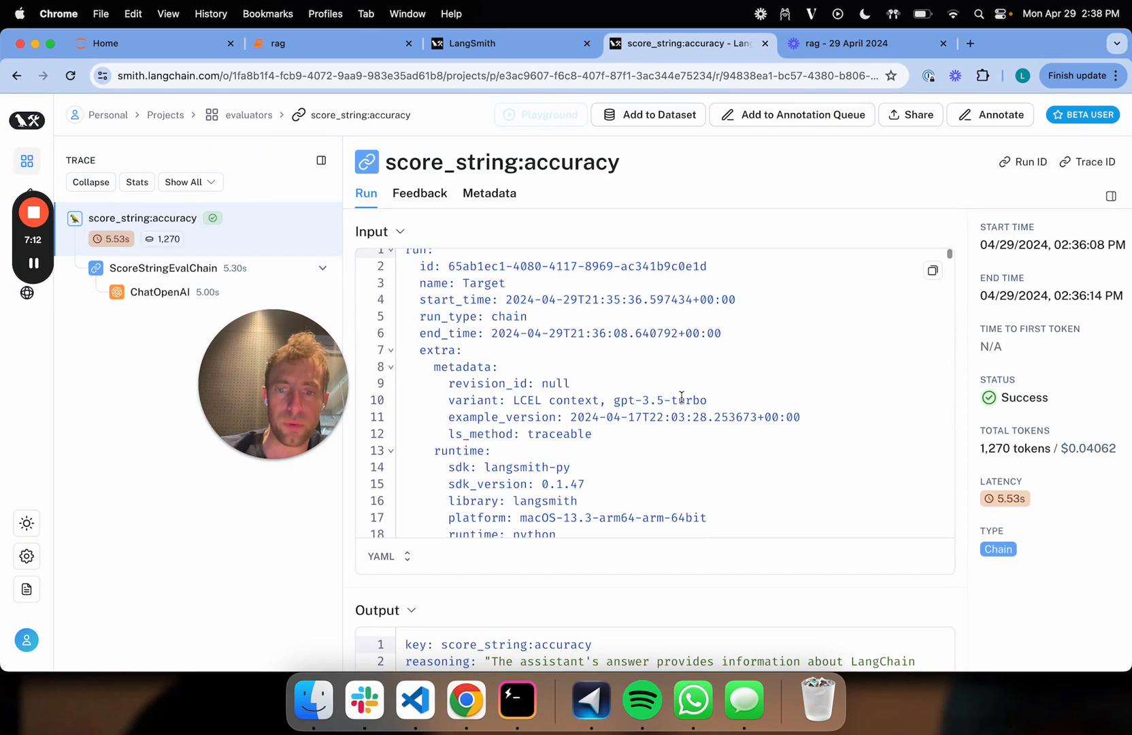
{"action": "left_click", "coordinate": [161, 292]}
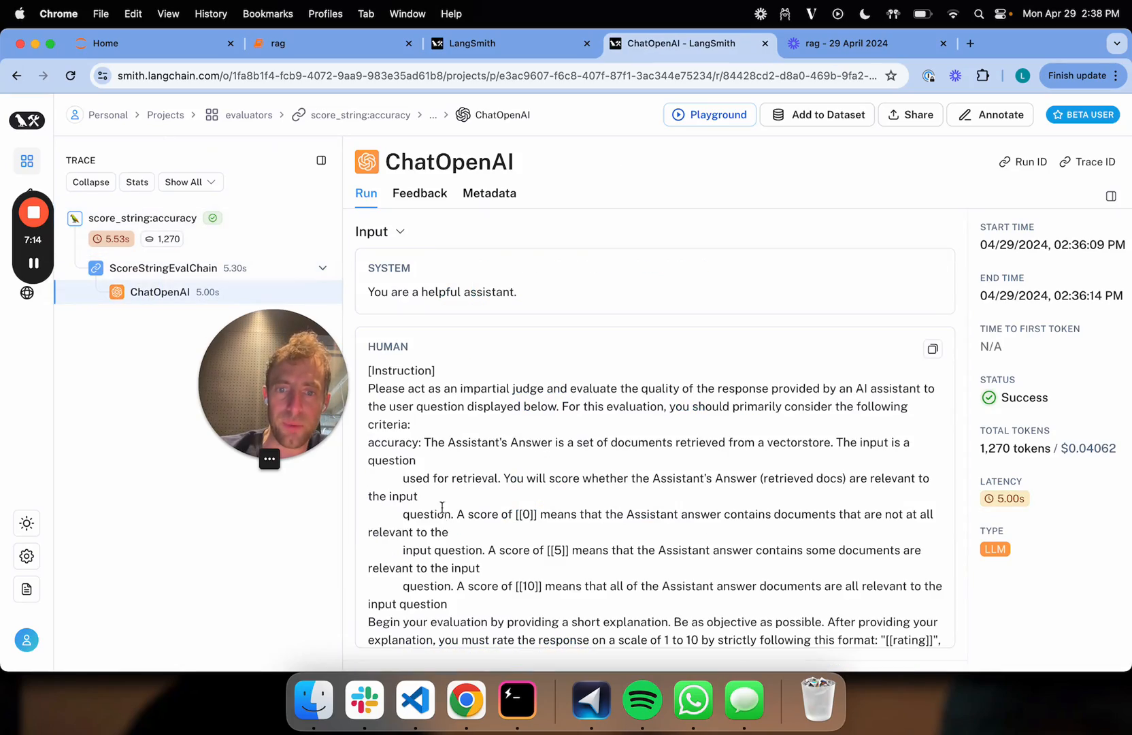
{"action": "scroll", "scroll_direction": "down", "scroll_amount": 3}
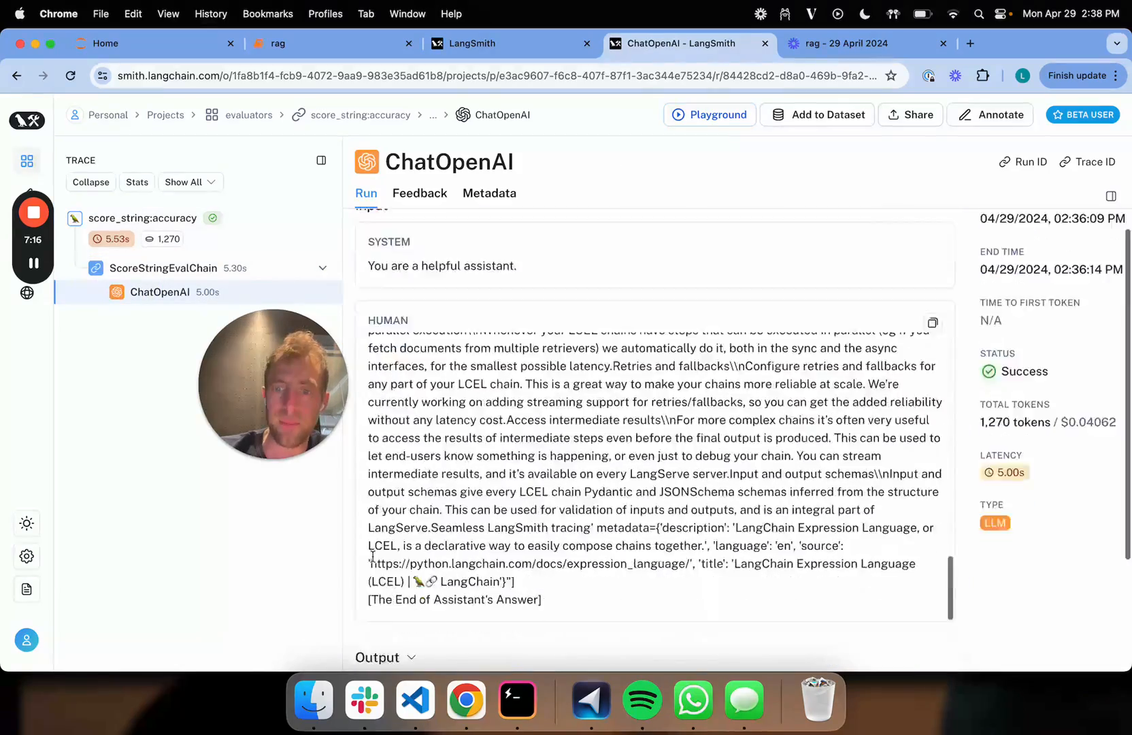
{"action": "scroll", "scroll_direction": "down", "scroll_amount": 3}
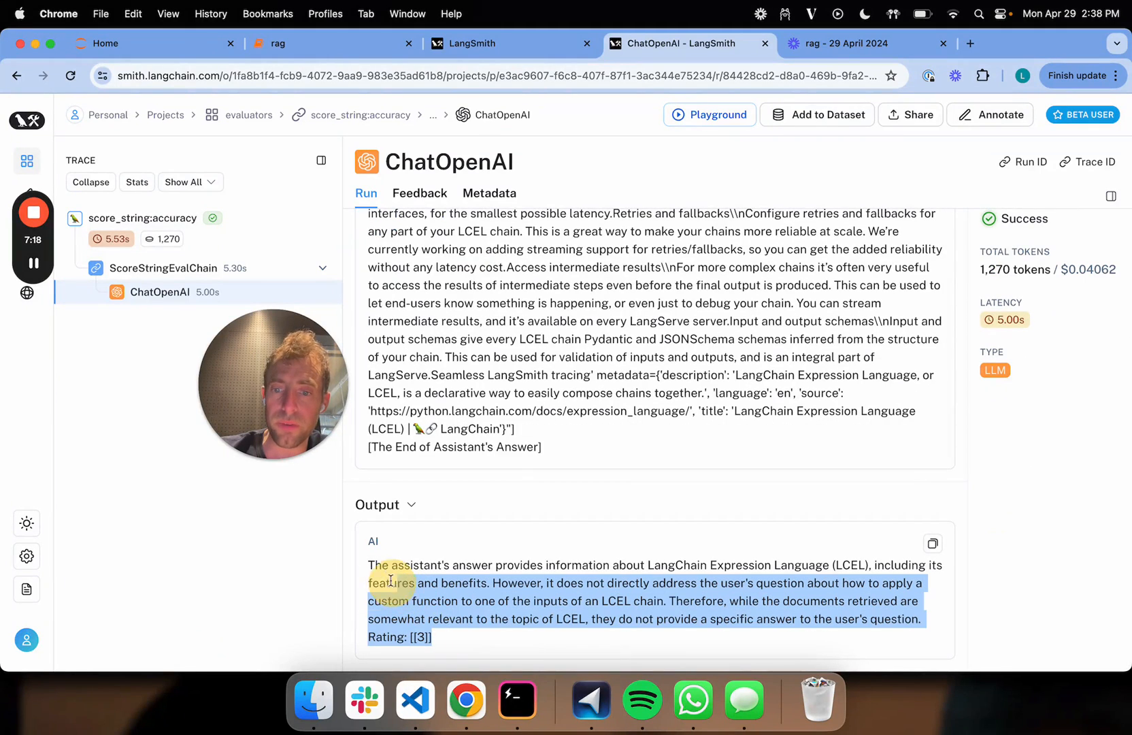
{"action": "left_click", "coordinate": [24, 95]}
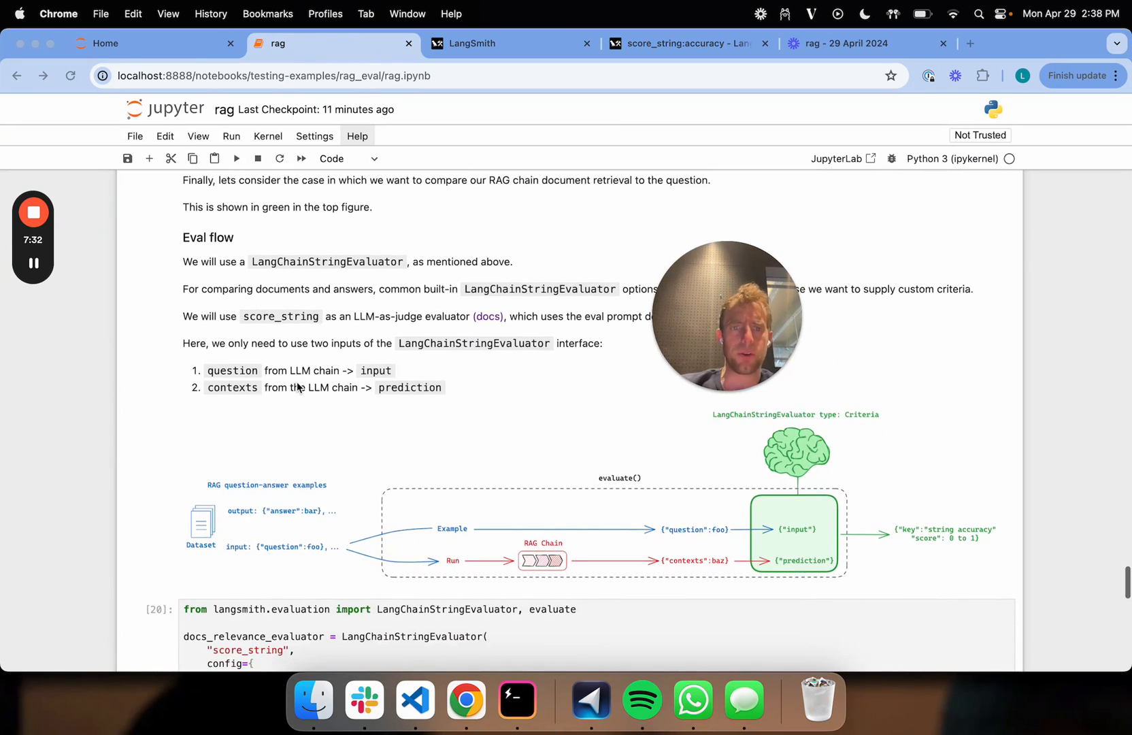
{"action": "scroll", "scroll_direction": "down", "scroll_amount": 3}
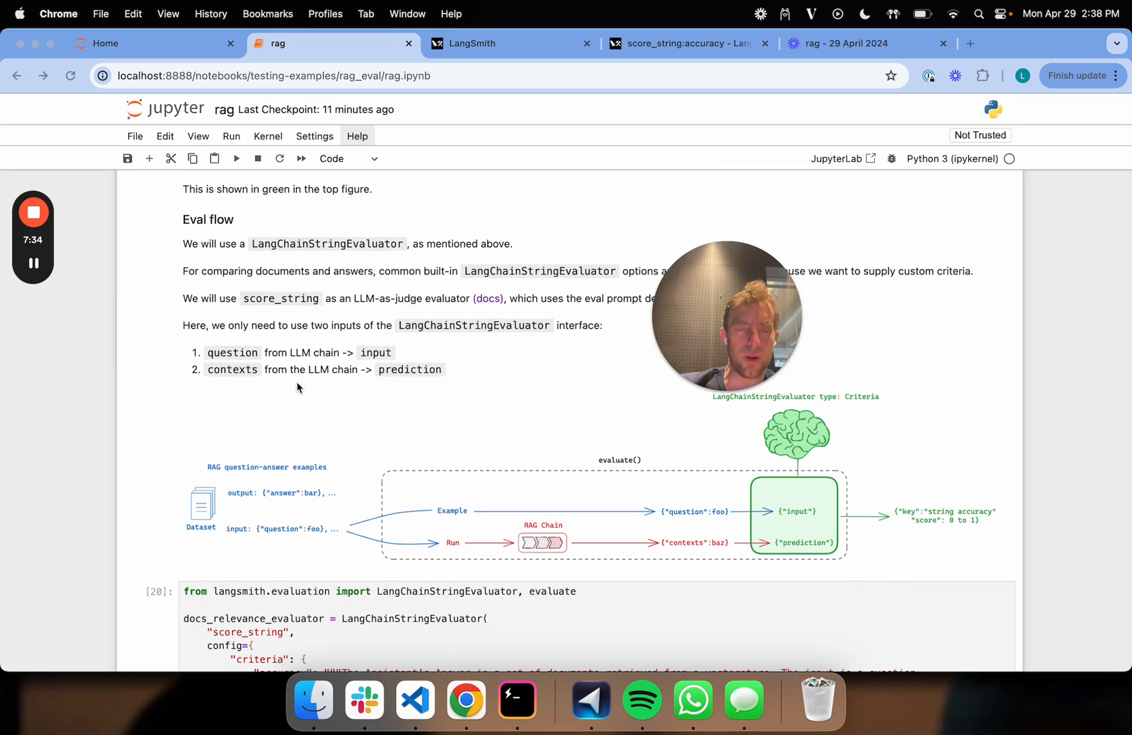
{"action": "mouse_move", "coordinate": [645, 478]}
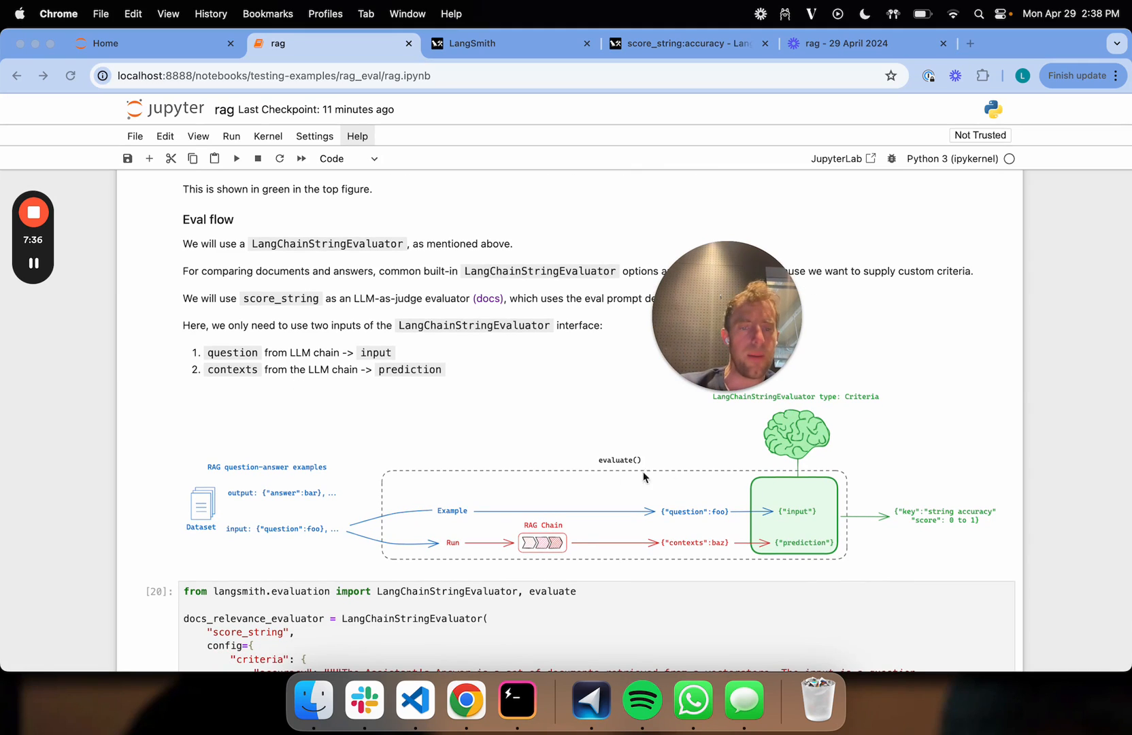
{"action": "mouse_move", "coordinate": [743, 528]}
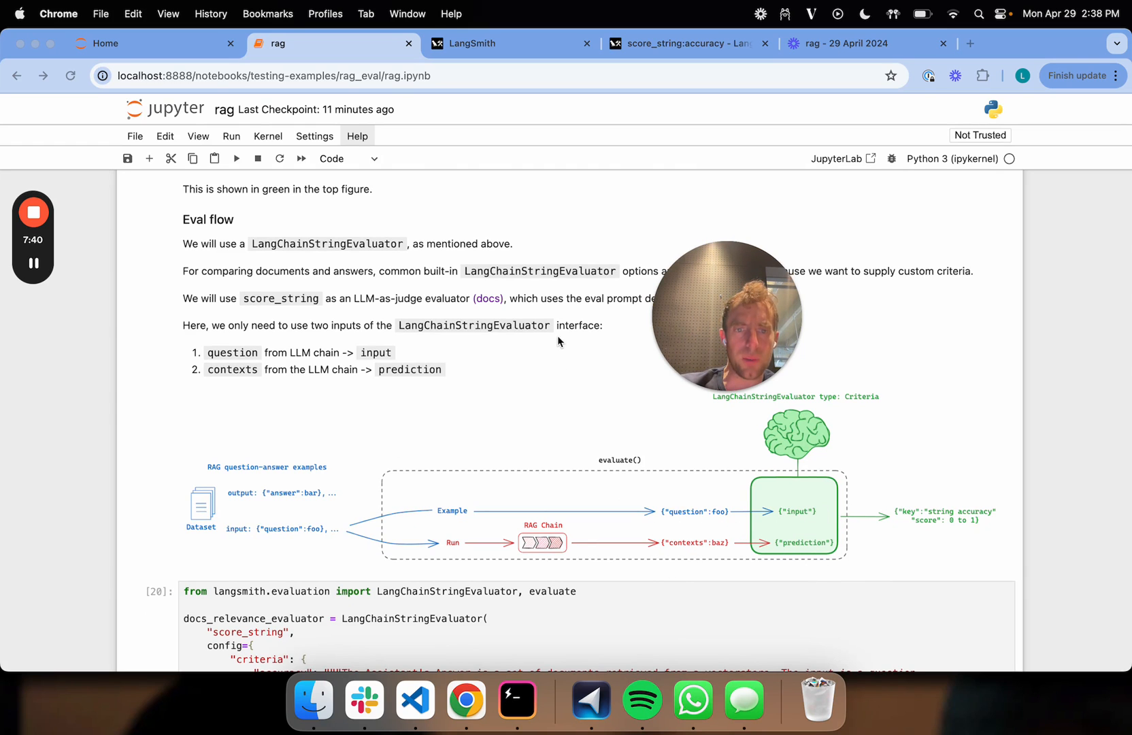
{"action": "scroll", "scroll_direction": "down", "scroll_amount": 3}
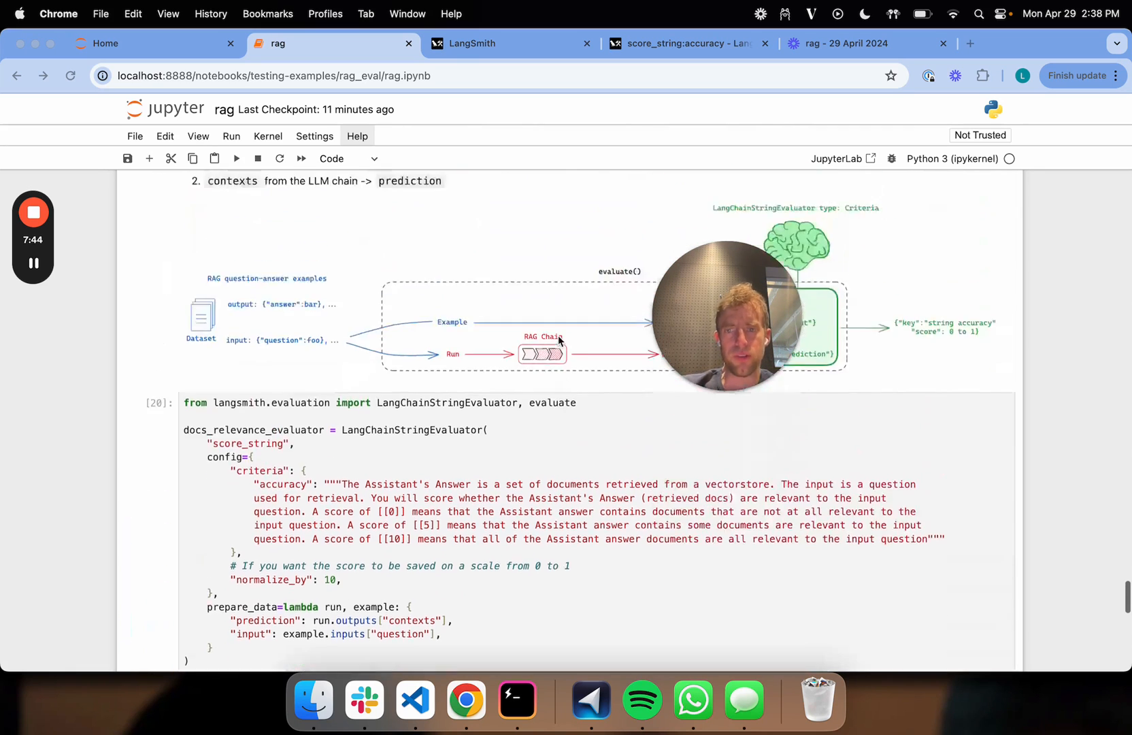
{"action": "scroll", "scroll_direction": "up", "scroll_amount": 3}
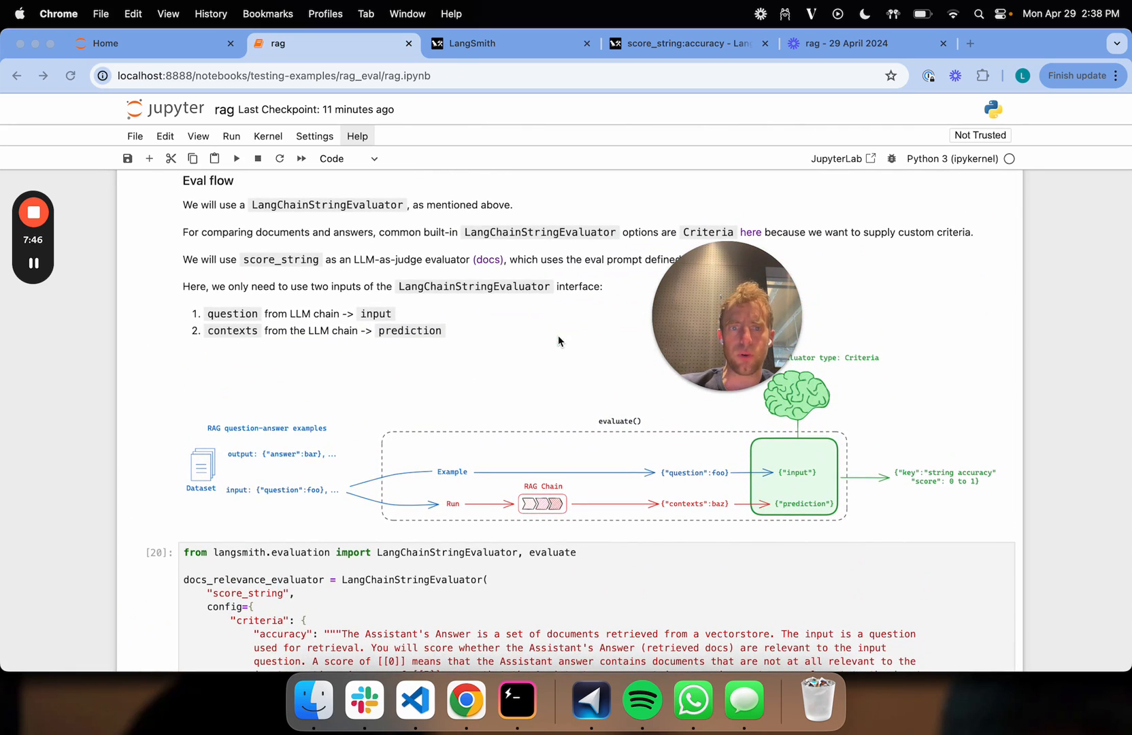